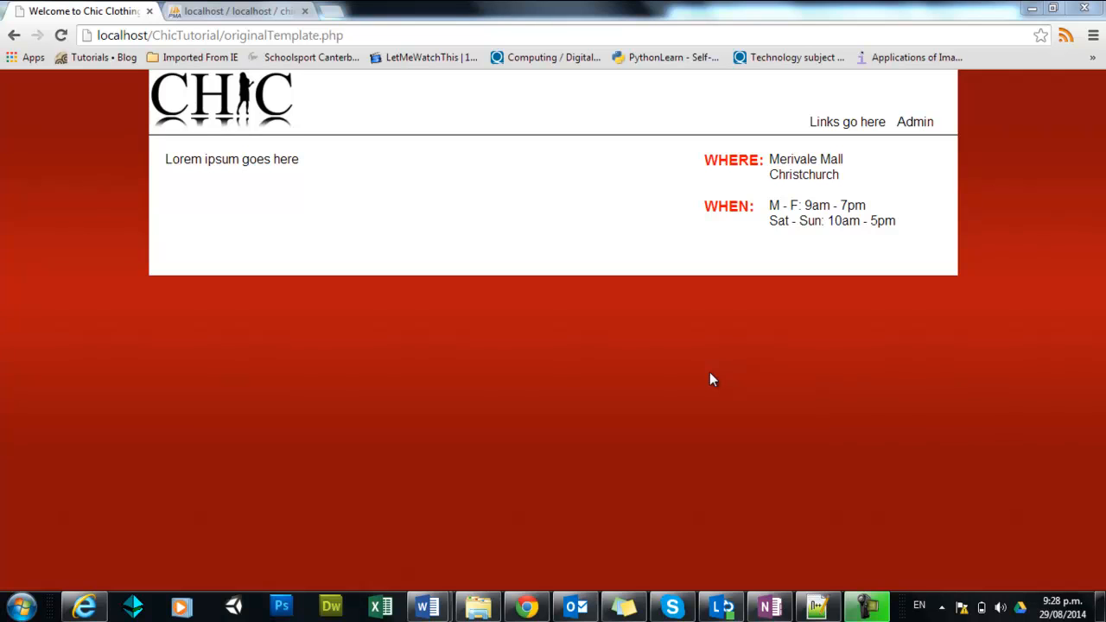
{"action": "mouse_move", "coordinate": [871, 126]}
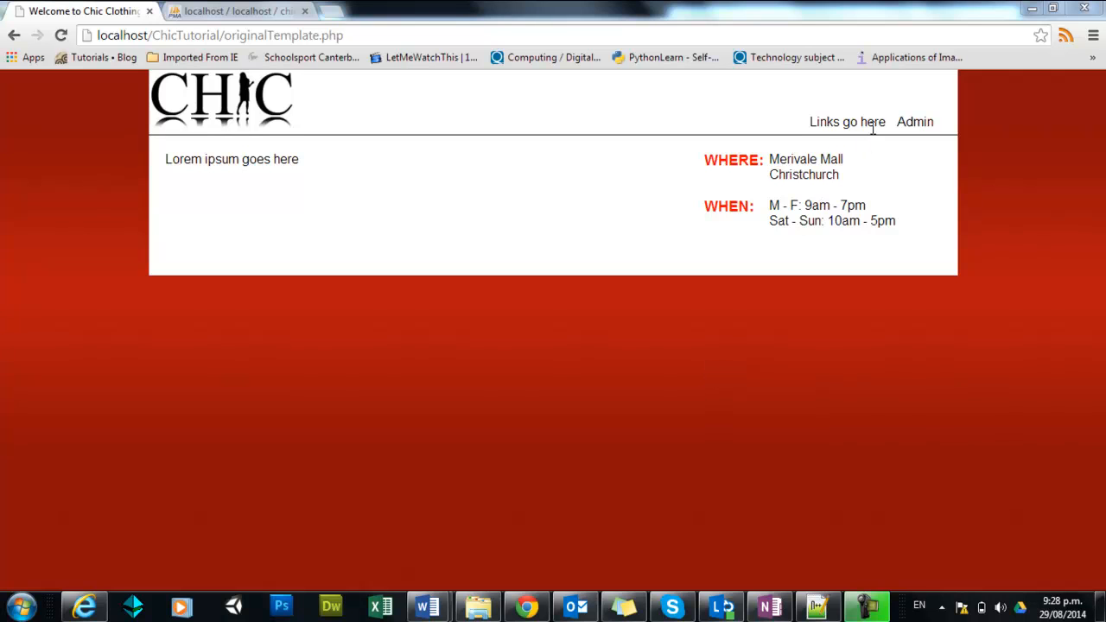
- Leave the originalTemplate.php page for the phpMyAdmin view of the chictutorial database
{"action": "double_click", "coordinate": [846, 120]}
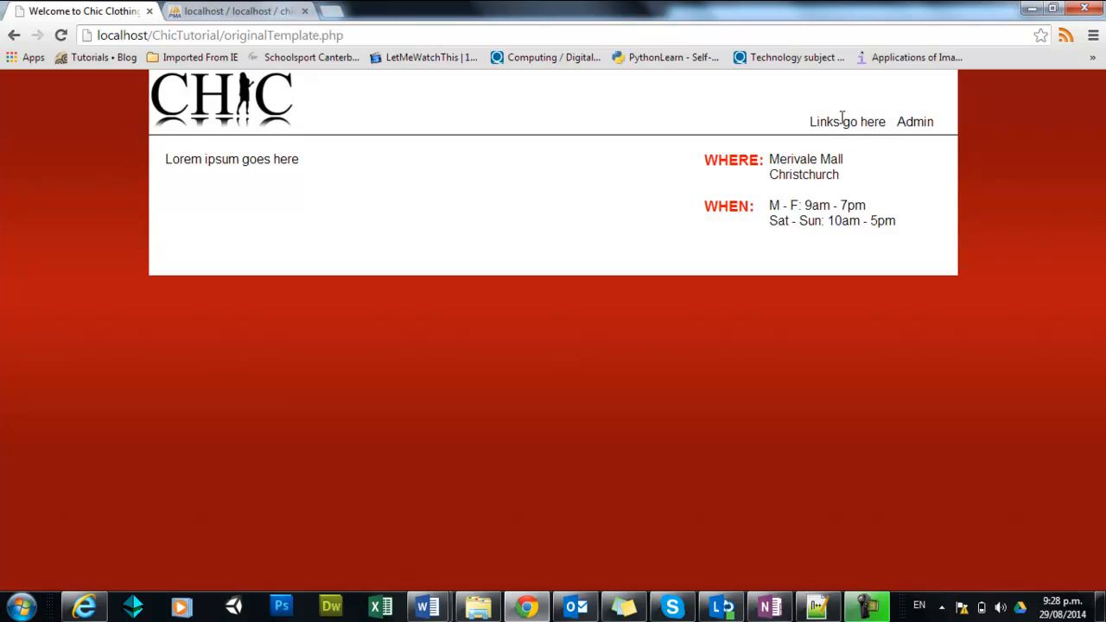
{"action": "mouse_move", "coordinate": [470, 166]}
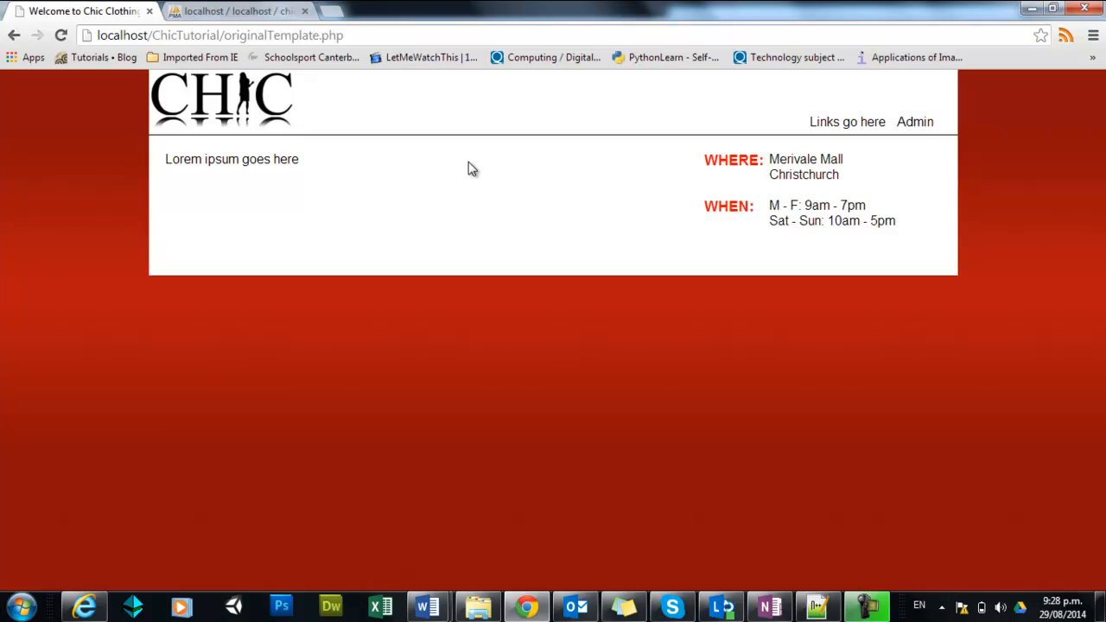
{"action": "left_click", "coordinate": [233, 10]}
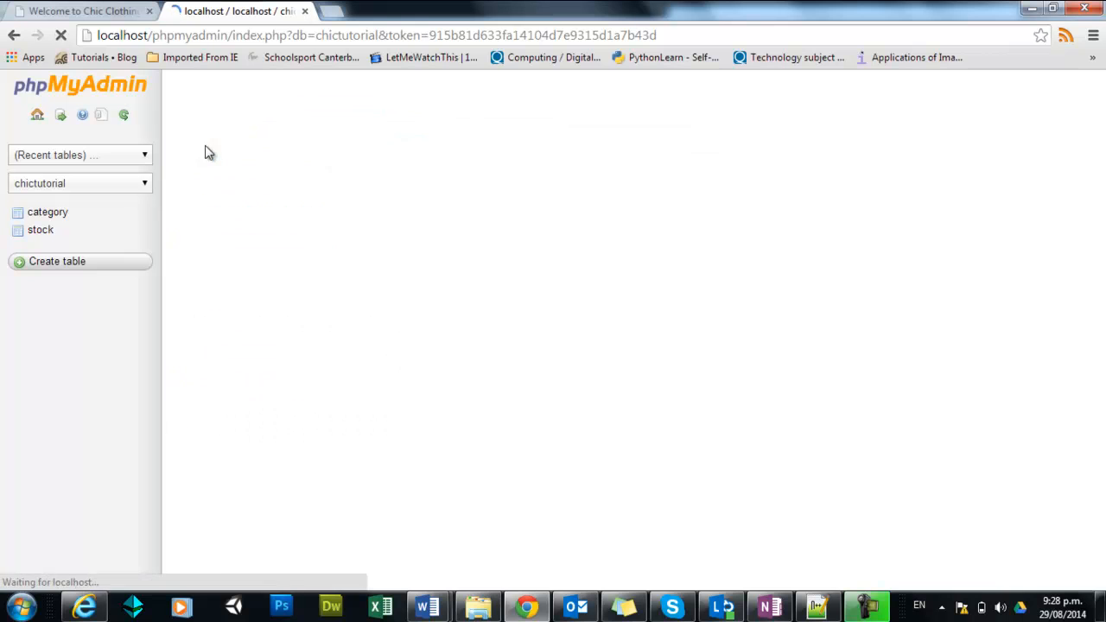
- Browse the category table's rows (Skirts, Dresses, Pants, Jackets, Accessories), checking the template page in between
{"action": "left_click", "coordinate": [49, 210]}
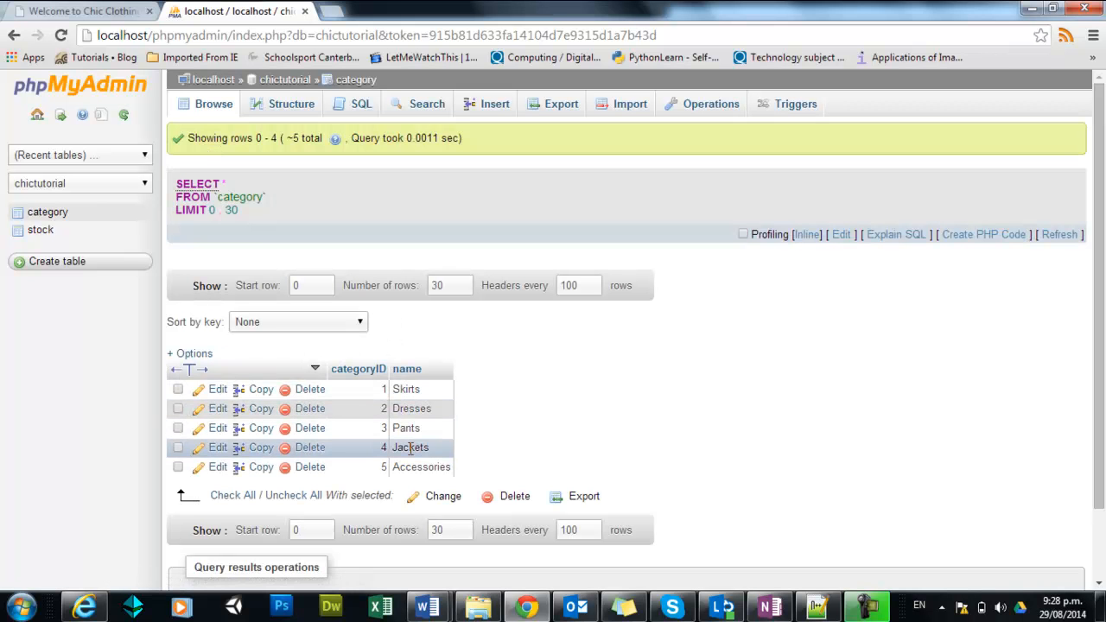
{"action": "left_click", "coordinate": [83, 14]}
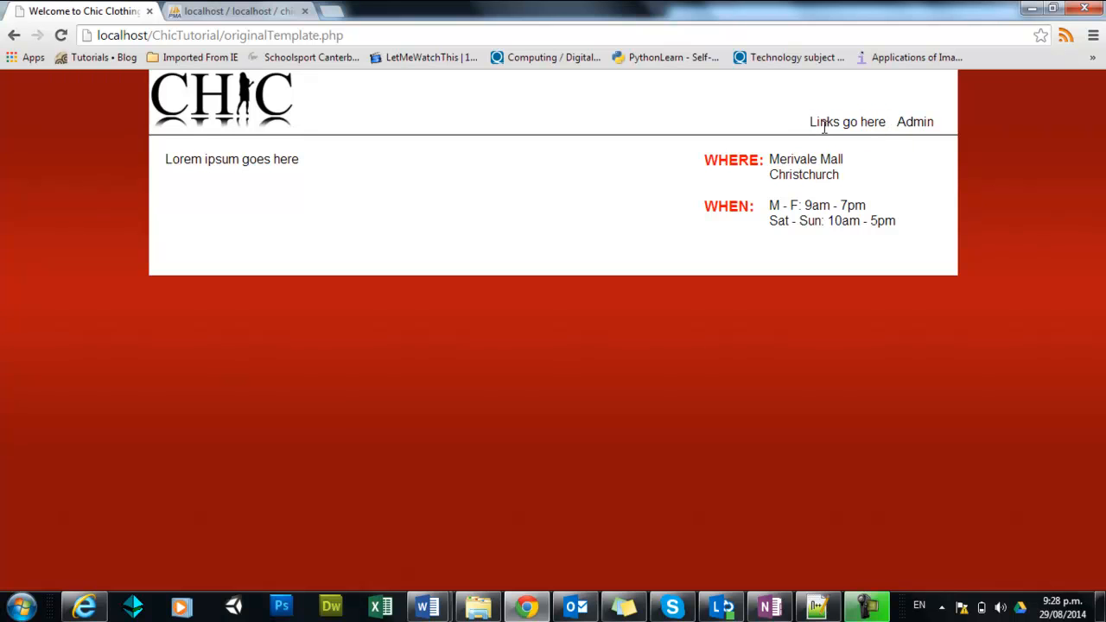
{"action": "mouse_move", "coordinate": [798, 126]}
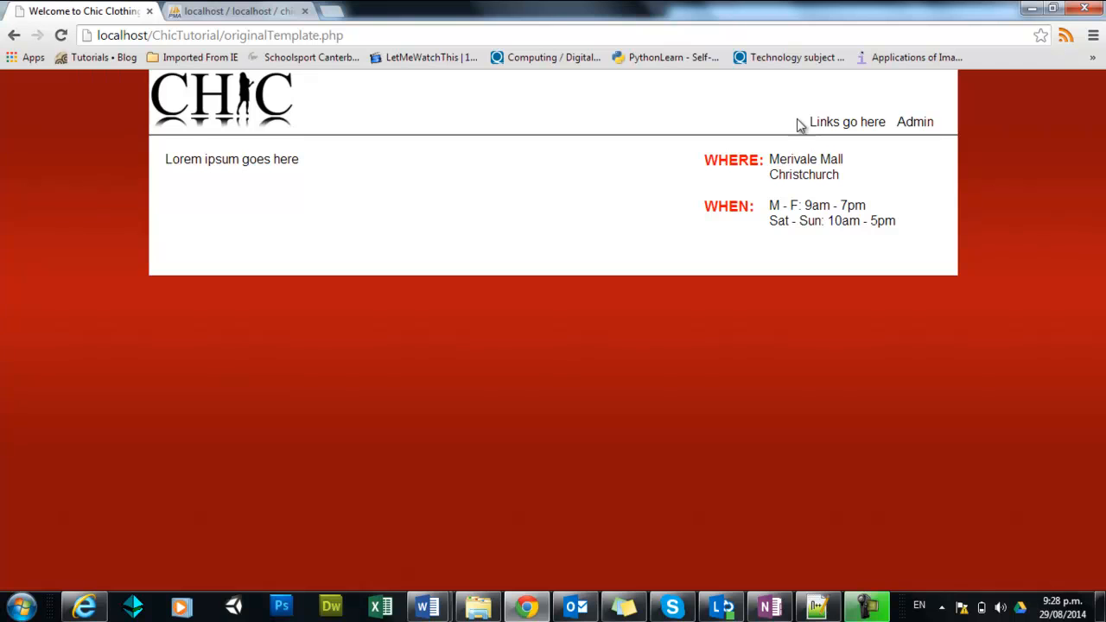
{"action": "mouse_move", "coordinate": [876, 136]}
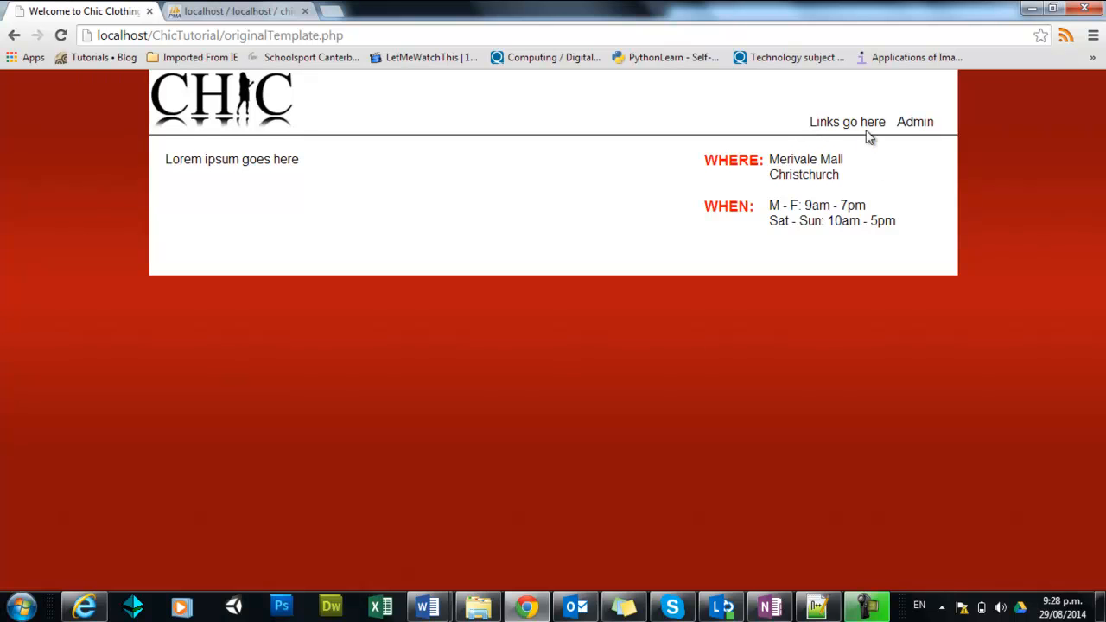
{"action": "mouse_move", "coordinate": [852, 139]}
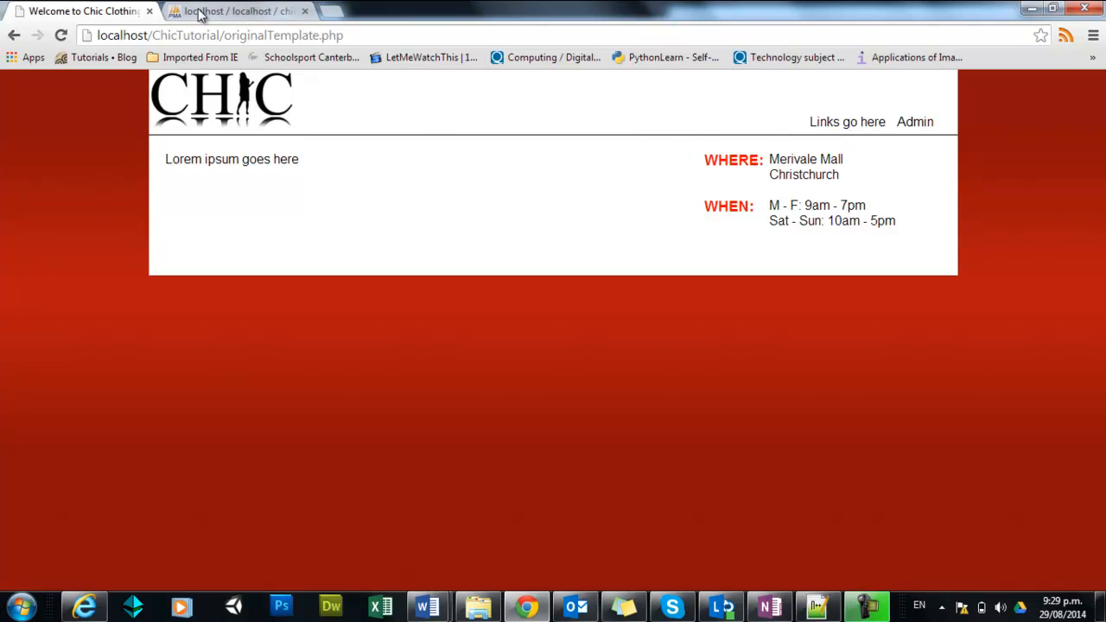
{"action": "left_click", "coordinate": [233, 10]}
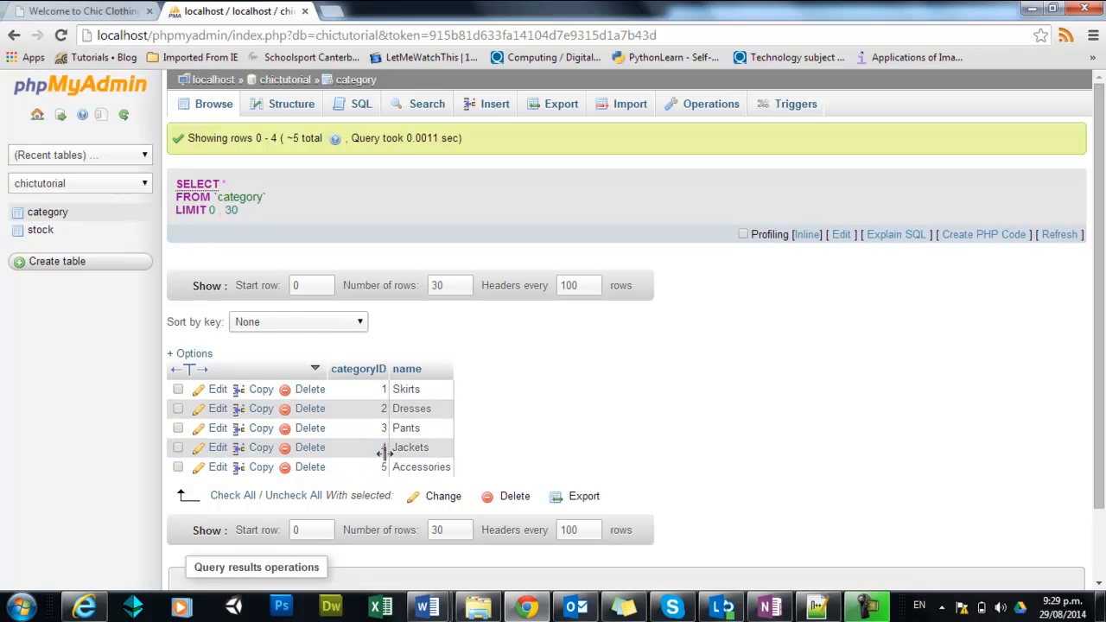
{"action": "mouse_move", "coordinate": [411, 380]}
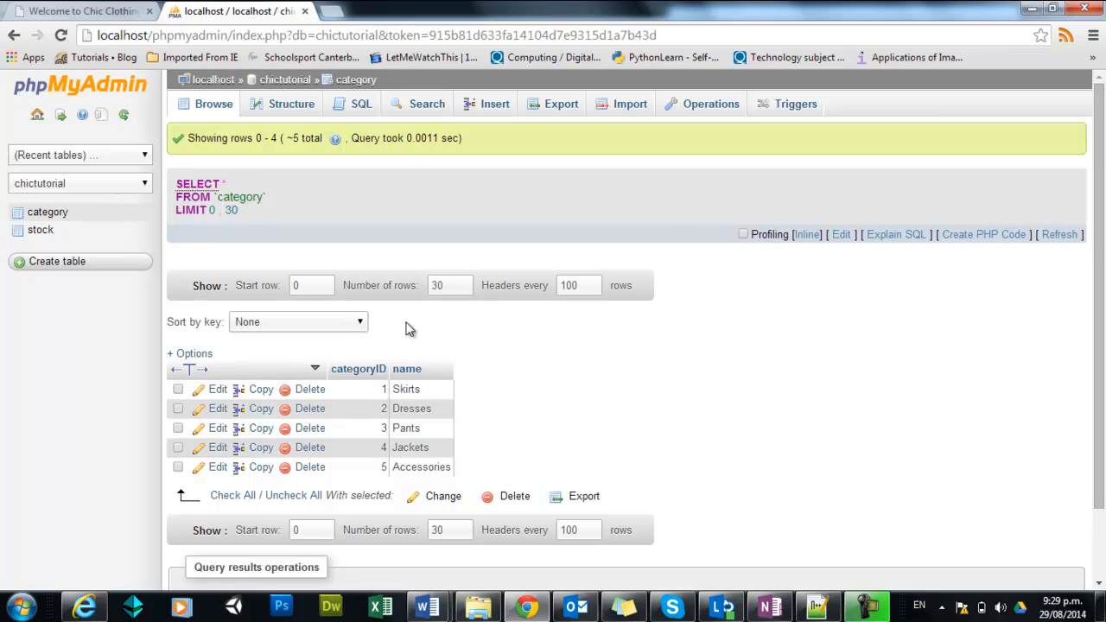
{"action": "mouse_move", "coordinate": [404, 328]}
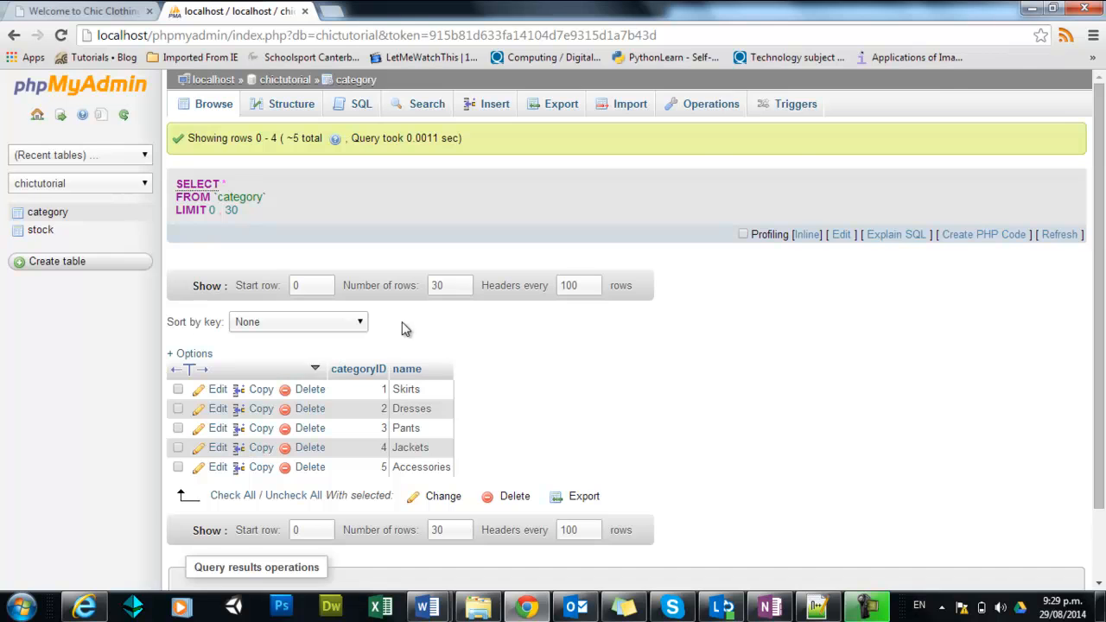
- Return to the editor side and bring up the Open dialog on the ChicTutorial folder
{"action": "left_click", "coordinate": [78, 14]}
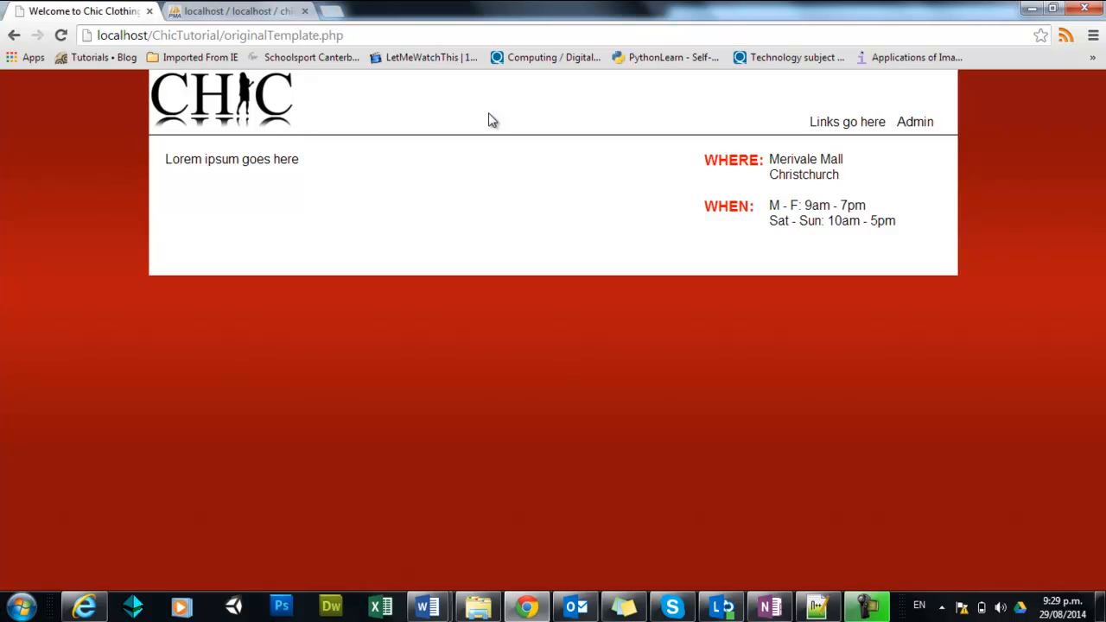
{"action": "mouse_move", "coordinate": [660, 317]}
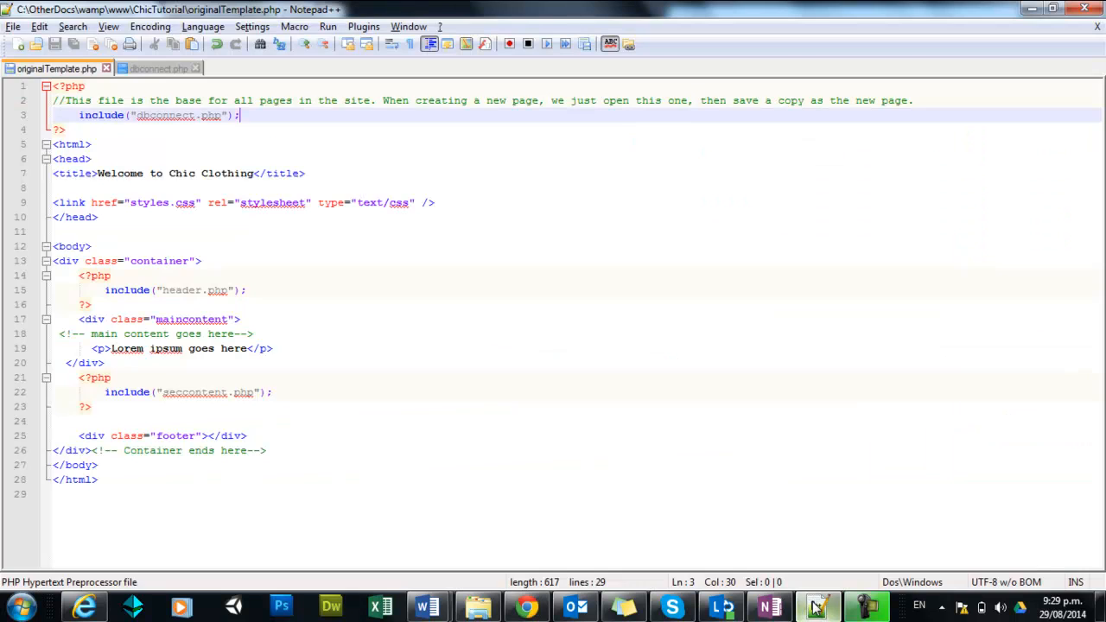
{"action": "left_click", "coordinate": [17, 28]}
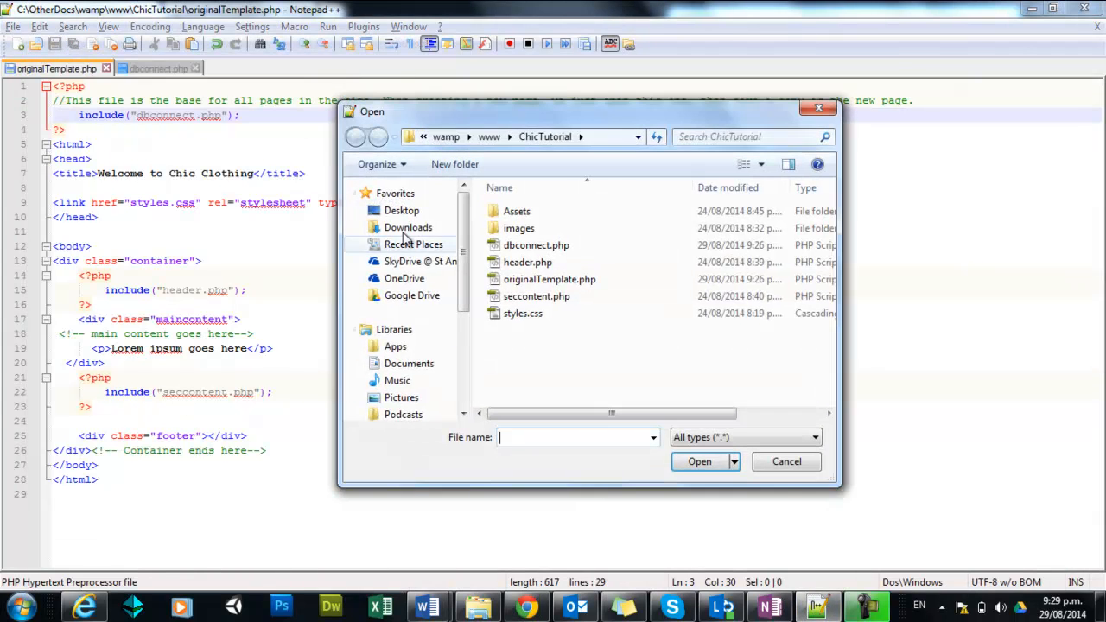
- Load header.php and select the 'Links go here' placeholder text on line 6
{"action": "double_click", "coordinate": [525, 262]}
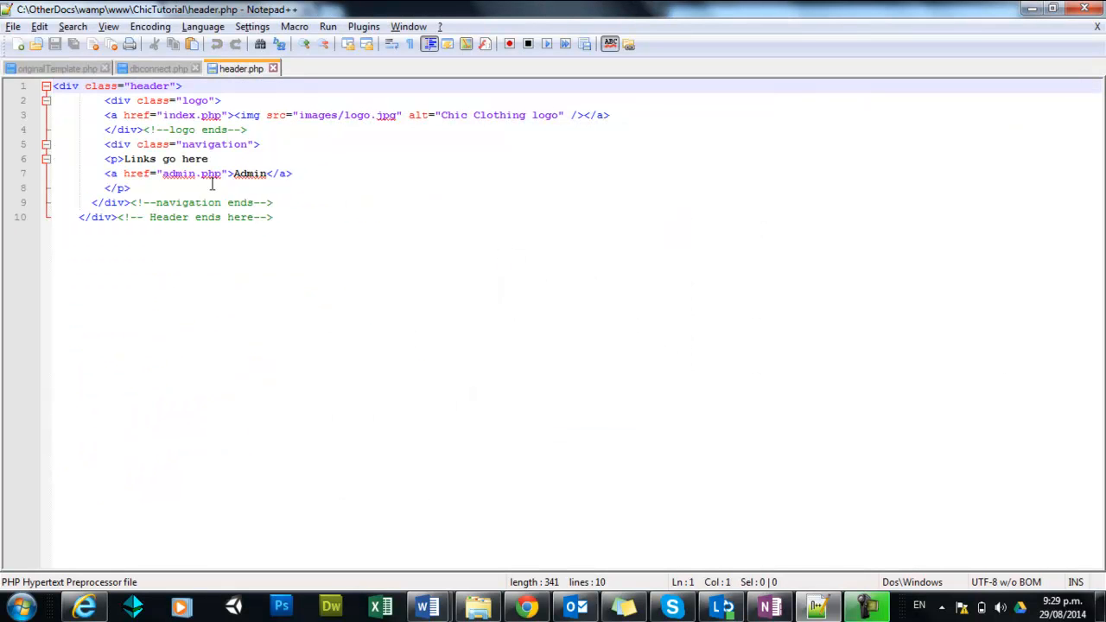
{"action": "left_click", "coordinate": [159, 158]}
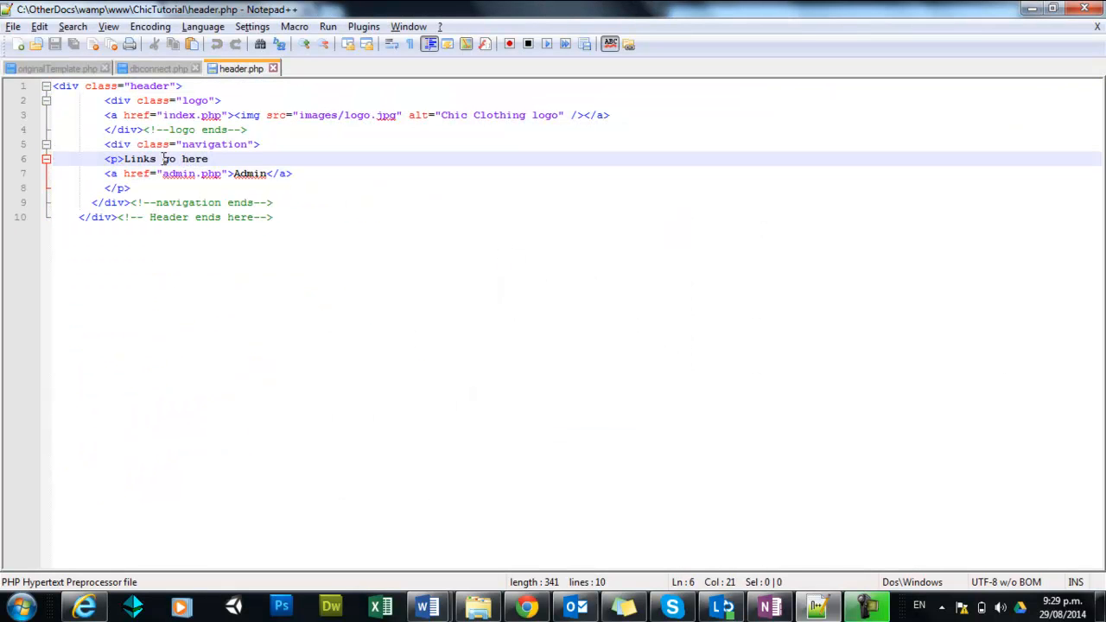
{"action": "left_click_drag", "start_coordinate": [124, 159], "coordinate": [207, 159]}
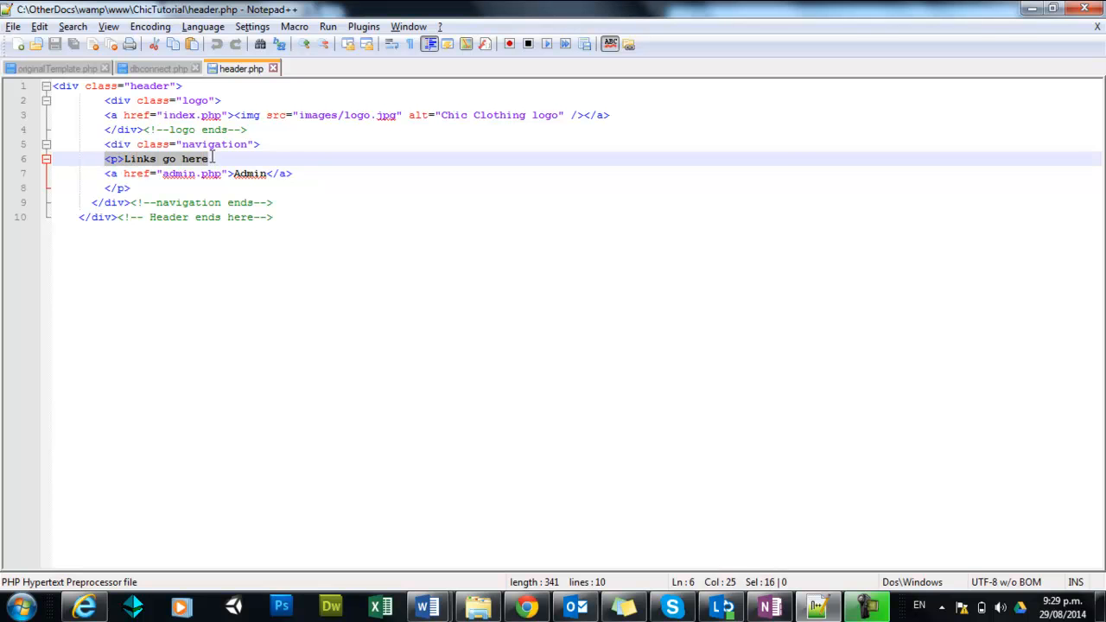
{"action": "left_click", "coordinate": [213, 159]}
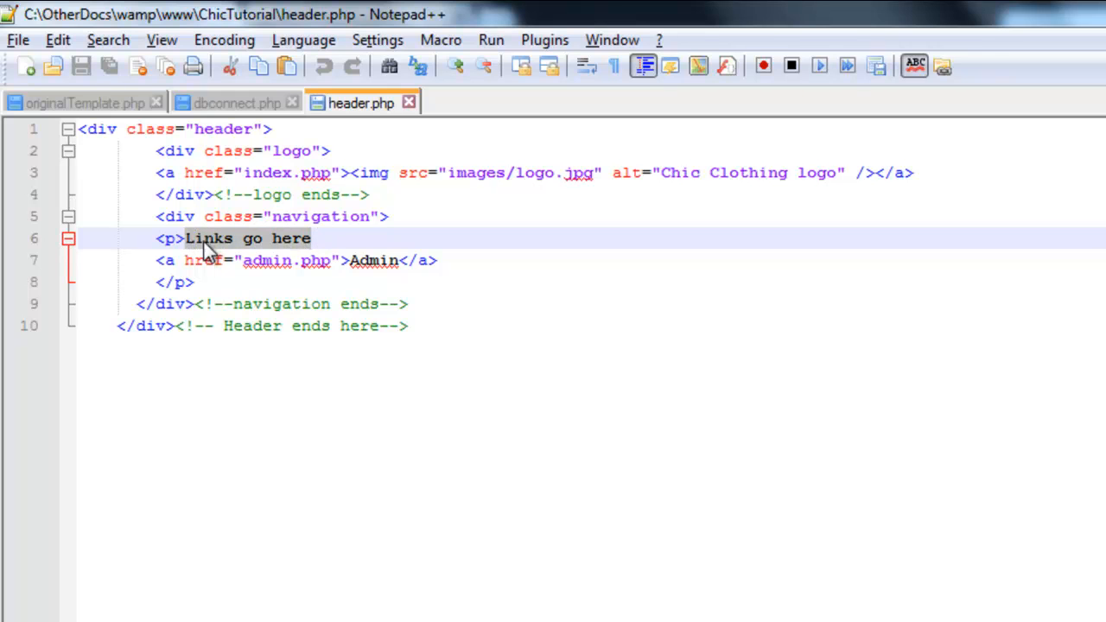
{"action": "mouse_move", "coordinate": [404, 215]}
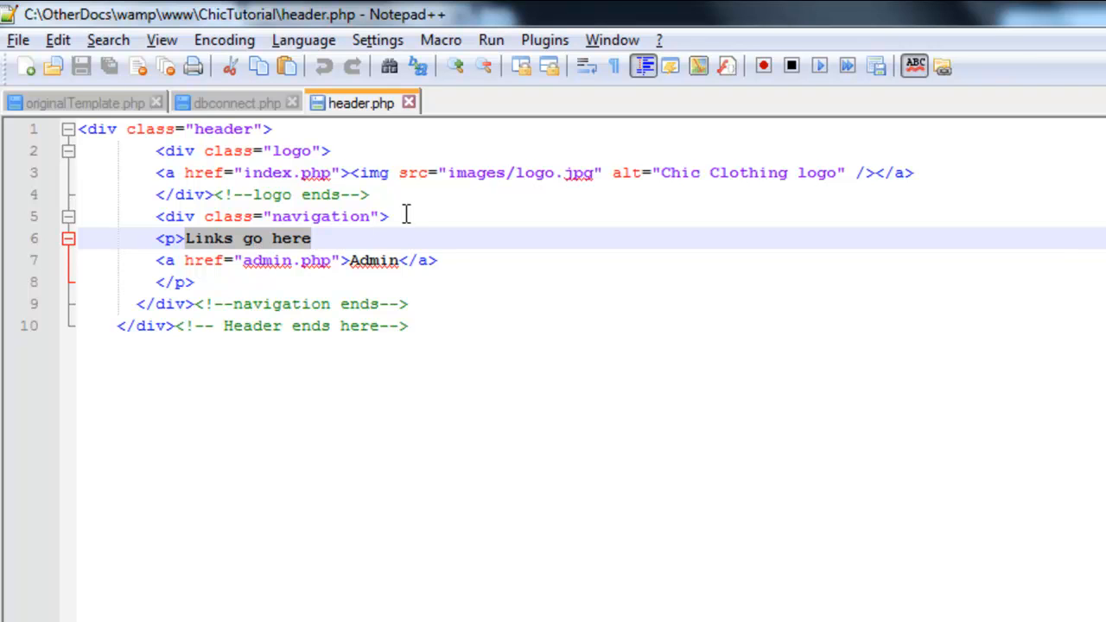
- Start a PHP block in the navigation div with the variable $cat_sql
{"action": "key", "text": "Enter"}
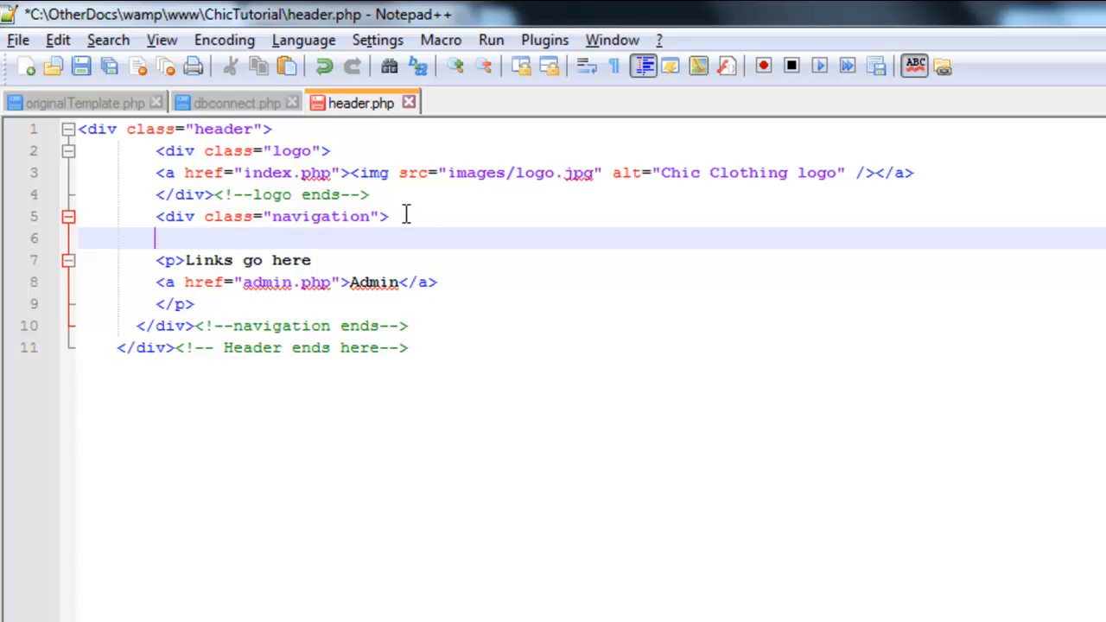
{"action": "type", "text": "<"}
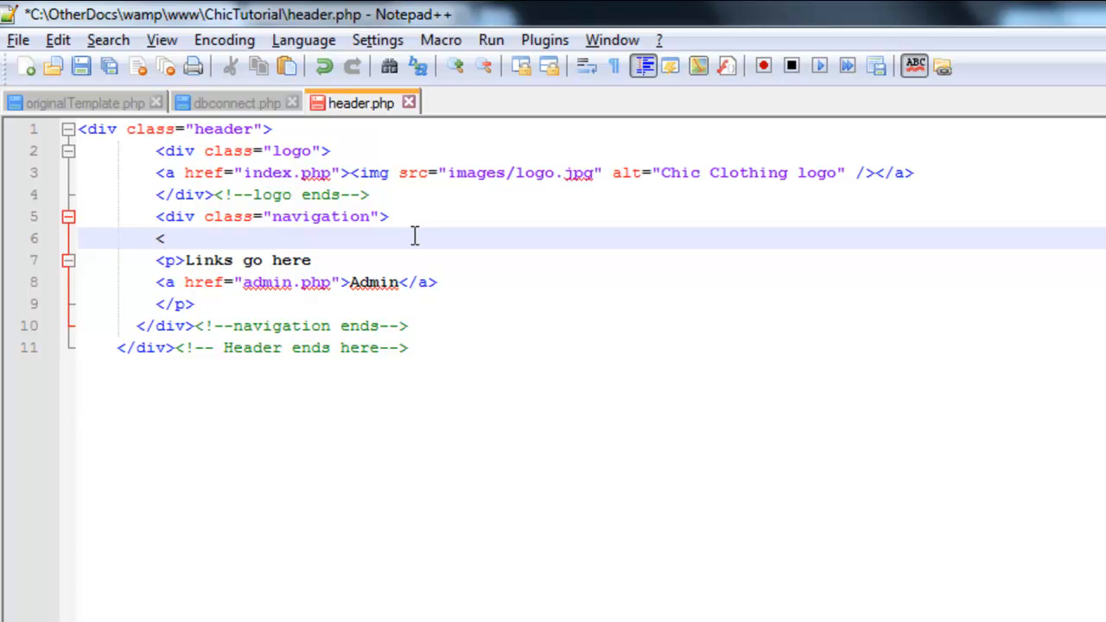
{"action": "type", "text": "?php"}
{"action": "type", "text": "?>"}
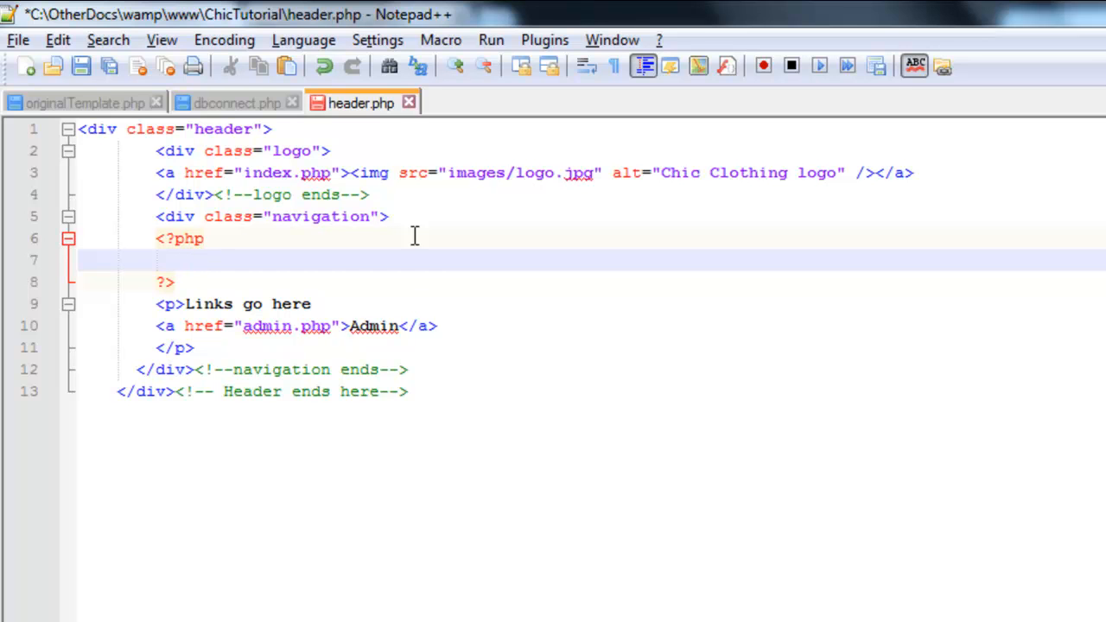
{"action": "type", "text": "$"}
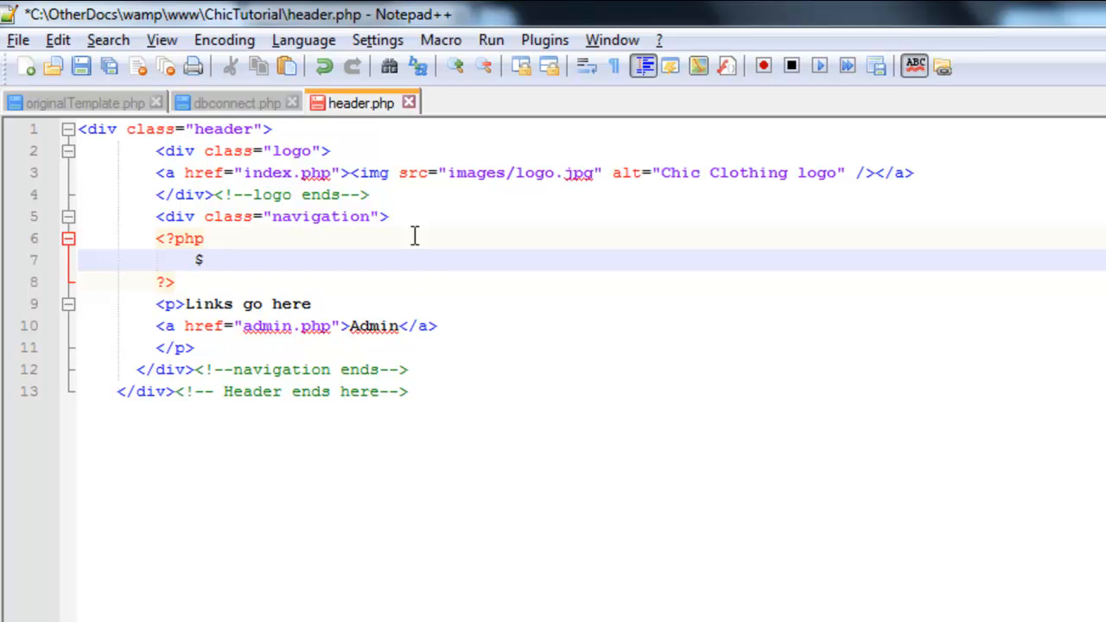
{"action": "type", "text": "cat"}
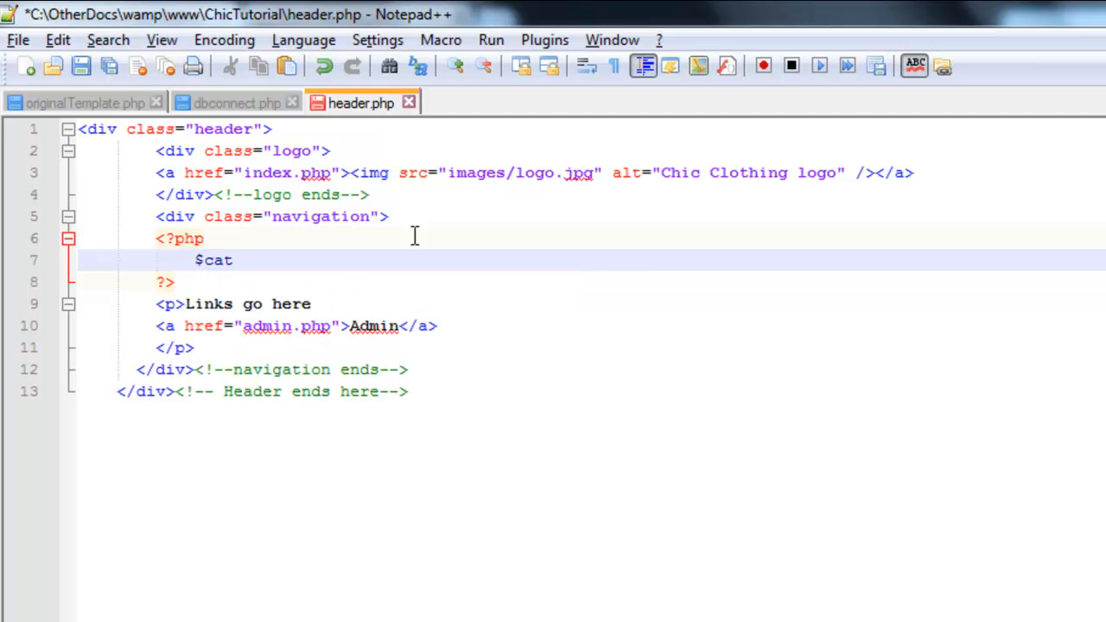
{"action": "type", "text": "_sql"}
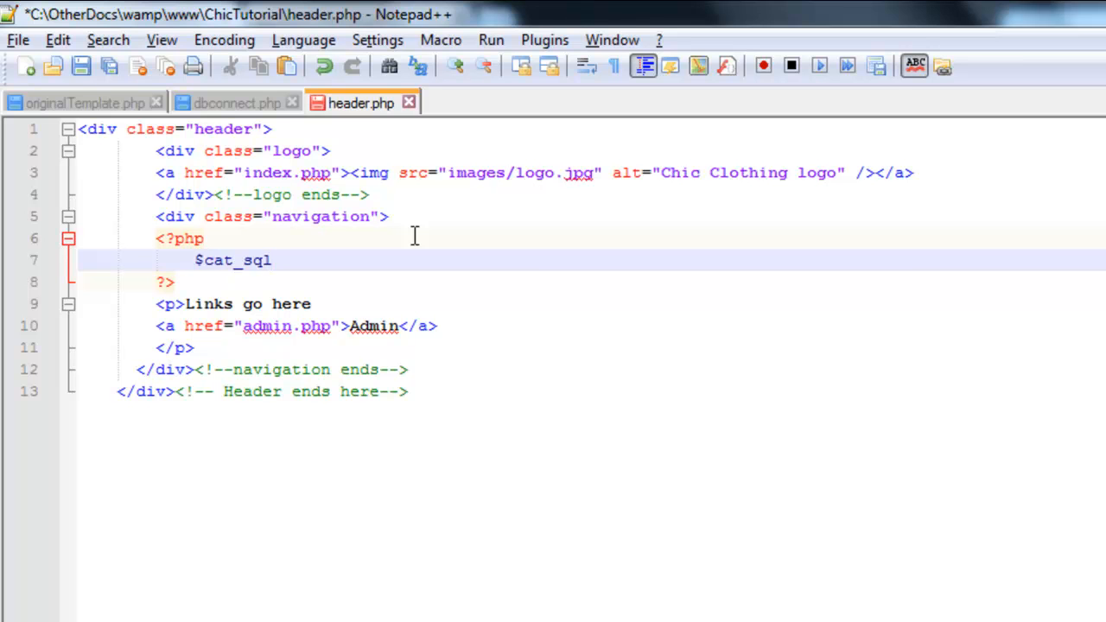
{"action": "mouse_move", "coordinate": [233, 276]}
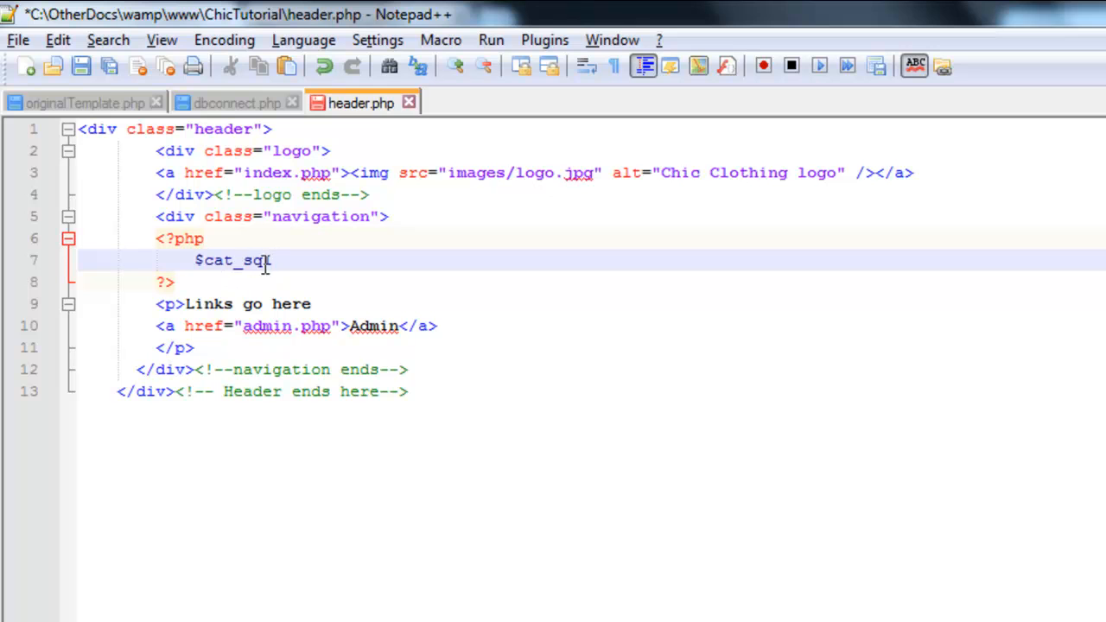
{"action": "mouse_move", "coordinate": [238, 268]}
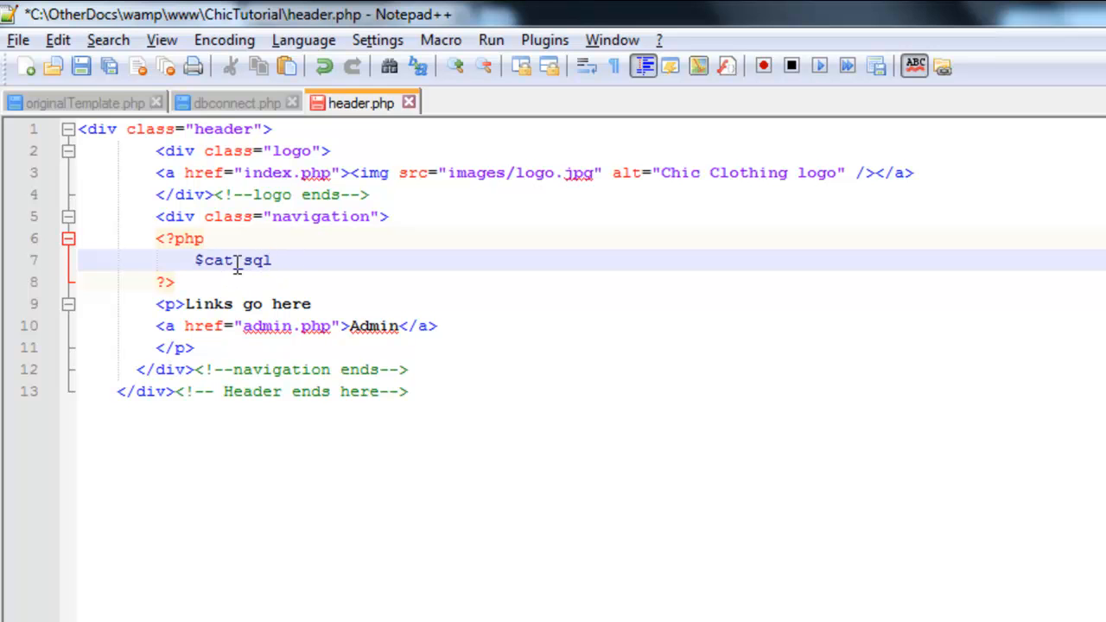
- Assign $cat_sql the query string "SELECT * FROM category
{"action": "type", "text": "_"}
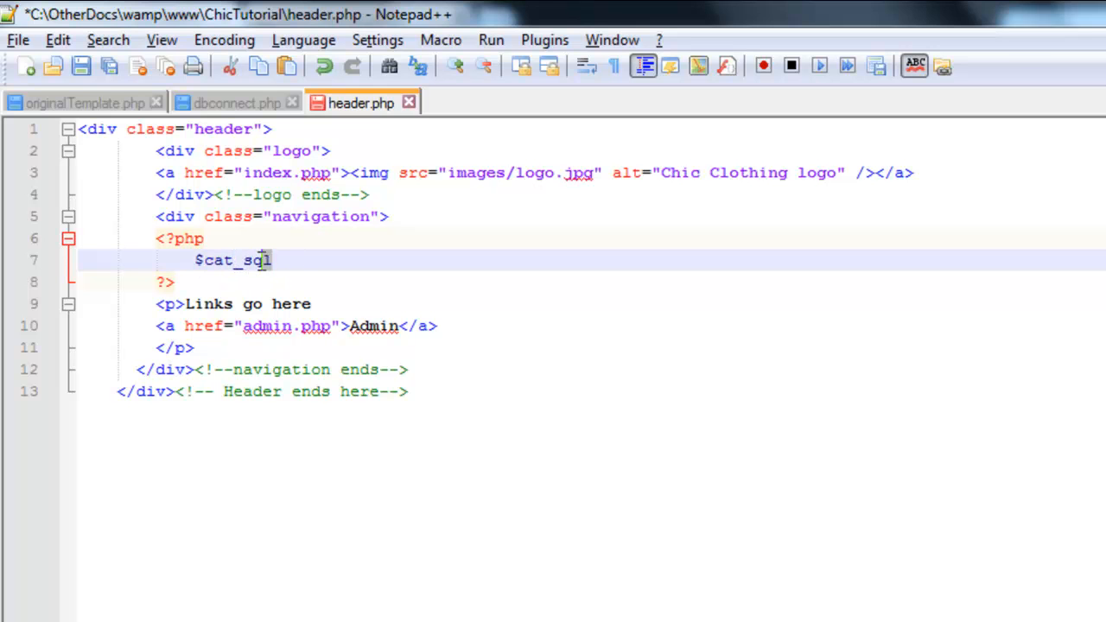
{"action": "type", "text": "="}
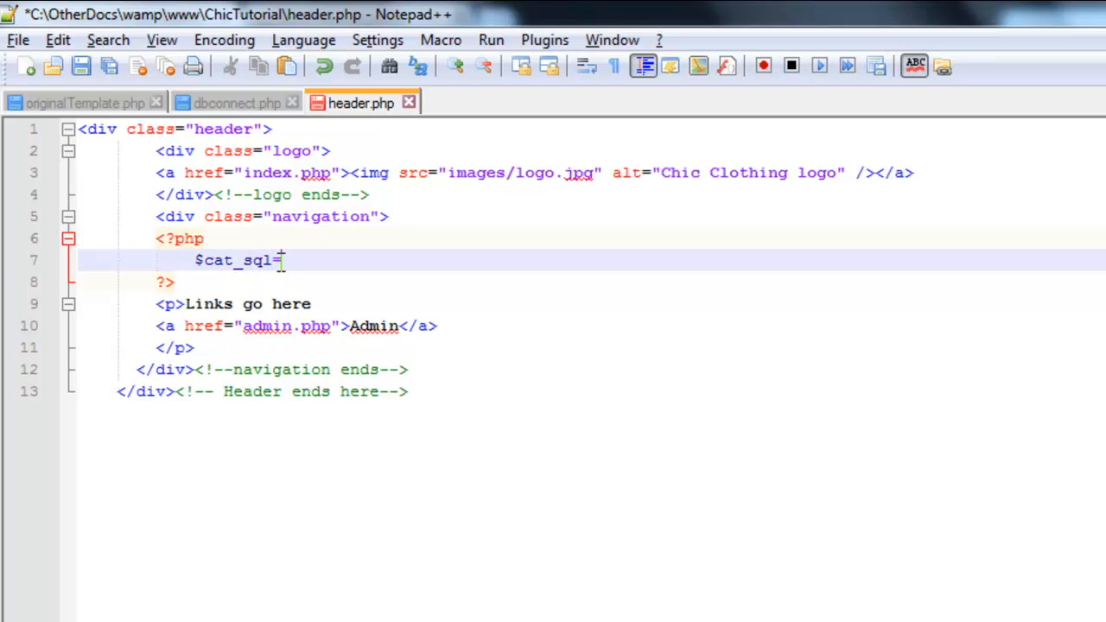
{"action": "type", "text": "\"SE"}
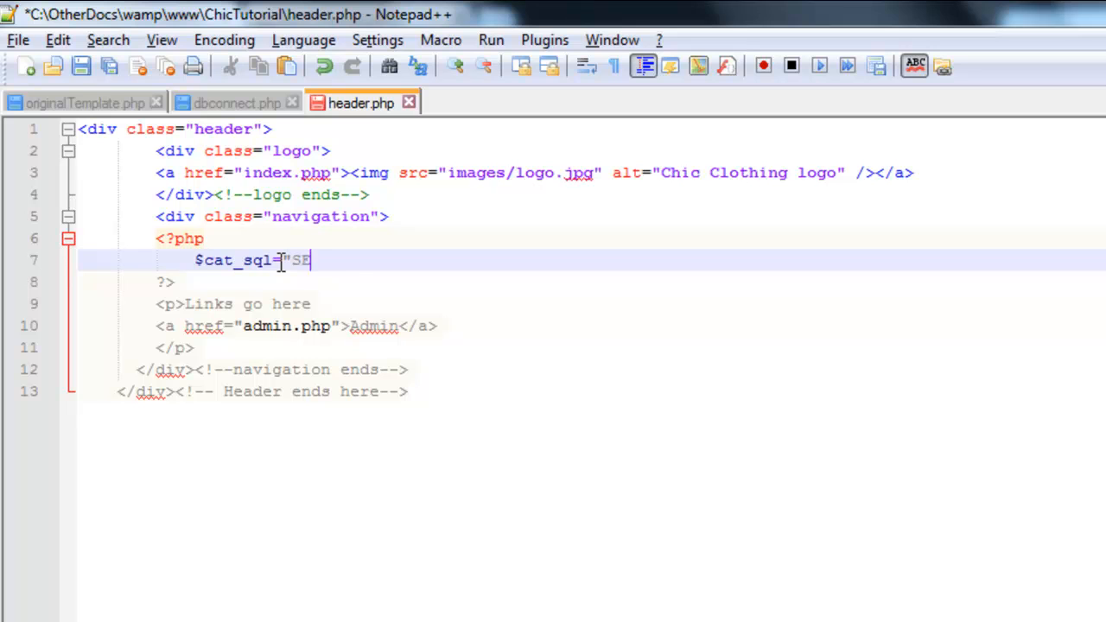
{"action": "type", "text": "LECT *"}
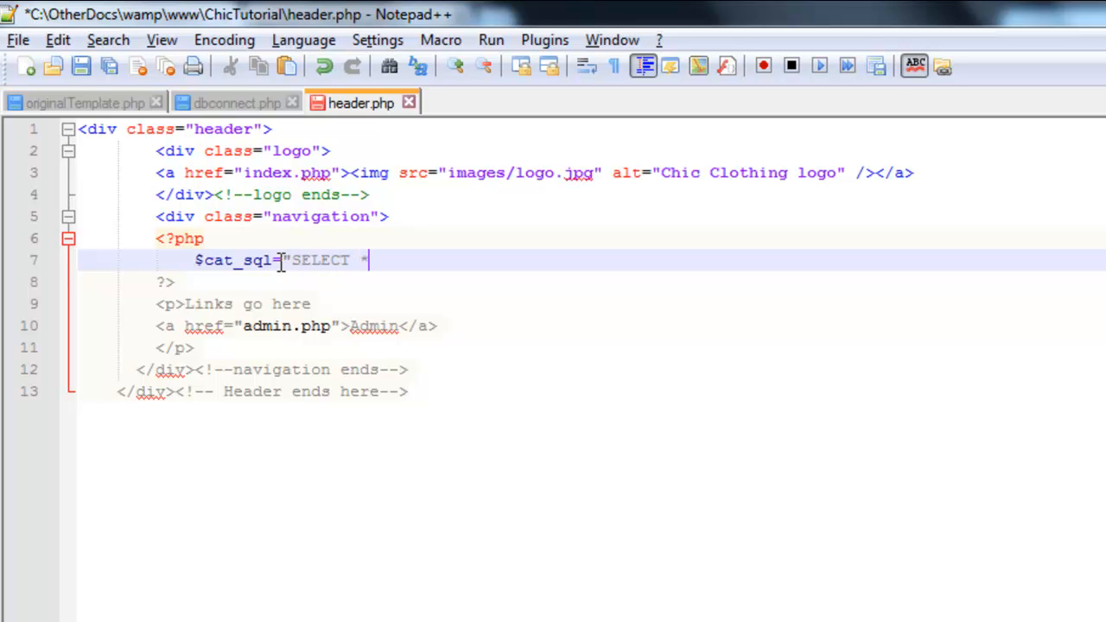
{"action": "type", "text": "FROM"}
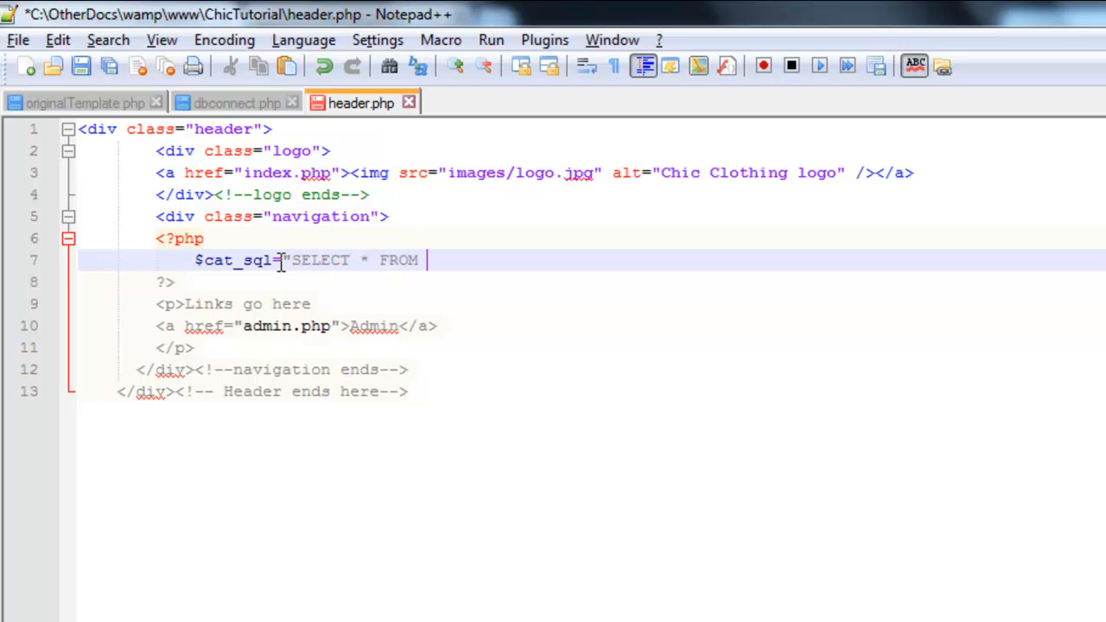
{"action": "type", "text": "category"}
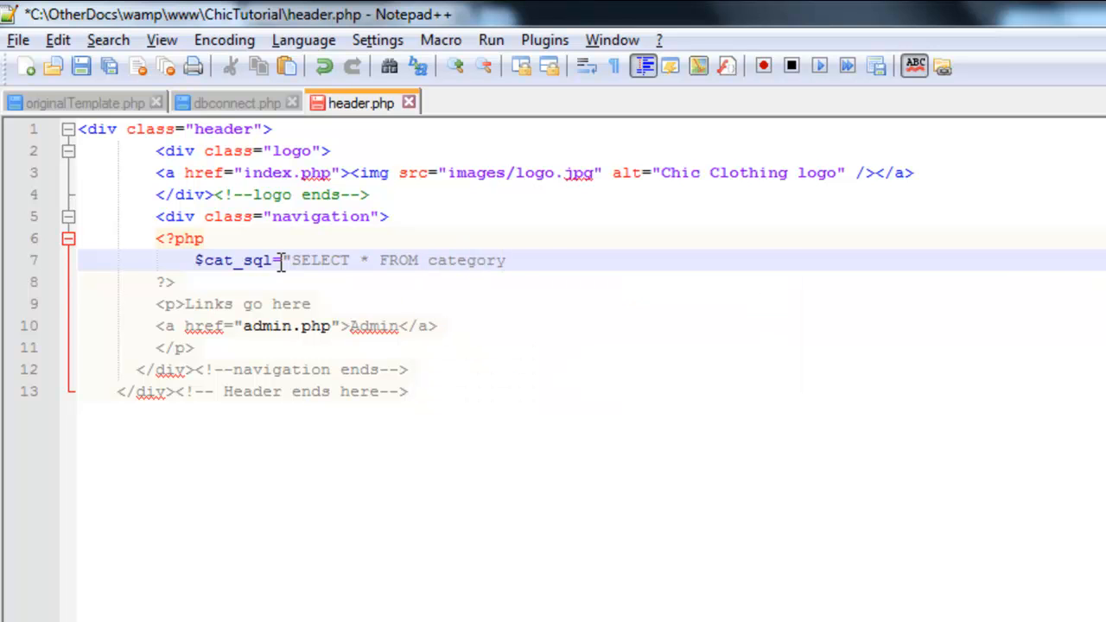
- Close the query string with "; and begin a new line with $cat_query=
{"action": "type", "text": "\";"}
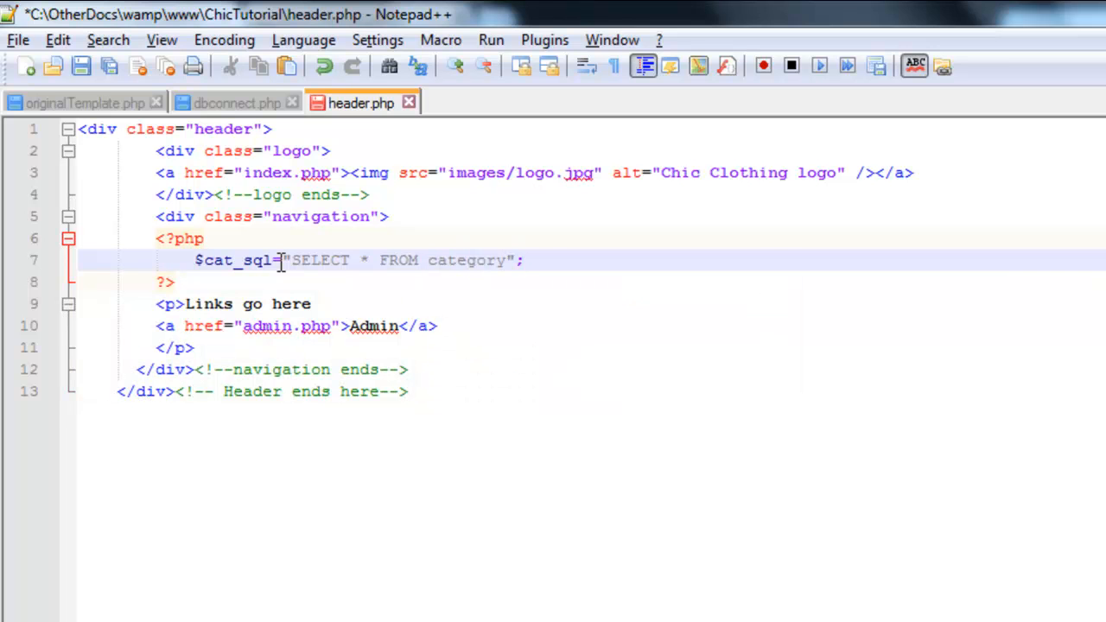
{"action": "key", "text": "Enter"}
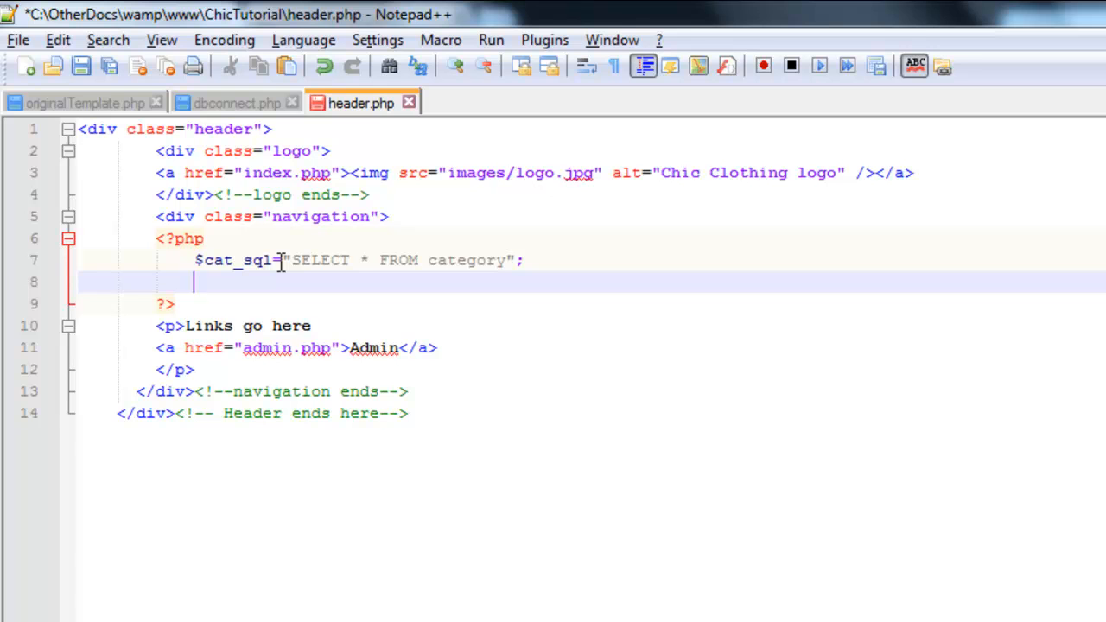
{"action": "type", "text": "$"}
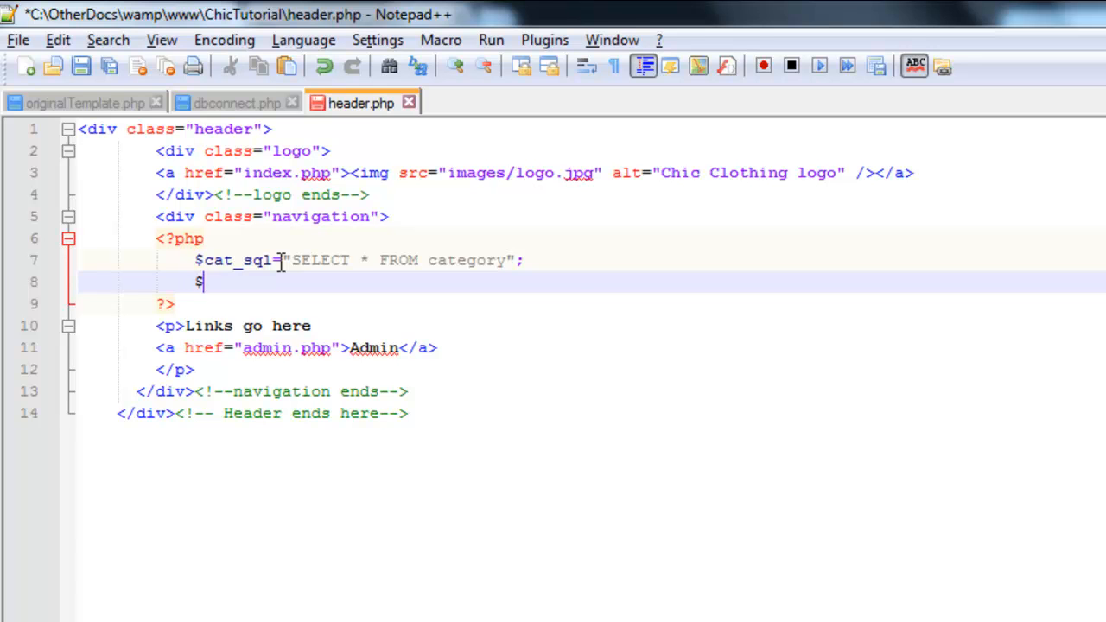
{"action": "type", "text": "cat"}
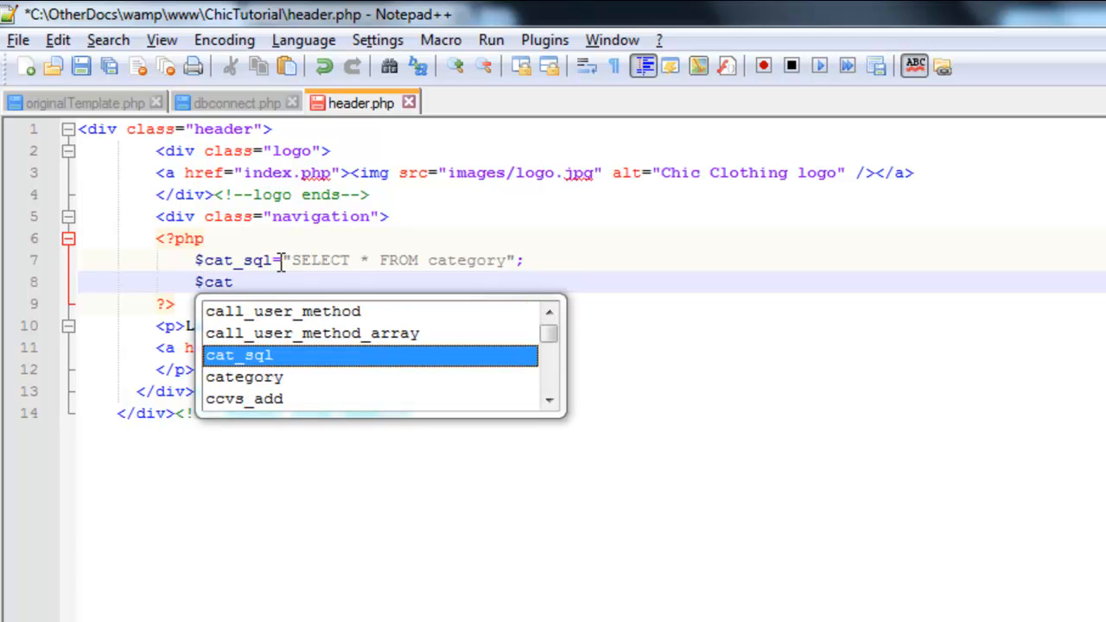
{"action": "type", "text": "_query"}
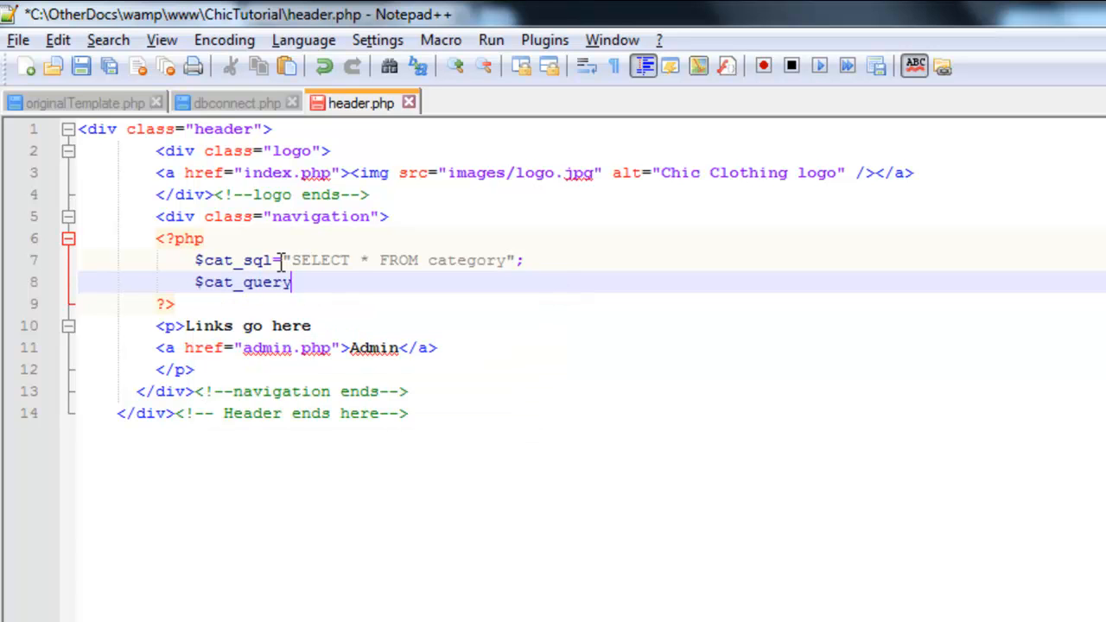
{"action": "type", "text": "="}
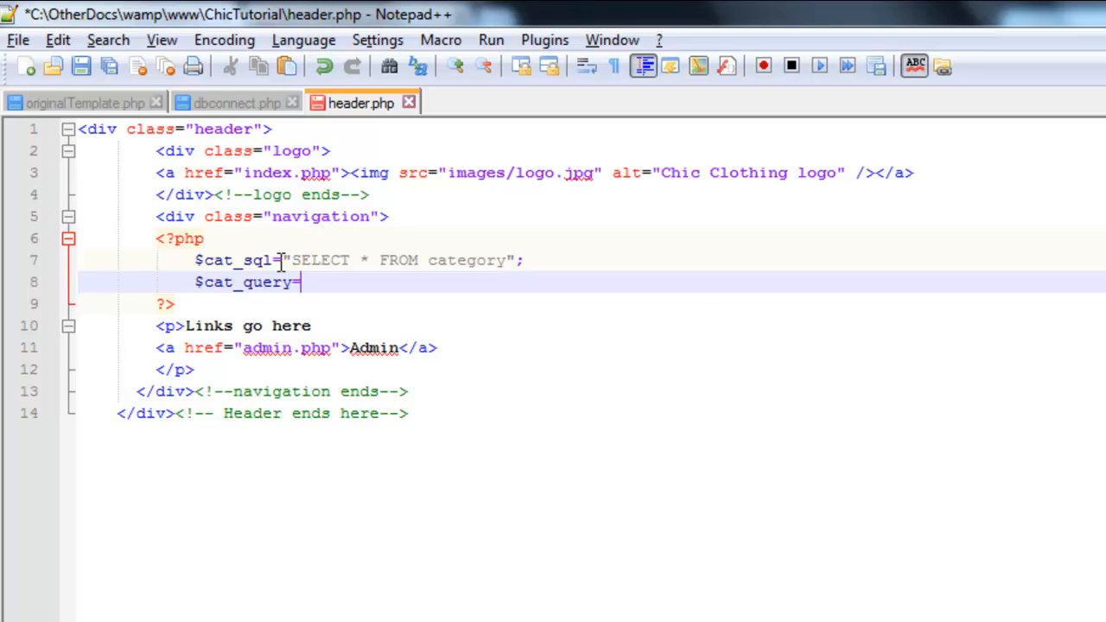
- Write mysqli_query($dbconnect) for $cat_query, then check the connection name in dbconnect.php
{"action": "type", "text": "mysqli"}
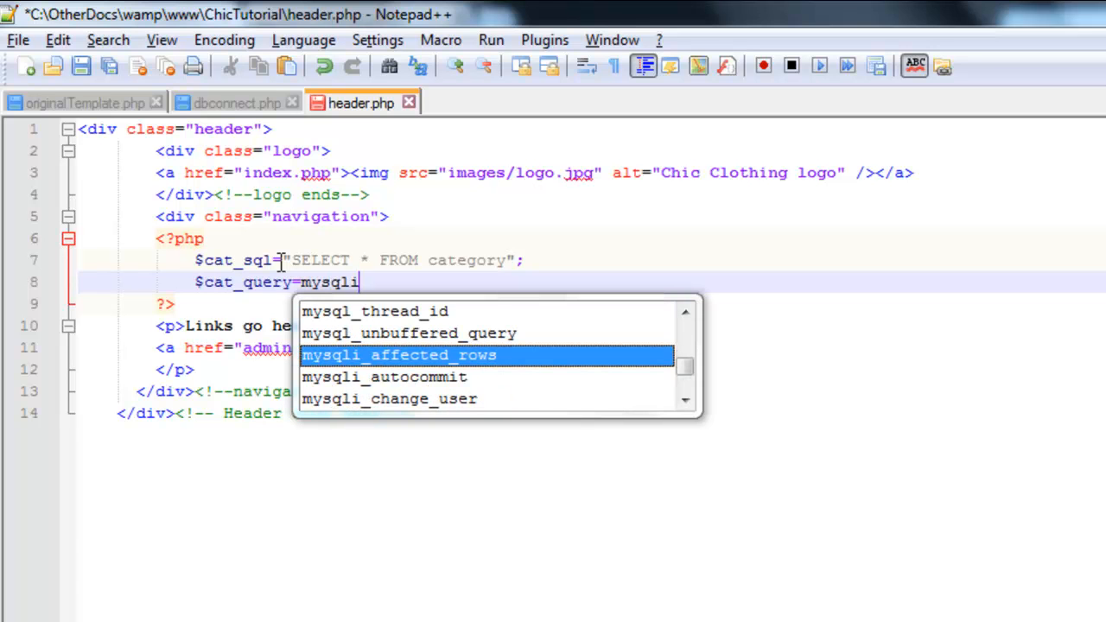
{"action": "type", "text": "_query($);"}
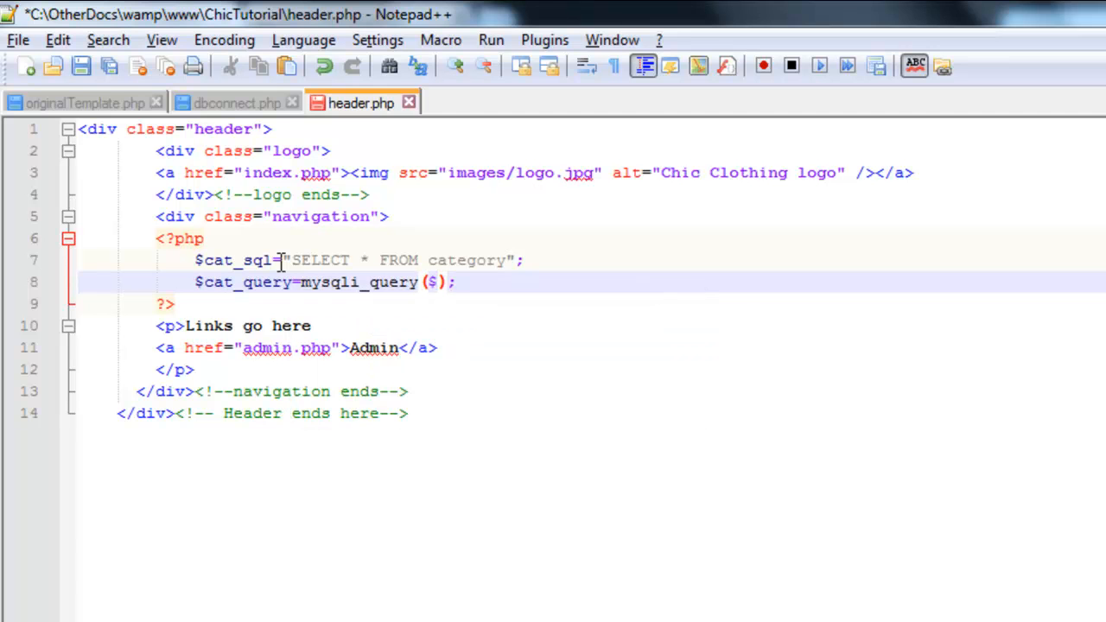
{"action": "type", "text": "db"}
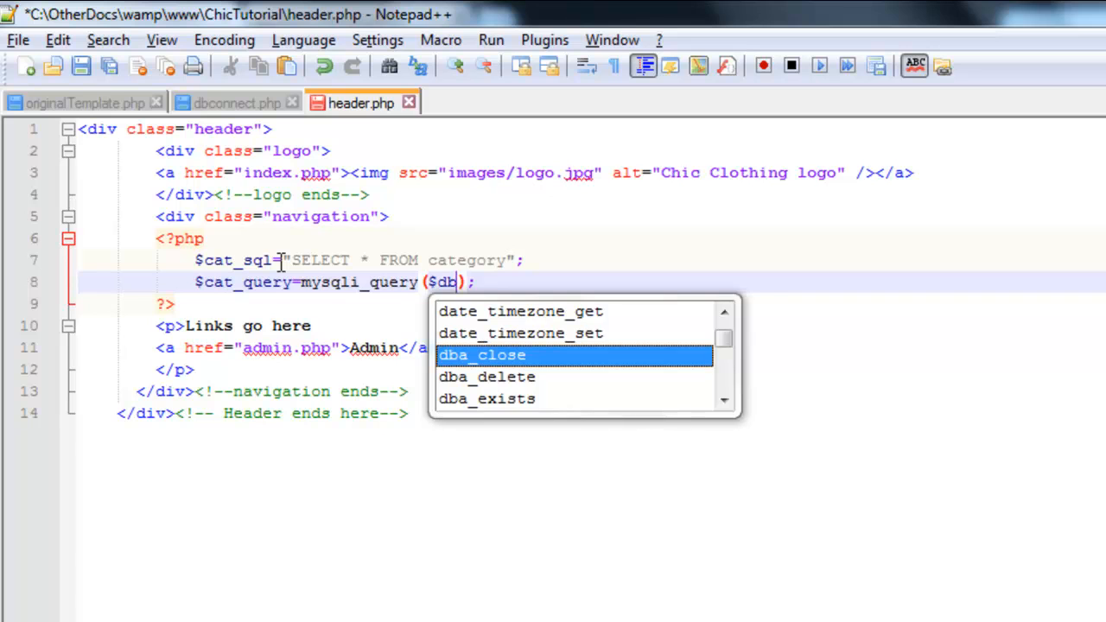
{"action": "type", "text": "connect"}
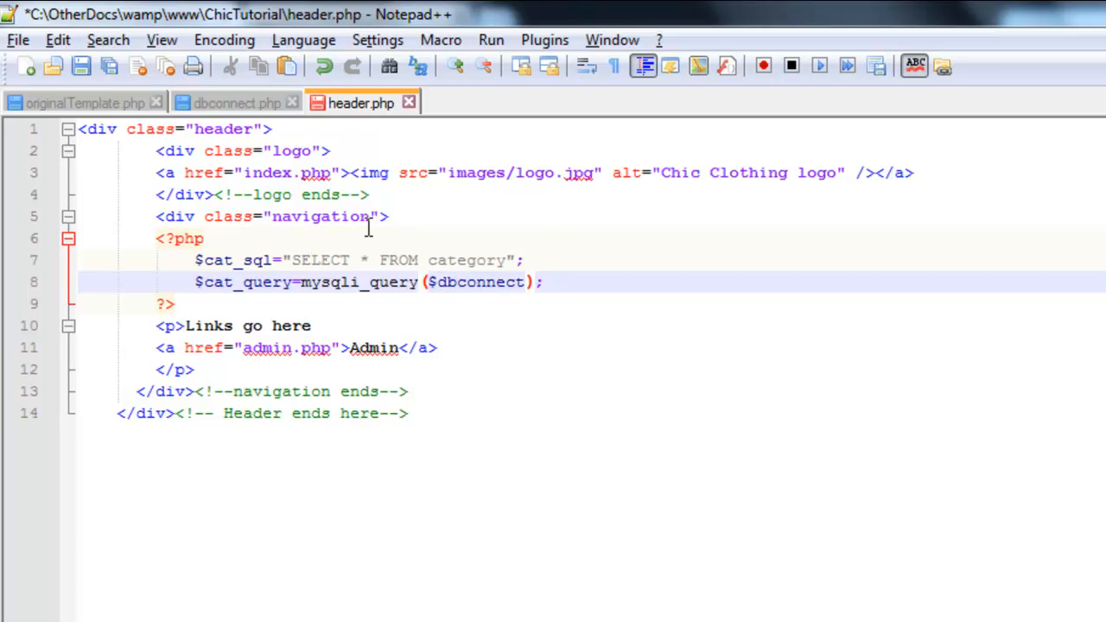
{"action": "left_click", "coordinate": [235, 104]}
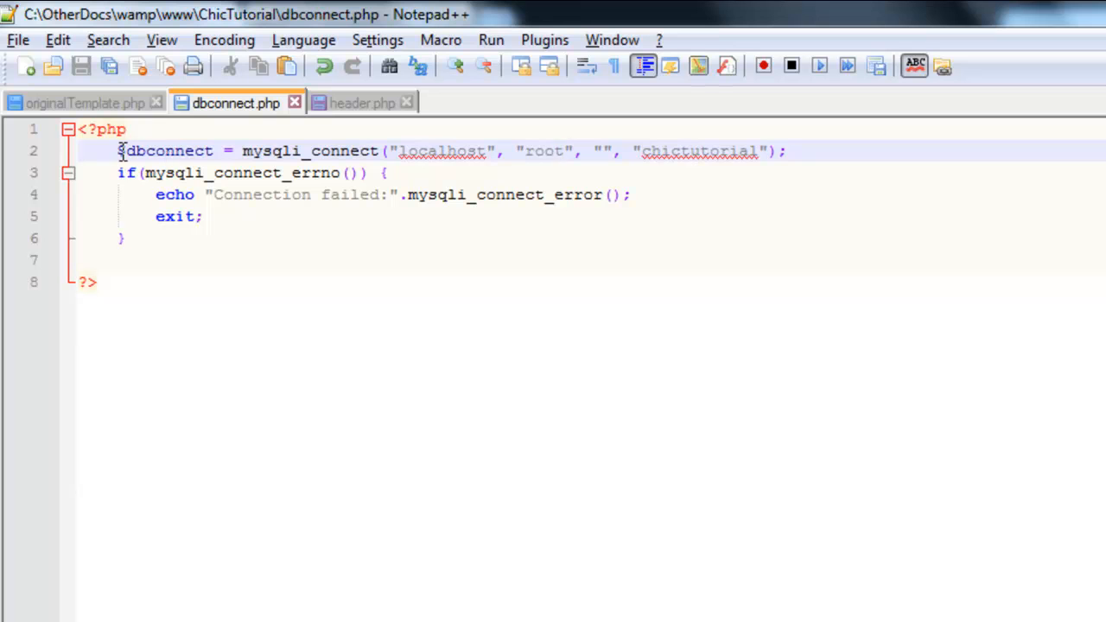
- Confirm the connection variable is $dbconnect and return to header.php
{"action": "double_click", "coordinate": [164, 151]}
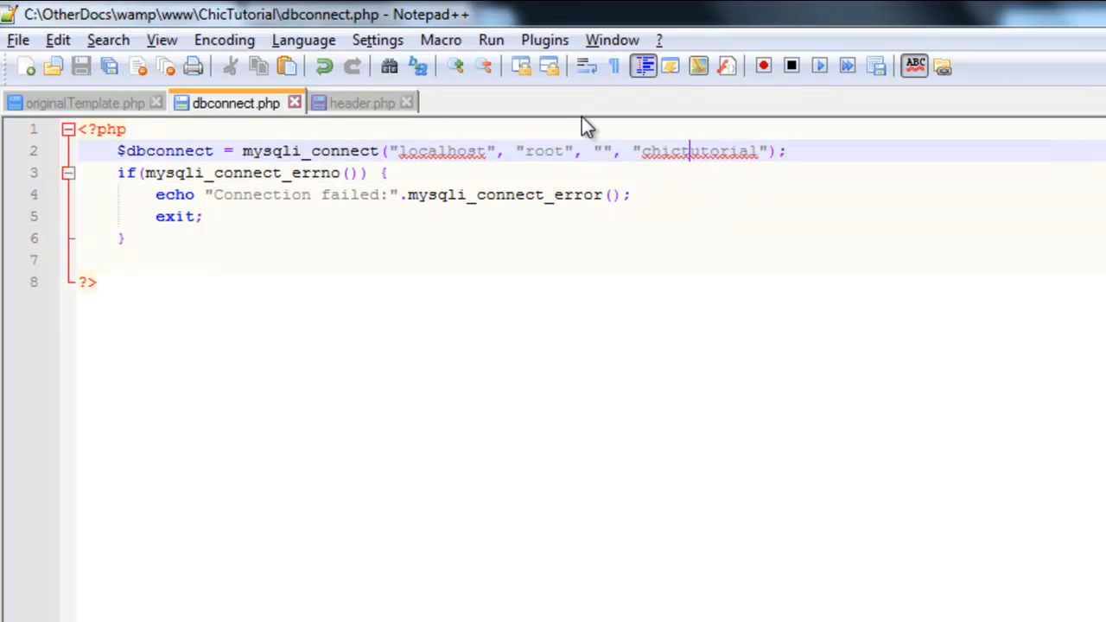
{"action": "left_click", "coordinate": [361, 102]}
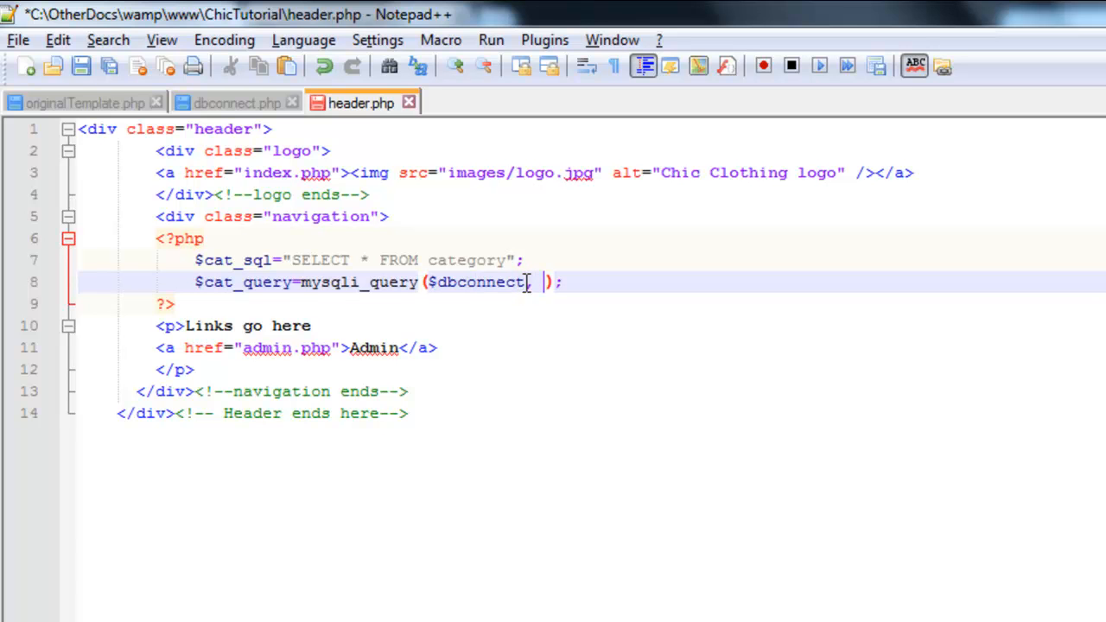
- Pass $cat_sql as mysqli_query's second argument and save header.php
{"action": "type", "text": "$cat_sql"}
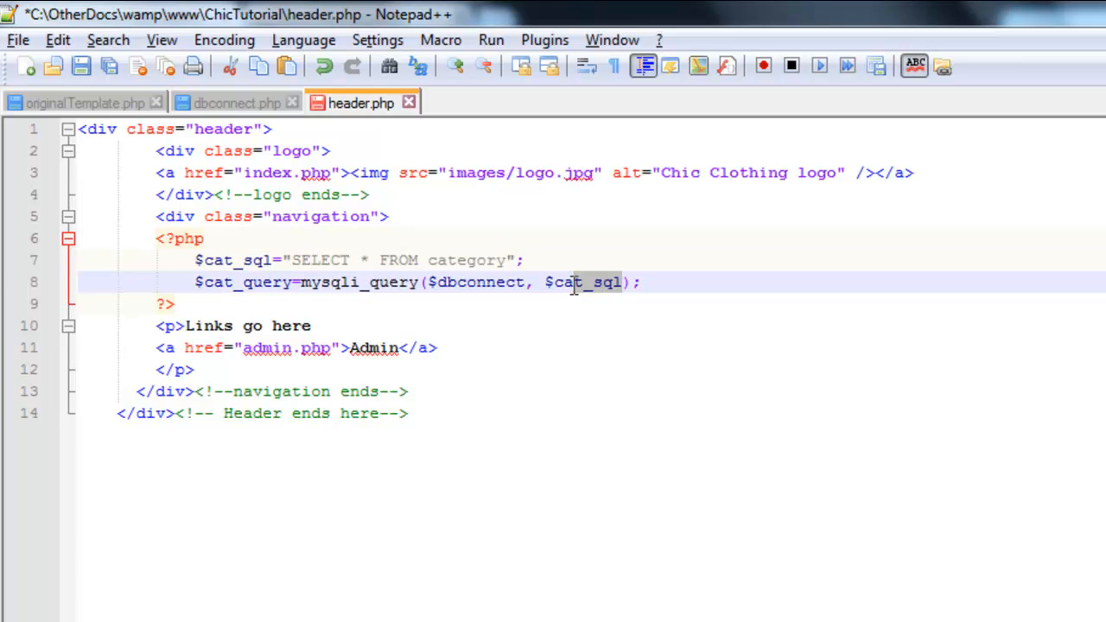
{"action": "left_click", "coordinate": [639, 281]}
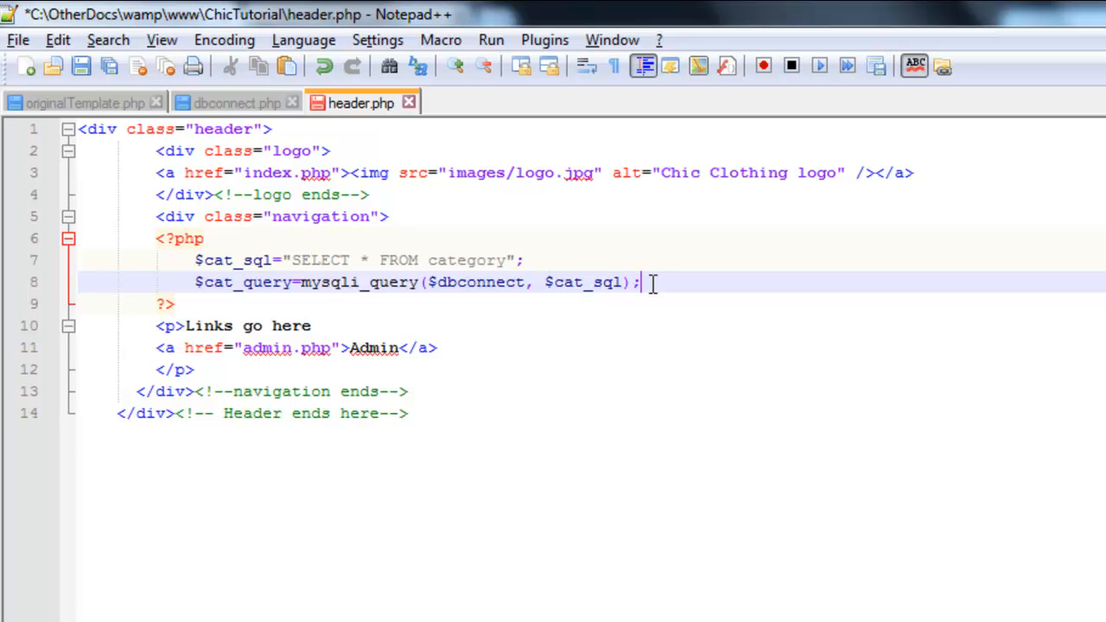
{"action": "key", "text": "Enter"}
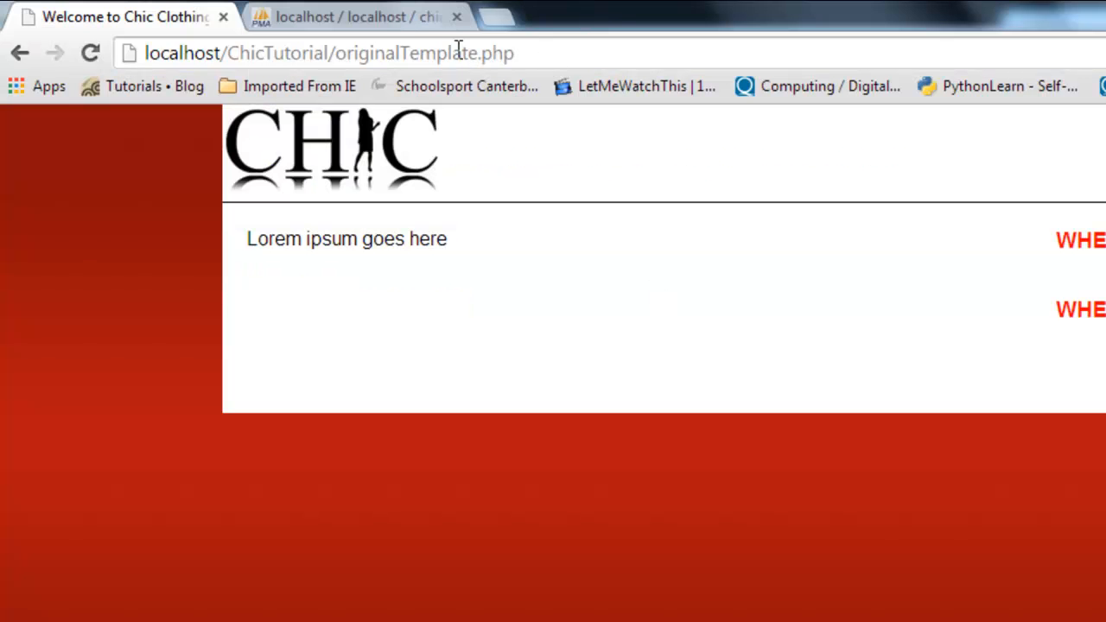
- Show the category table's categoryID and name columns in phpMyAdmin
{"action": "left_click", "coordinate": [346, 18]}
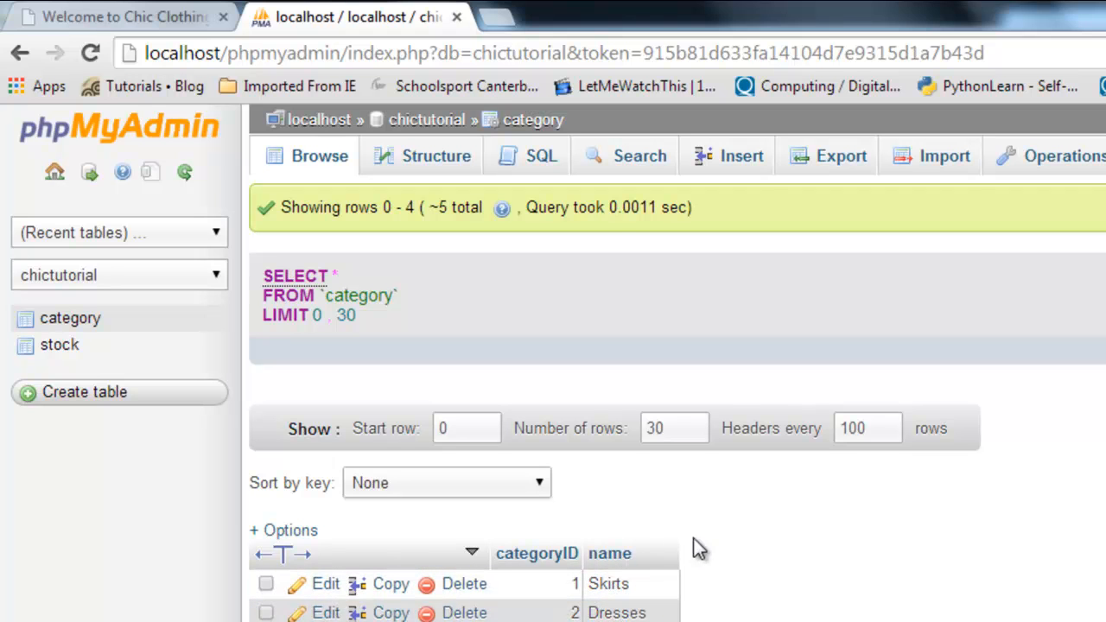
{"action": "mouse_move", "coordinate": [608, 563]}
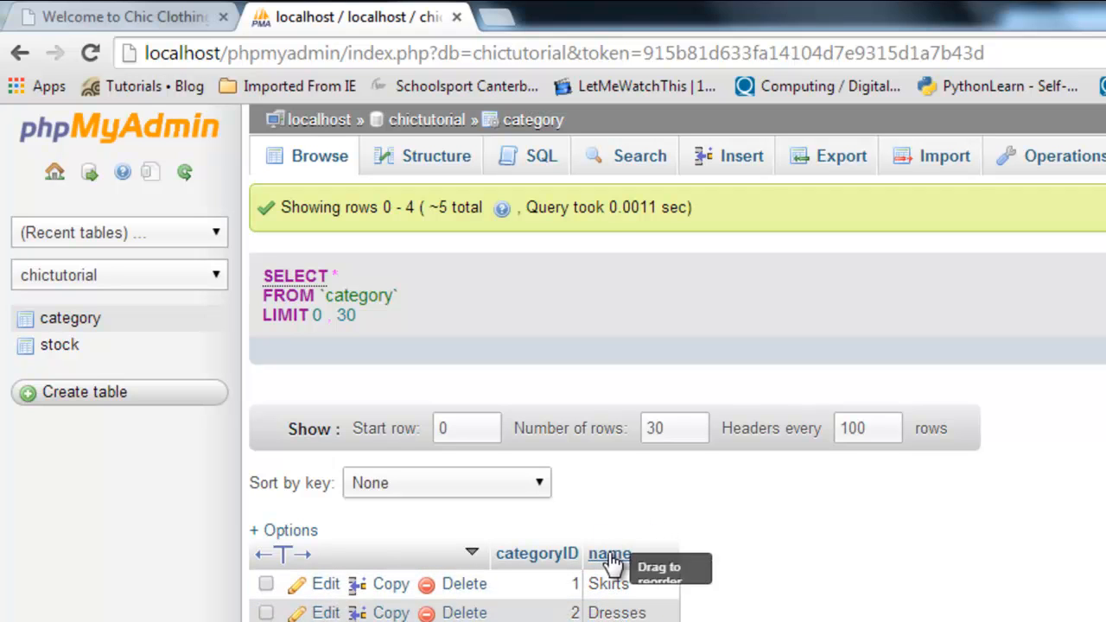
{"action": "mouse_move", "coordinate": [667, 523]}
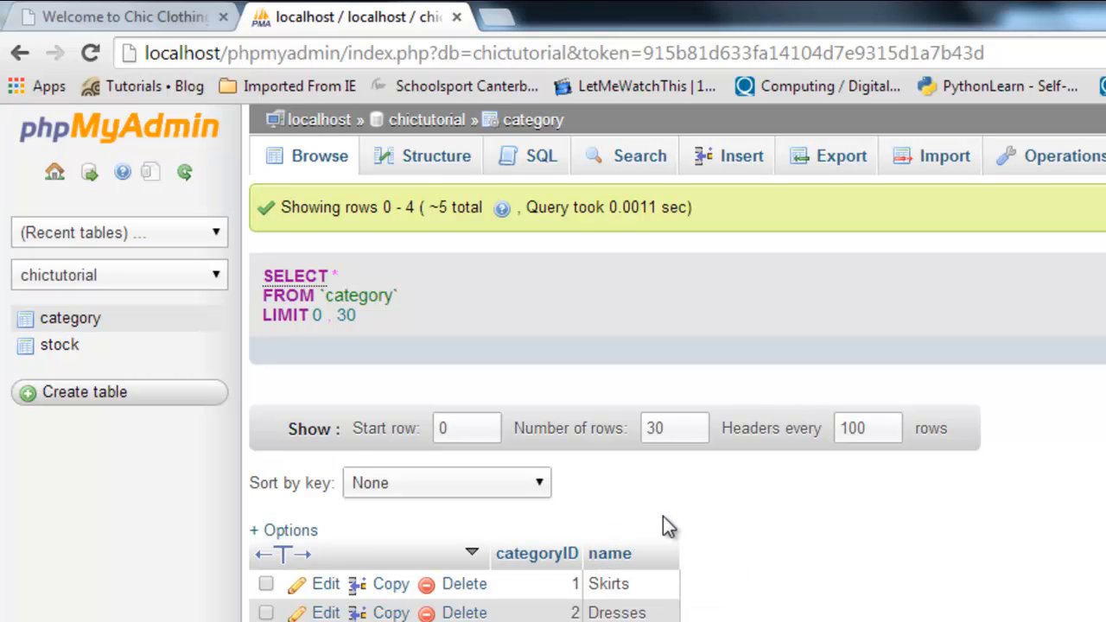
{"action": "mouse_move", "coordinate": [730, 508]}
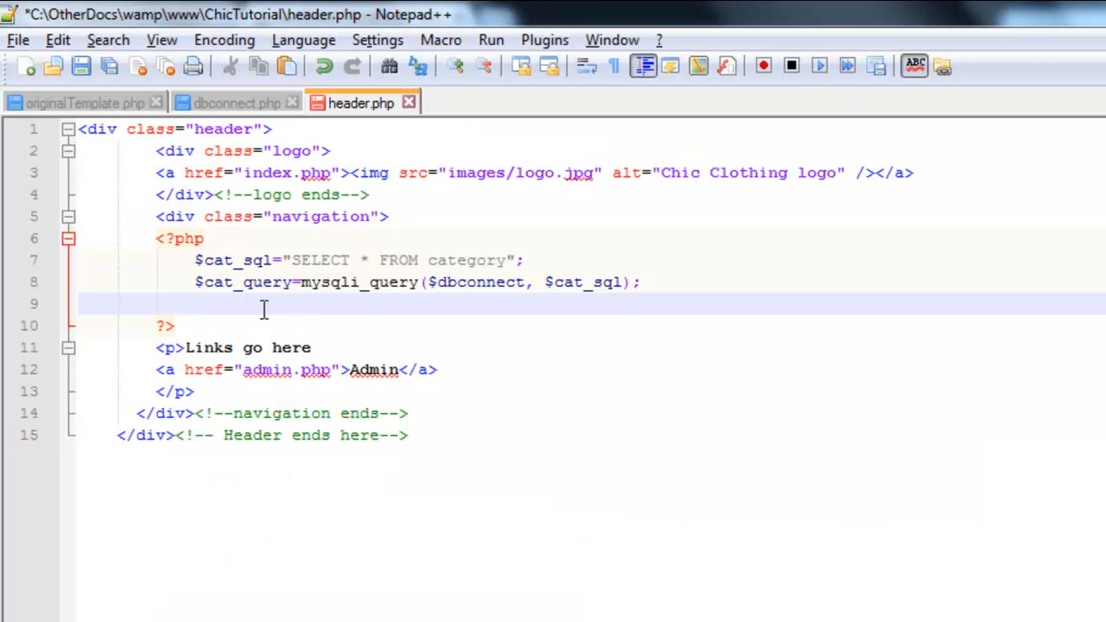
- Write $cat_rs=mysqli_fetch_assoc($cat_query); on line 9, using autocomplete
{"action": "type", "text": "$"}
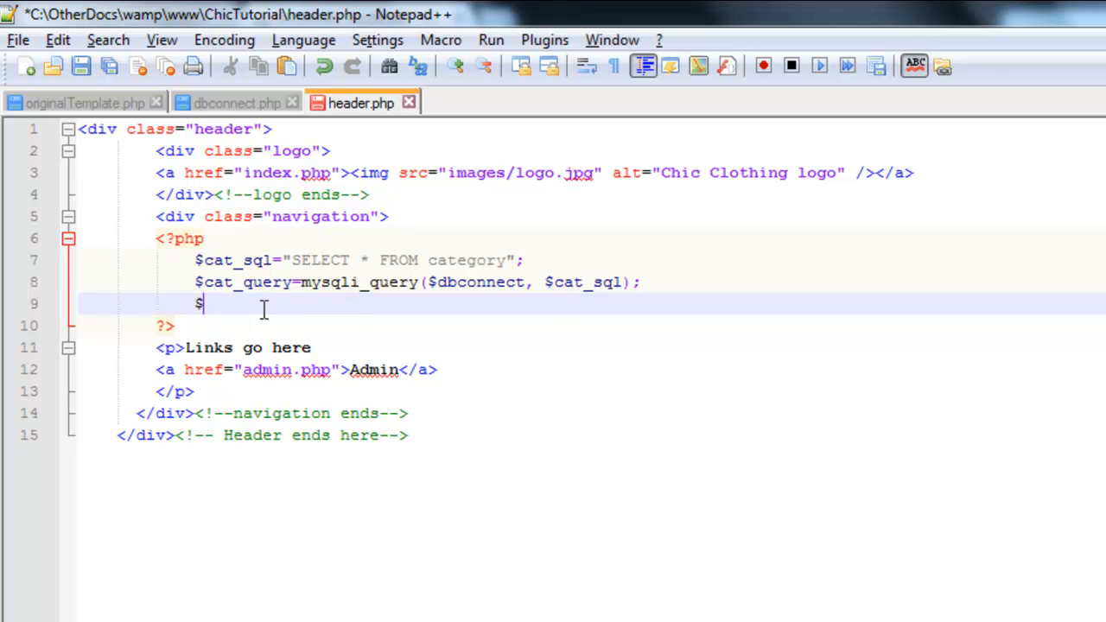
{"action": "type", "text": "cat"}
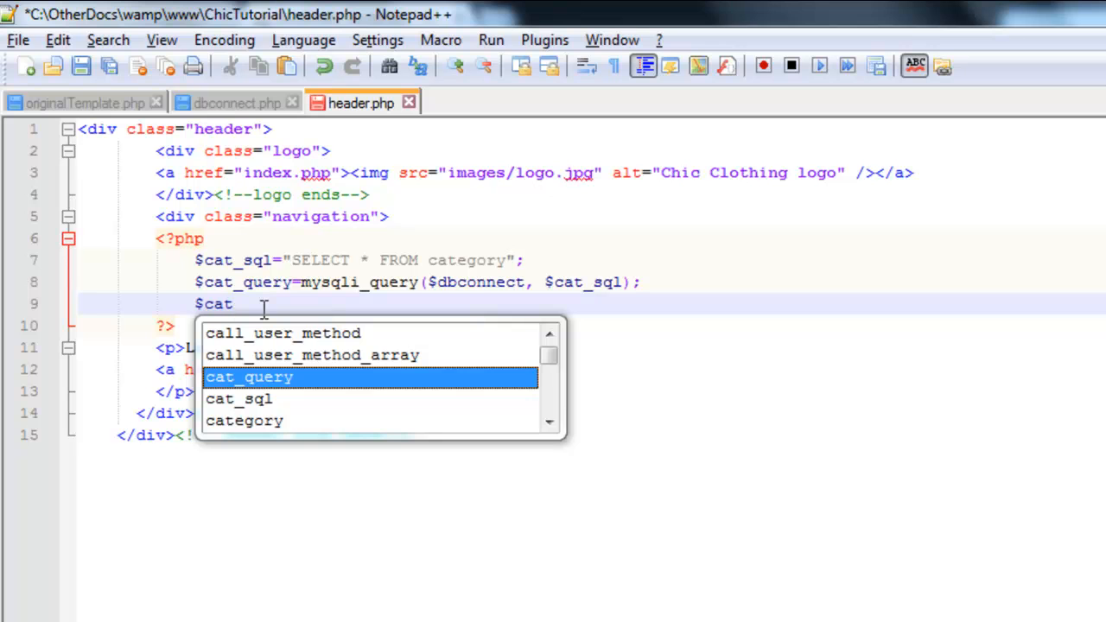
{"action": "type", "text": "_rs"}
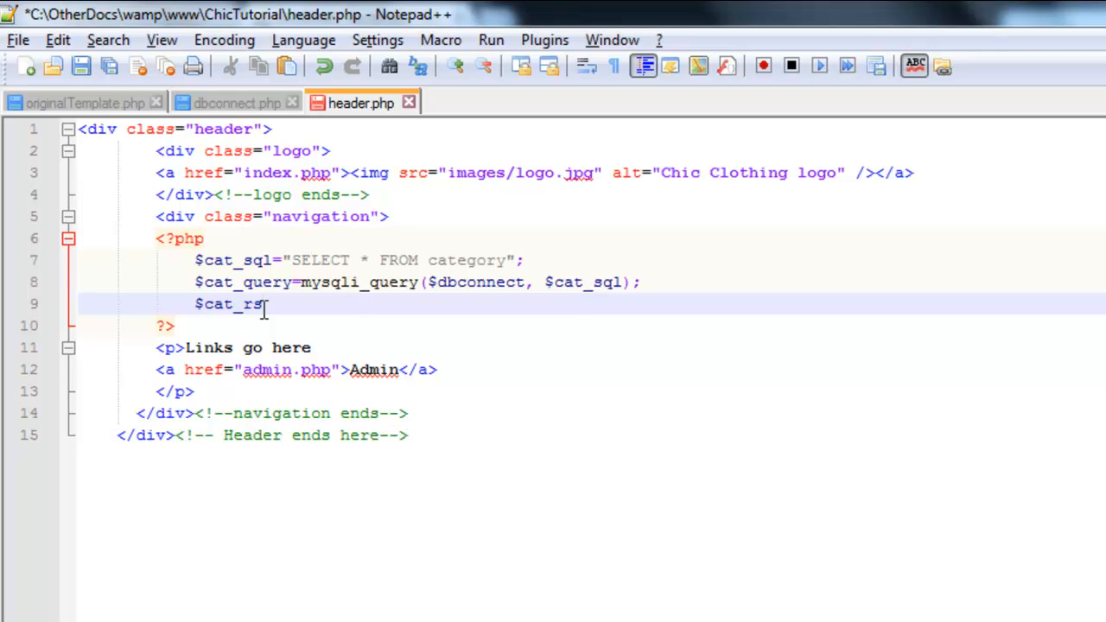
{"action": "type", "text": "=m"}
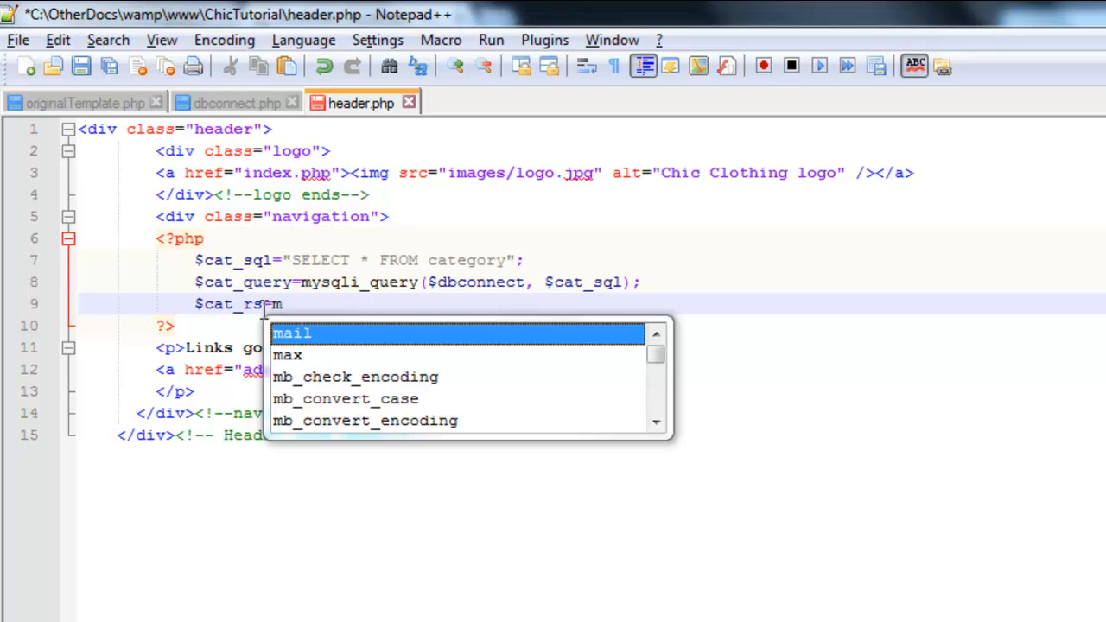
{"action": "type", "text": "mysqli"}
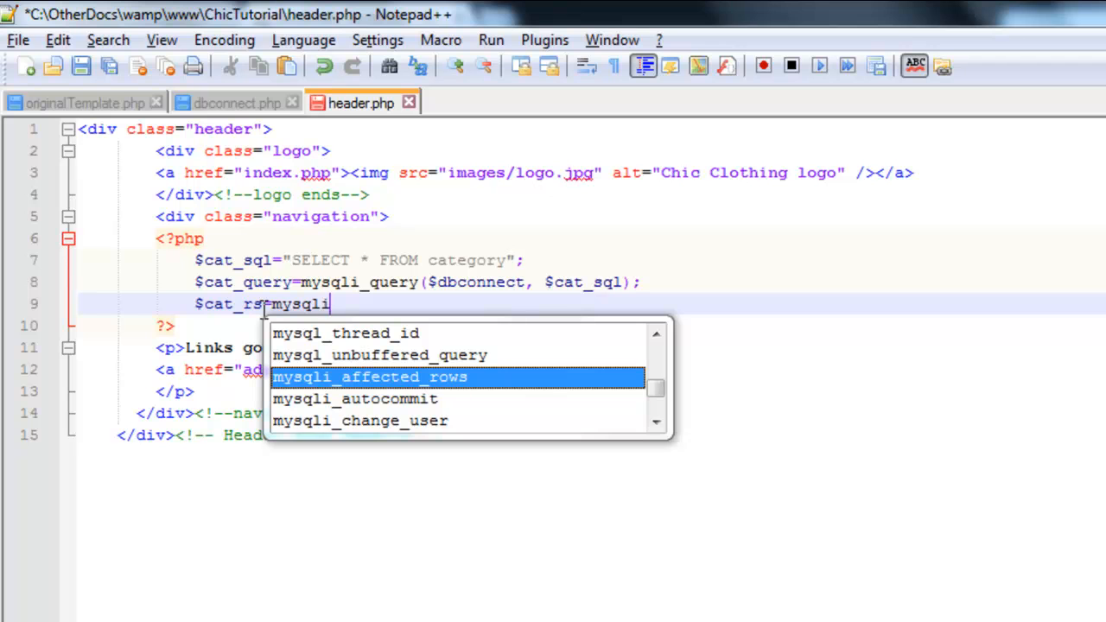
{"action": "type", "text": "_"}
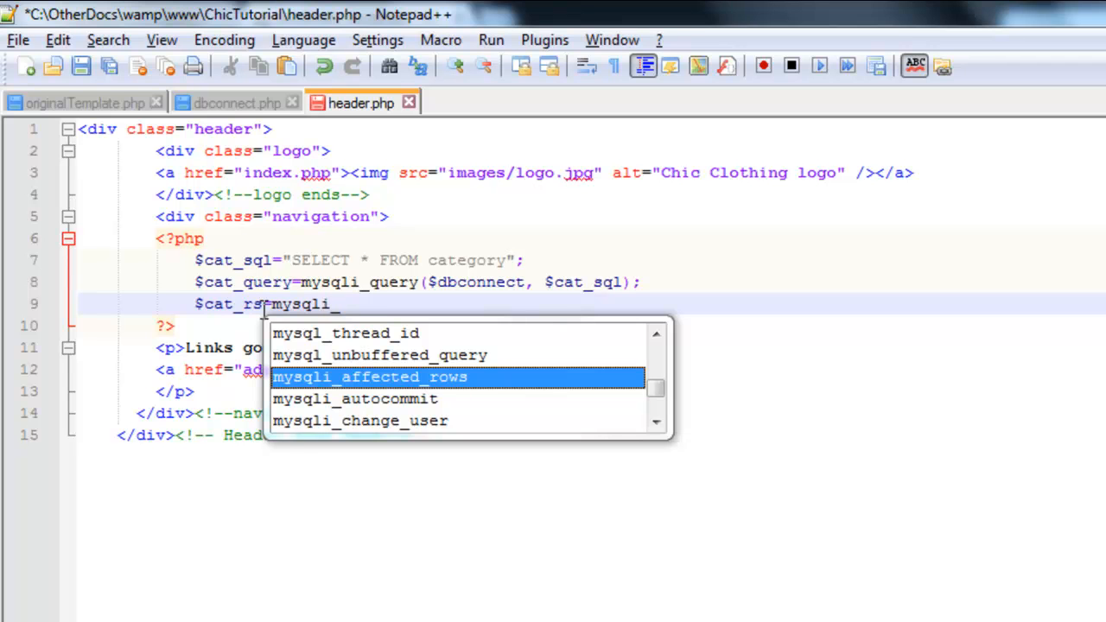
{"action": "type", "text": "fetch_assoc($"}
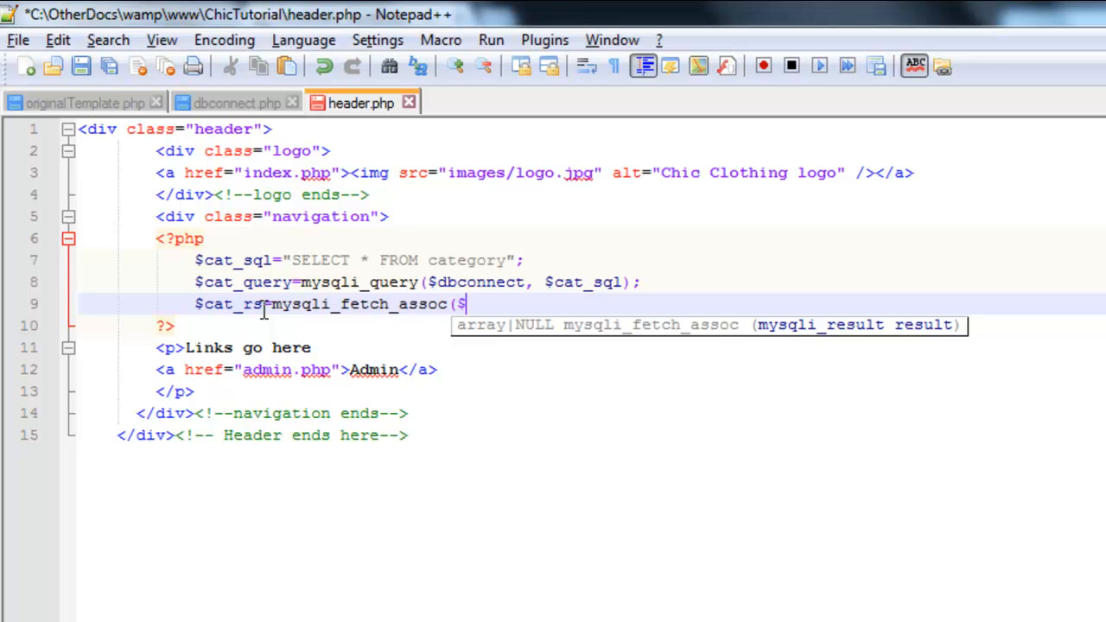
{"action": "type", "text": "cat_q"}
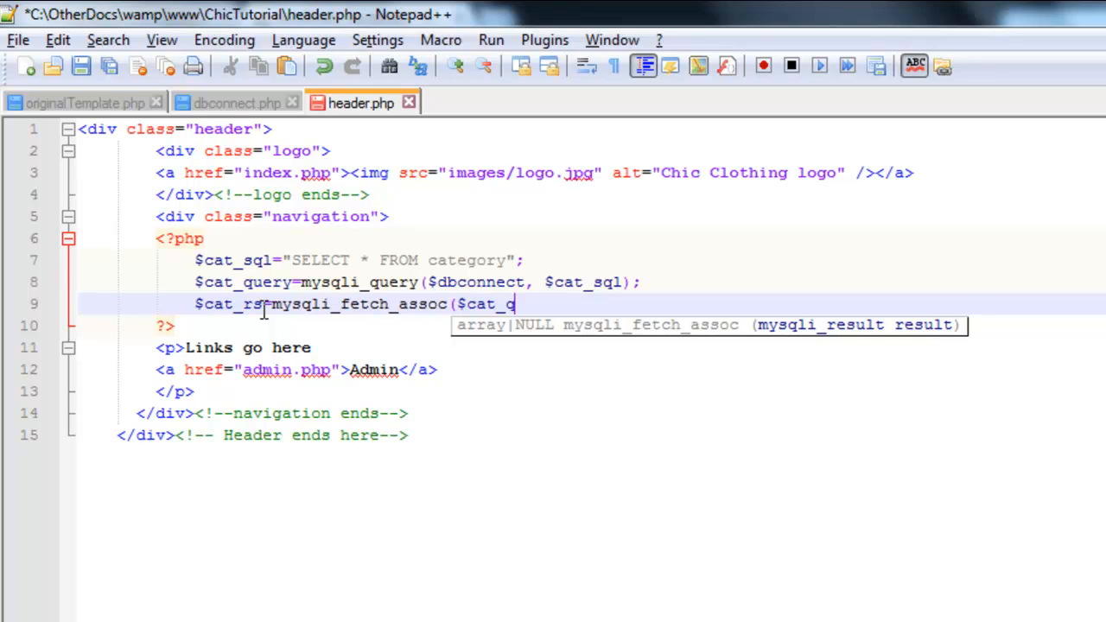
{"action": "type", "text": "uery);"}
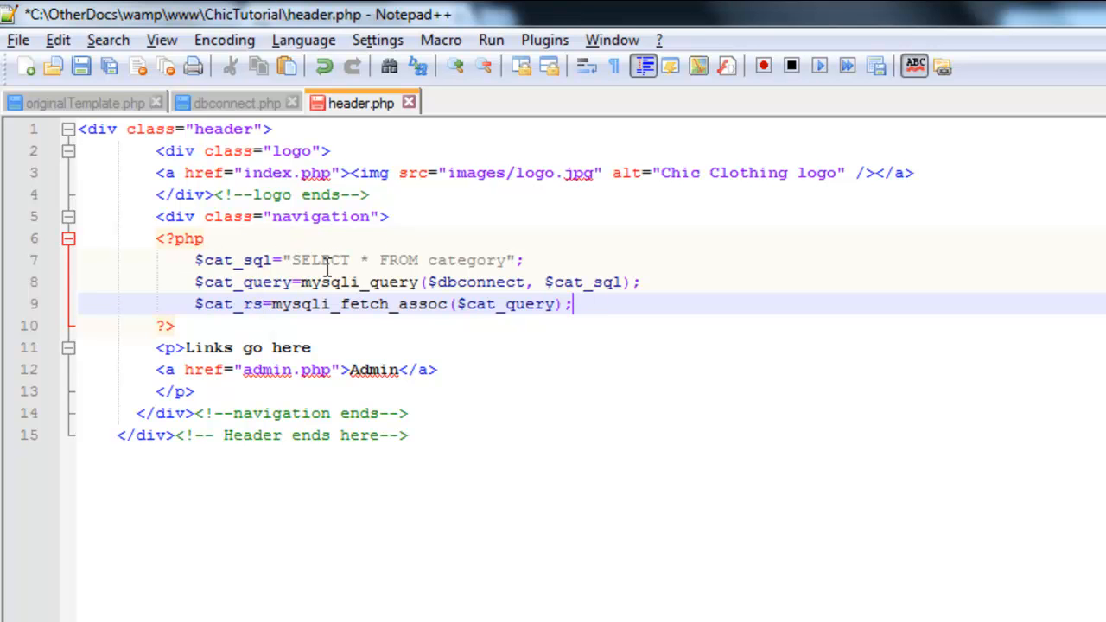
{"action": "mouse_move", "coordinate": [433, 311]}
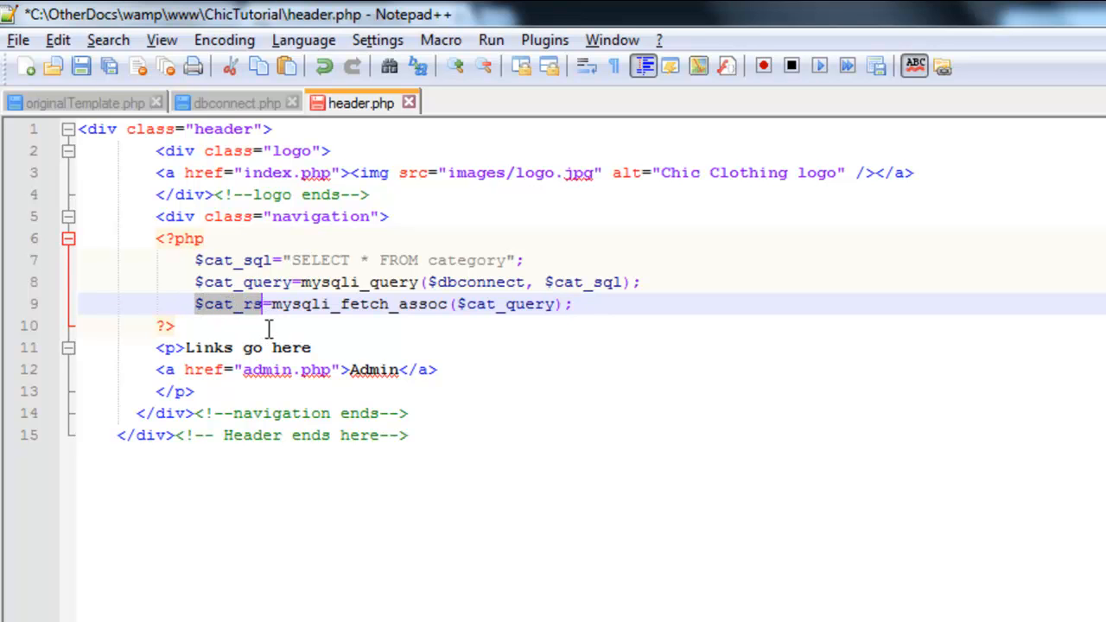
{"action": "mouse_move", "coordinate": [380, 304]}
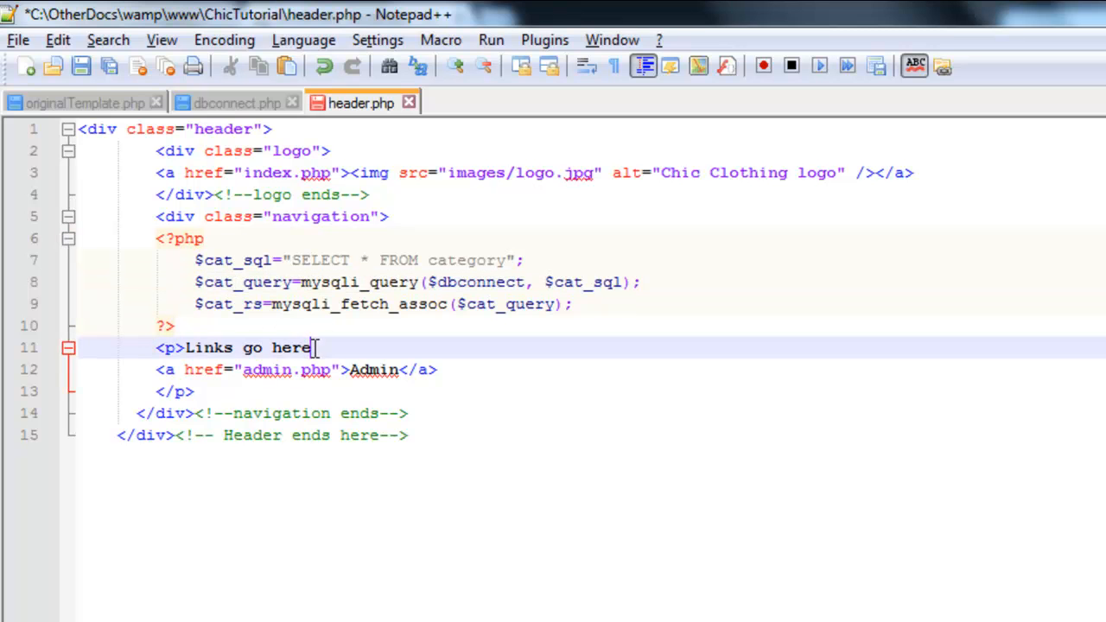
- Delete the 'Links go here' text and put an empty <?php ?> block in the <p> tag
{"action": "left_click_drag", "start_coordinate": [318, 347], "coordinate": [183, 347]}
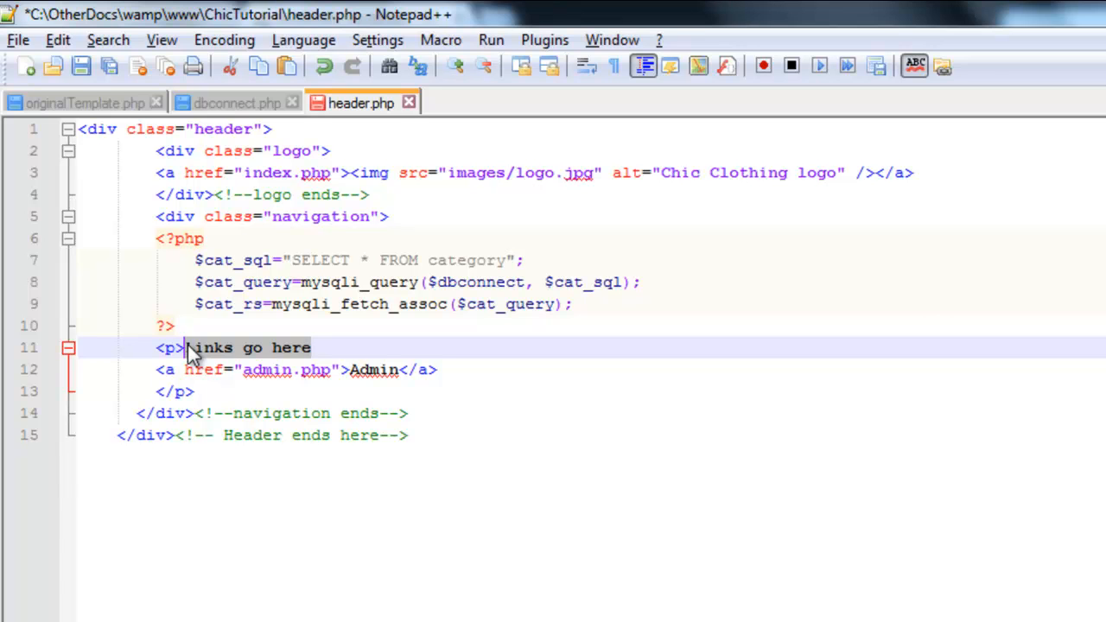
{"action": "key", "text": "Delete"}
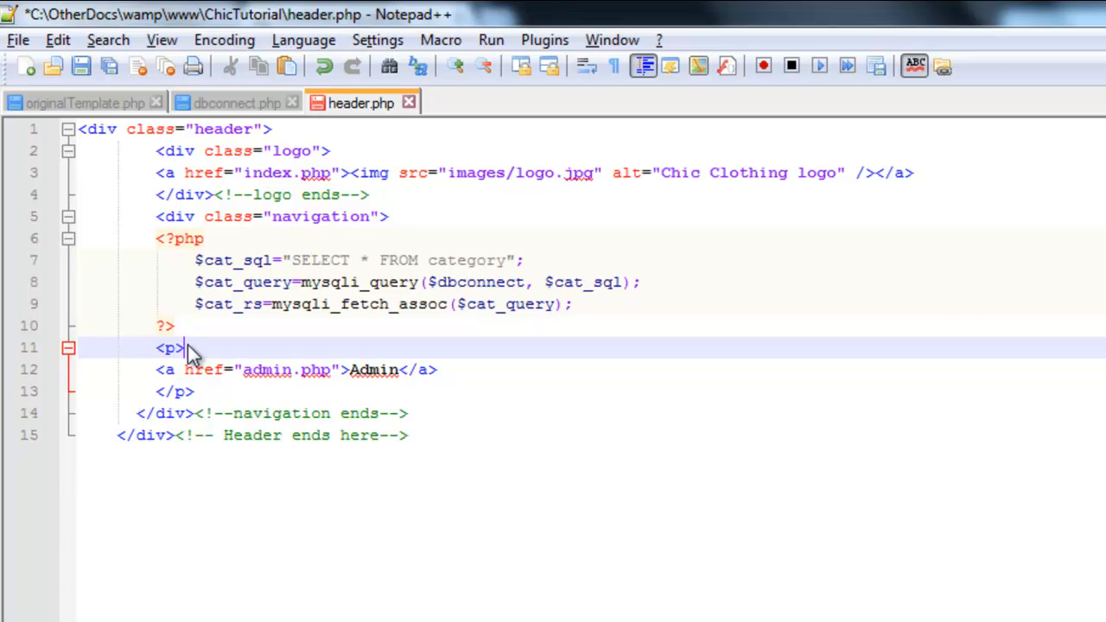
{"action": "type", "text": "<?php"}
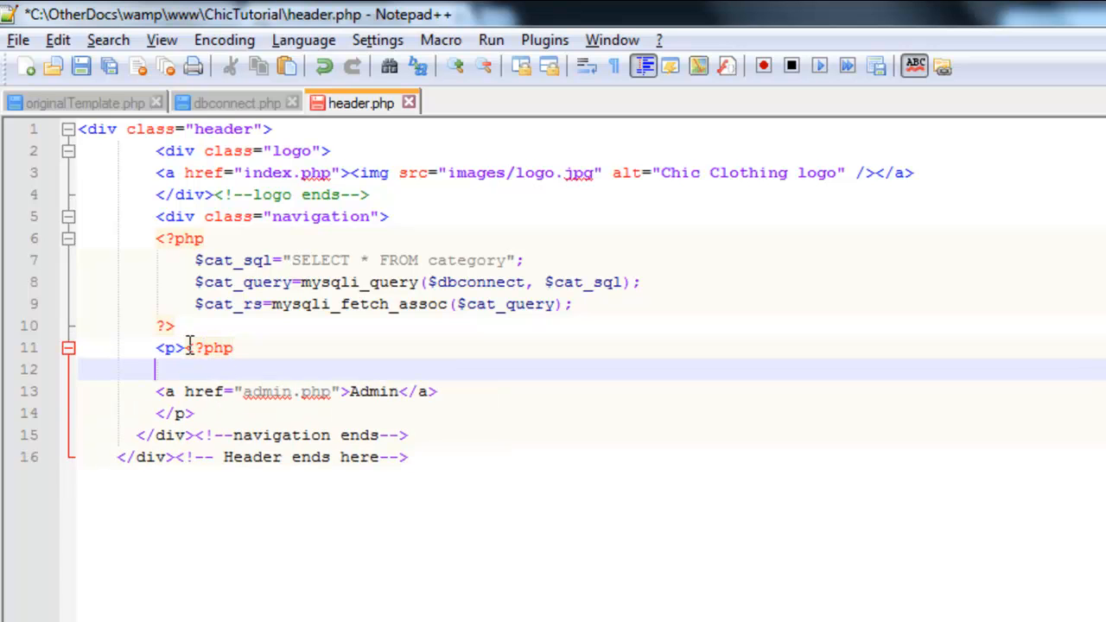
{"action": "type", "text": "?>"}
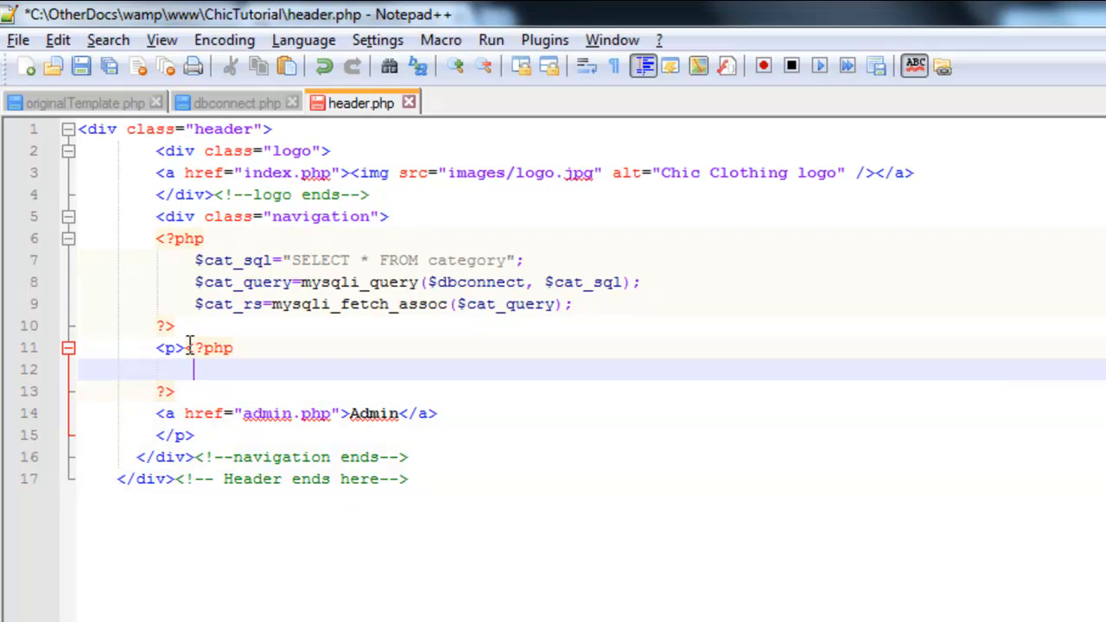
- Write do { } while ($cat_rs=mysqli_fetch_assoc($cat_query)) with an empty body
{"action": "type", "text": "do"}
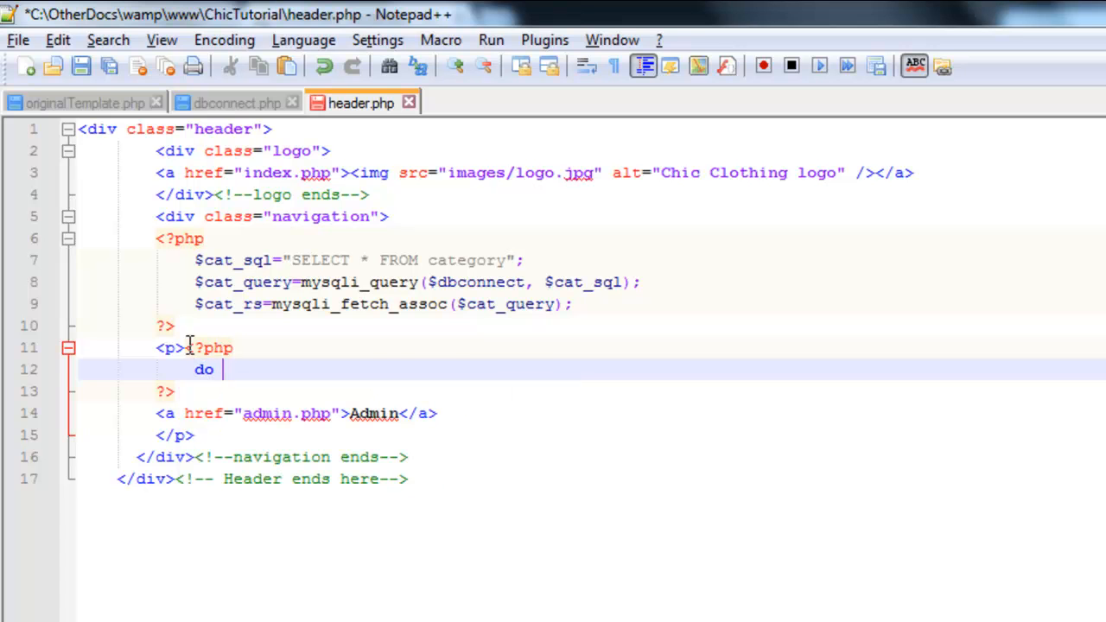
{"action": "type", "text": "{"}
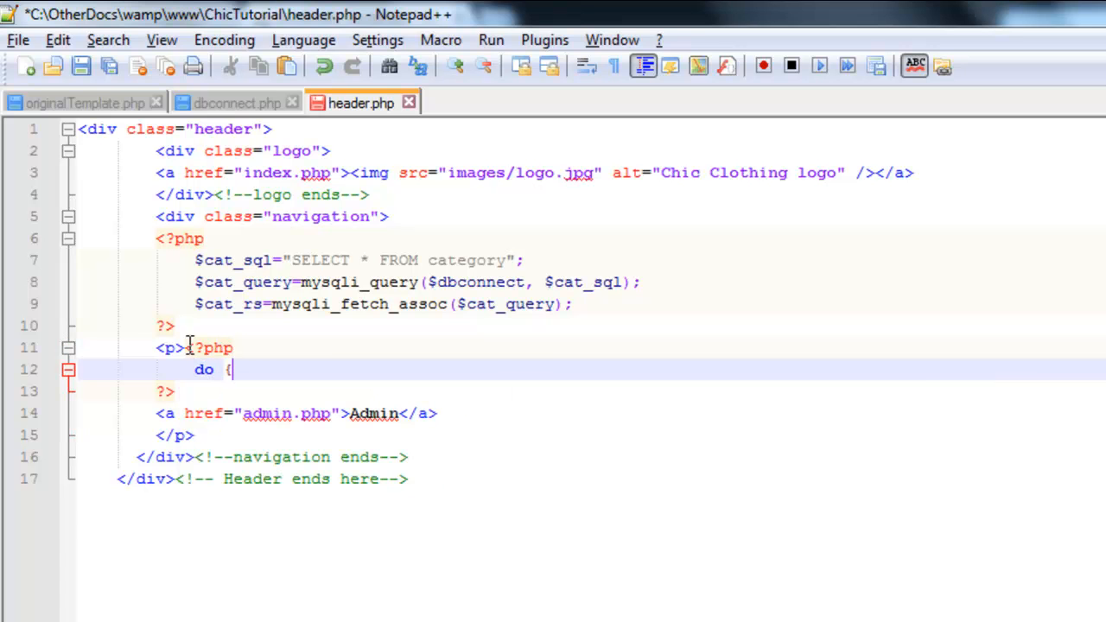
{"action": "key", "text": "Enter"}
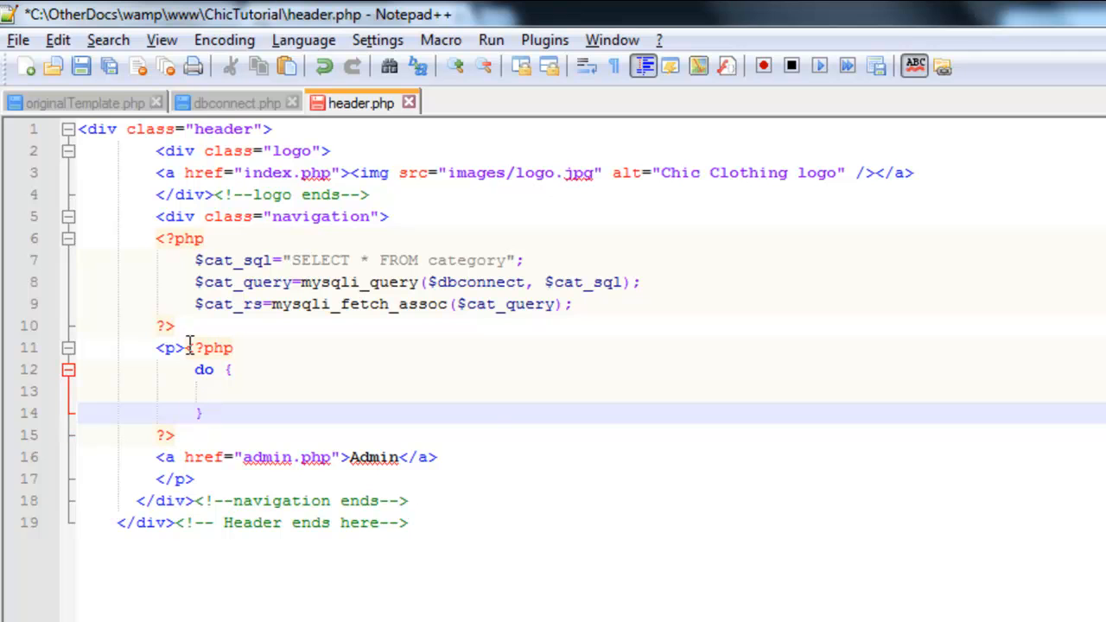
{"action": "type", "text": "while"}
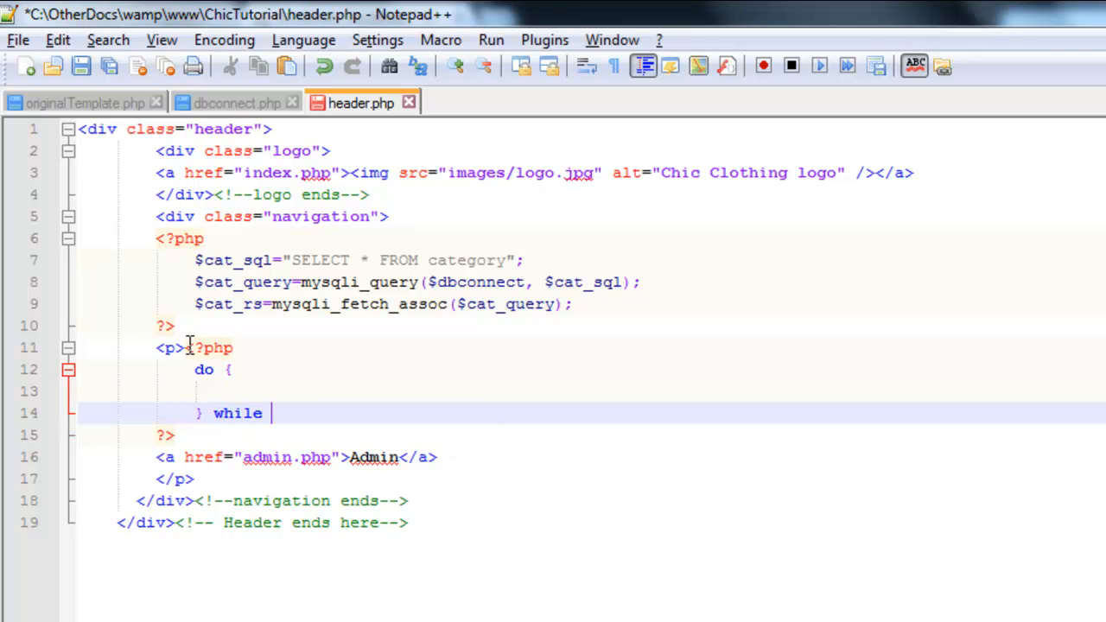
{"action": "type", "text": "()"}
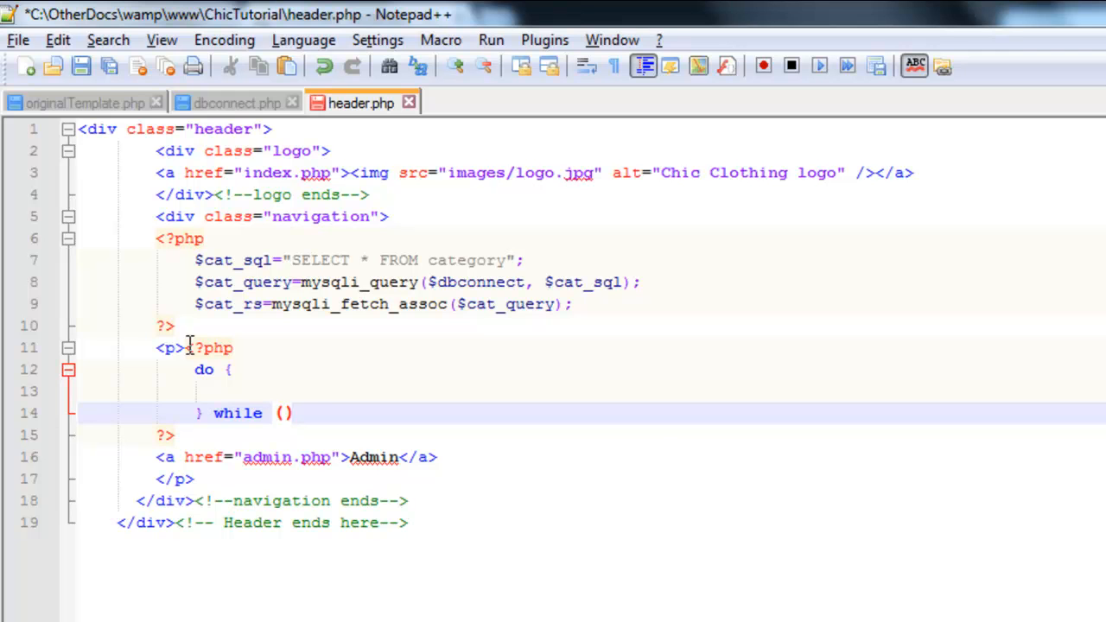
{"action": "type", "text": "$cat_r"}
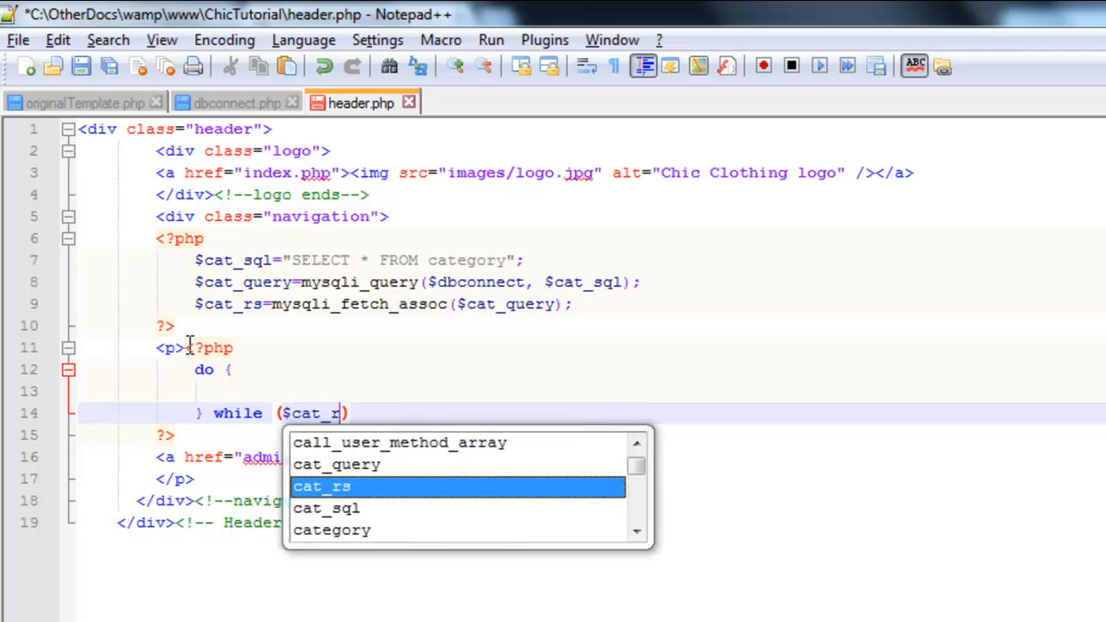
{"action": "type", "text": "s=mysqli_fetch"}
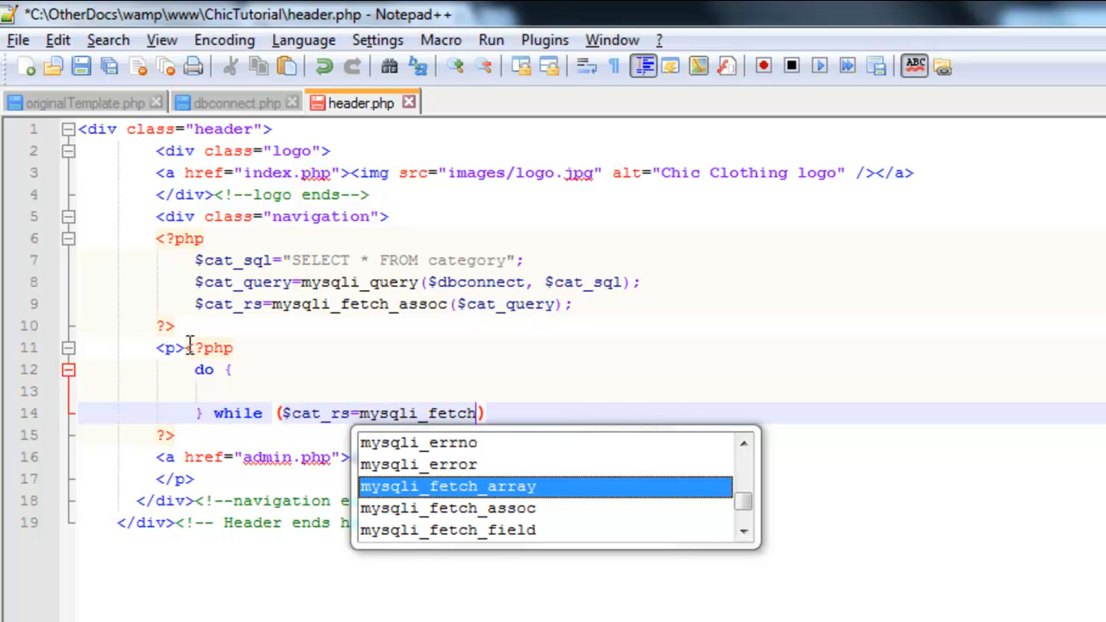
{"action": "left_click", "coordinate": [450, 508]}
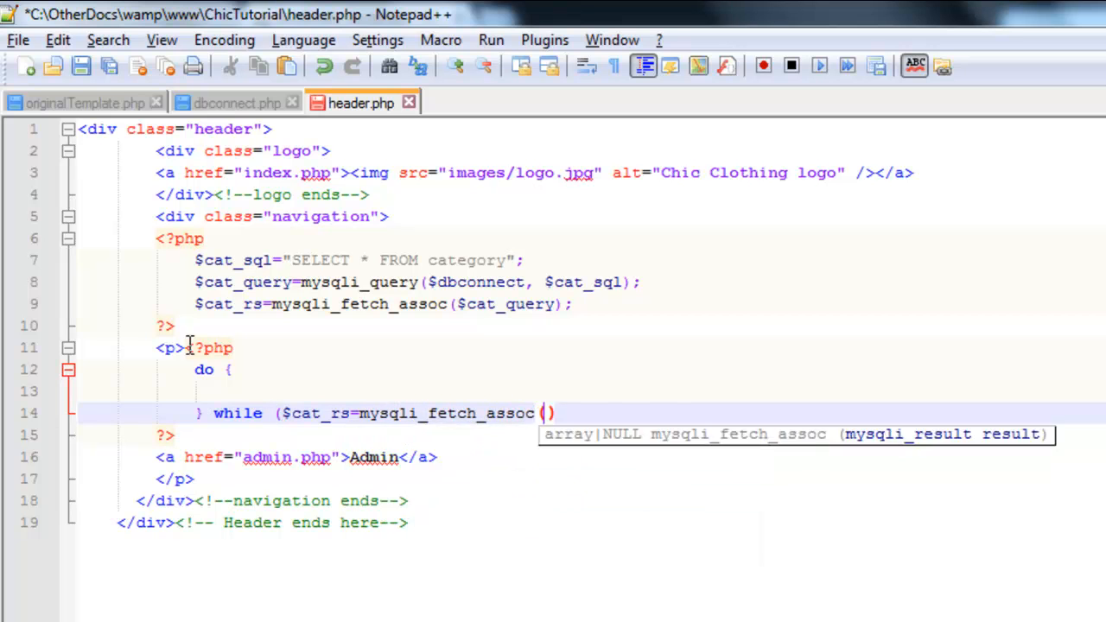
{"action": "type", "text": "$cat_query"}
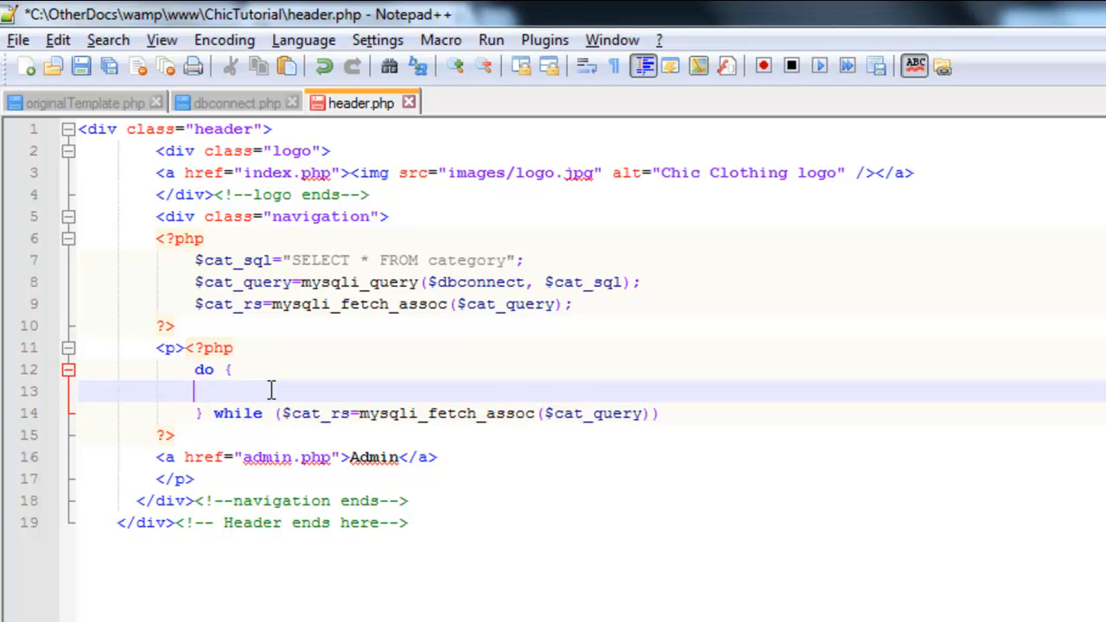
- Begin echo $cat_rs[' inside the do loop body
{"action": "type", "text": "echo"}
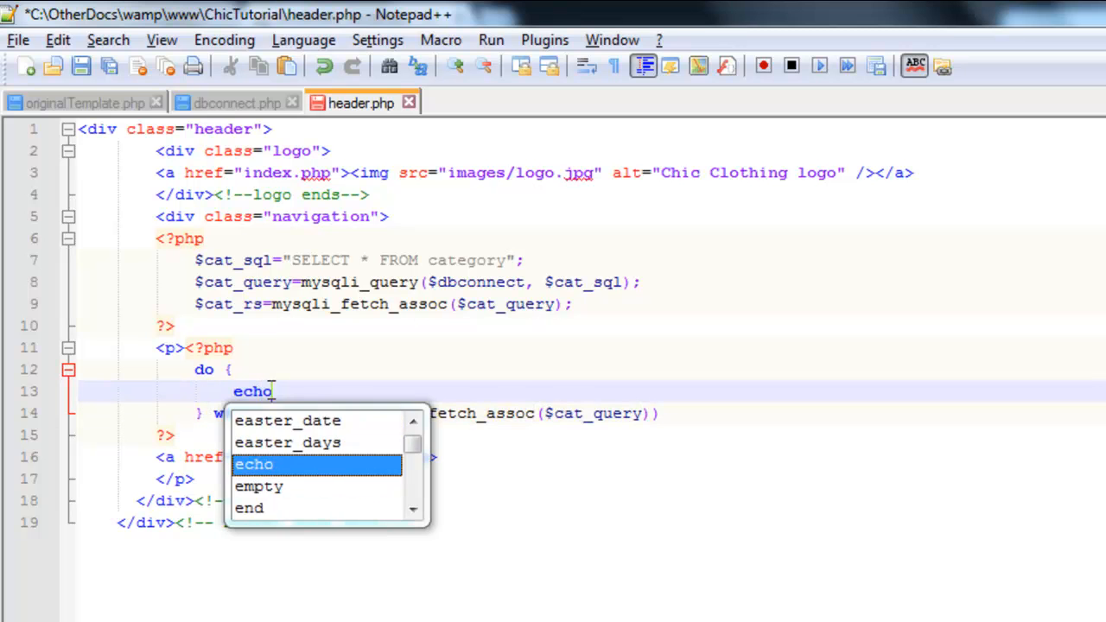
{"action": "key", "text": "Escape"}
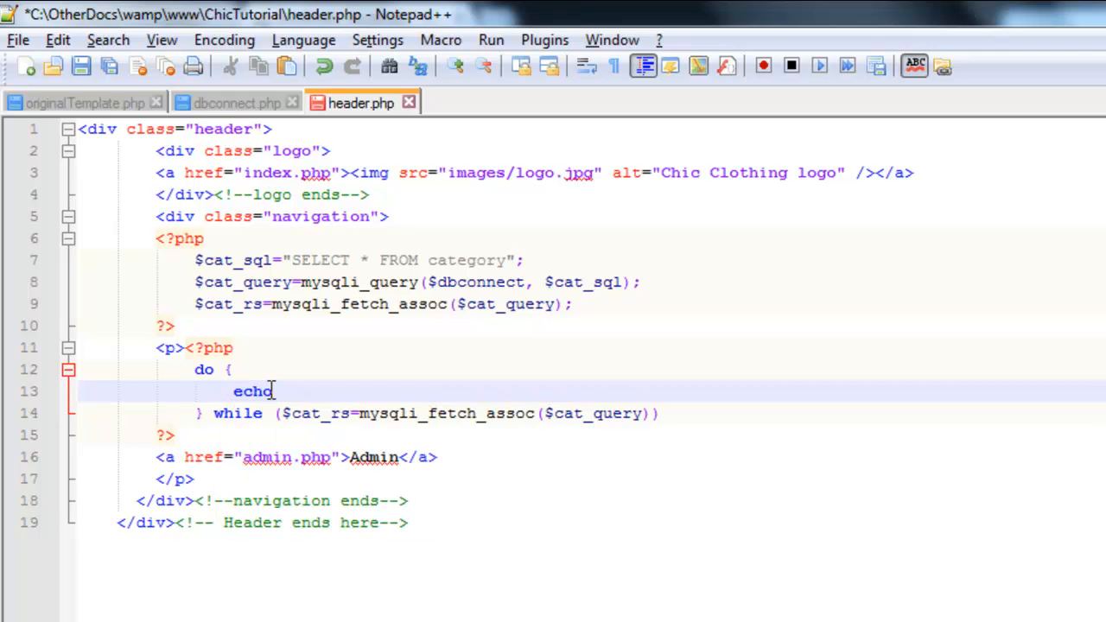
{"action": "type", "text": "$cat"}
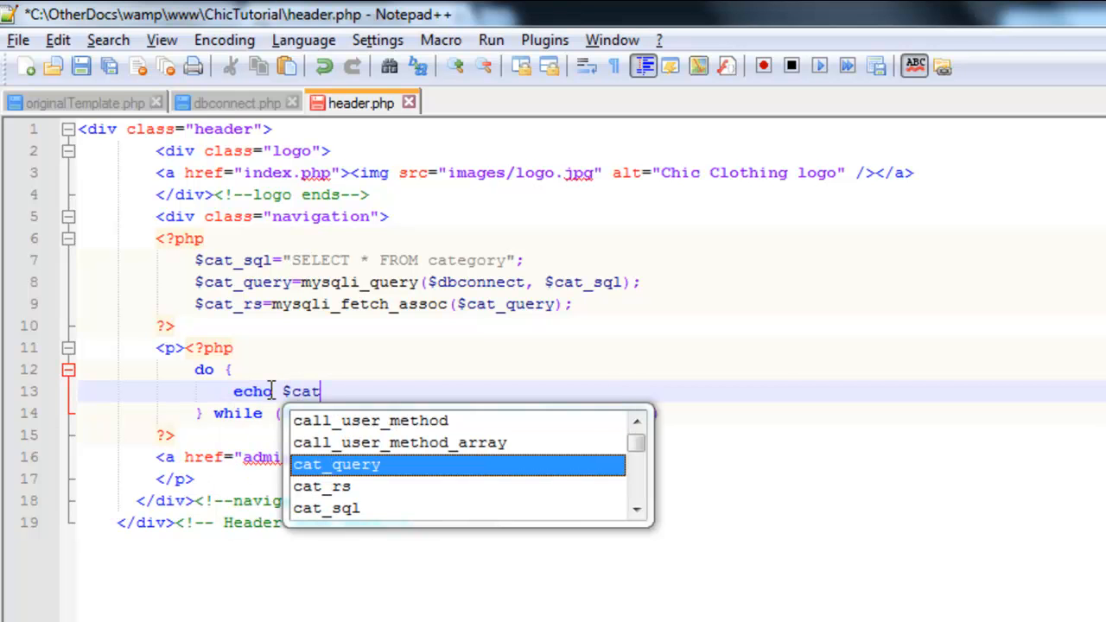
{"action": "type", "text": "_rs["}
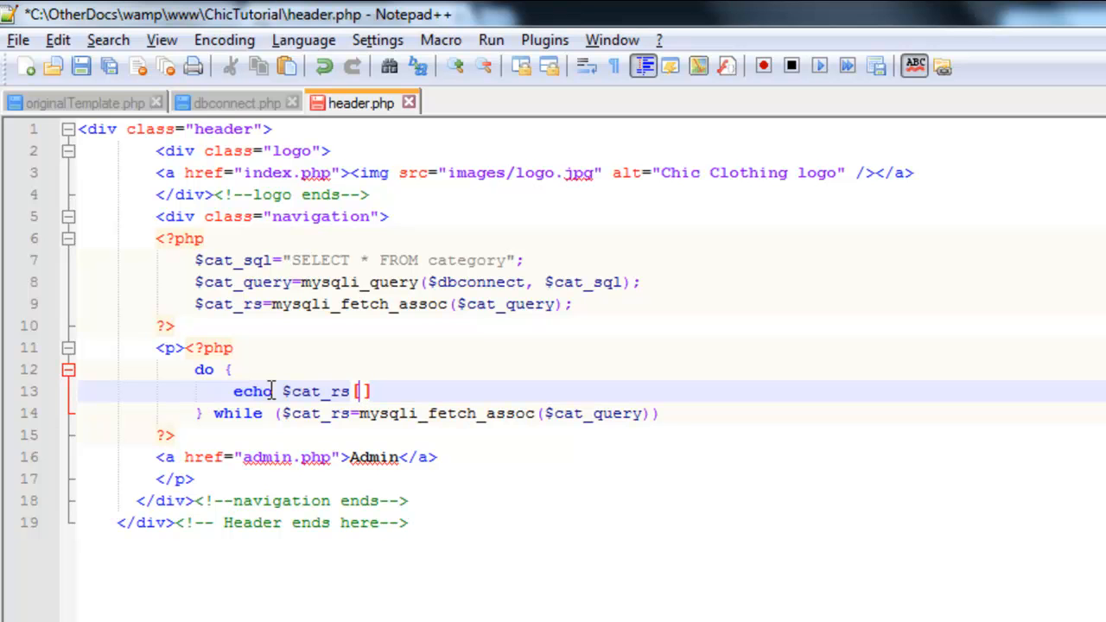
{"action": "type", "text": "'"}
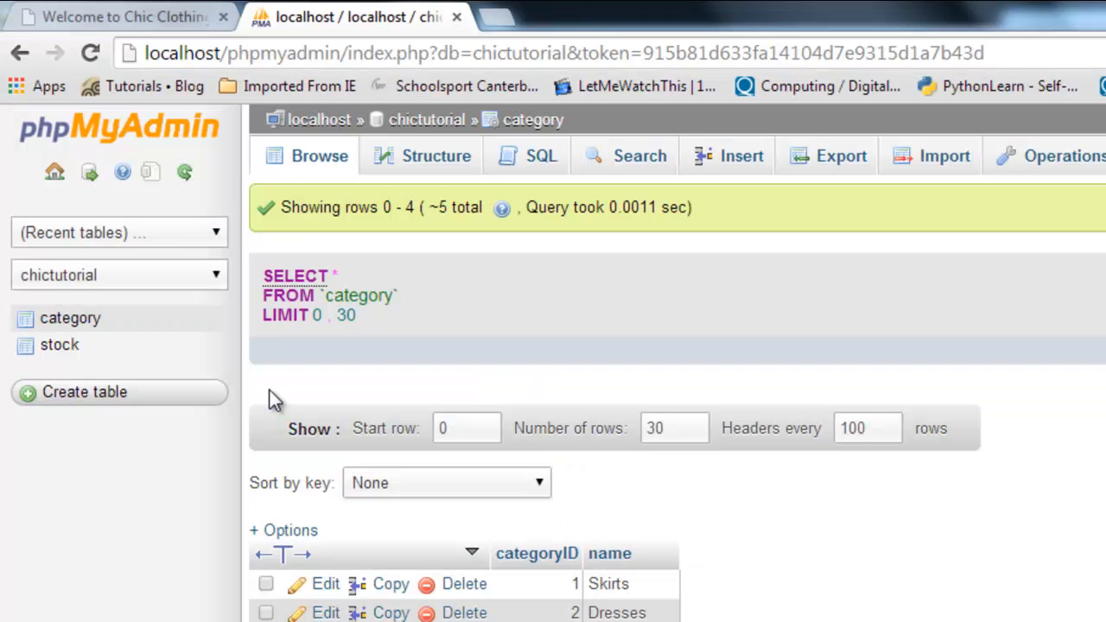
{"action": "mouse_move", "coordinate": [618, 587]}
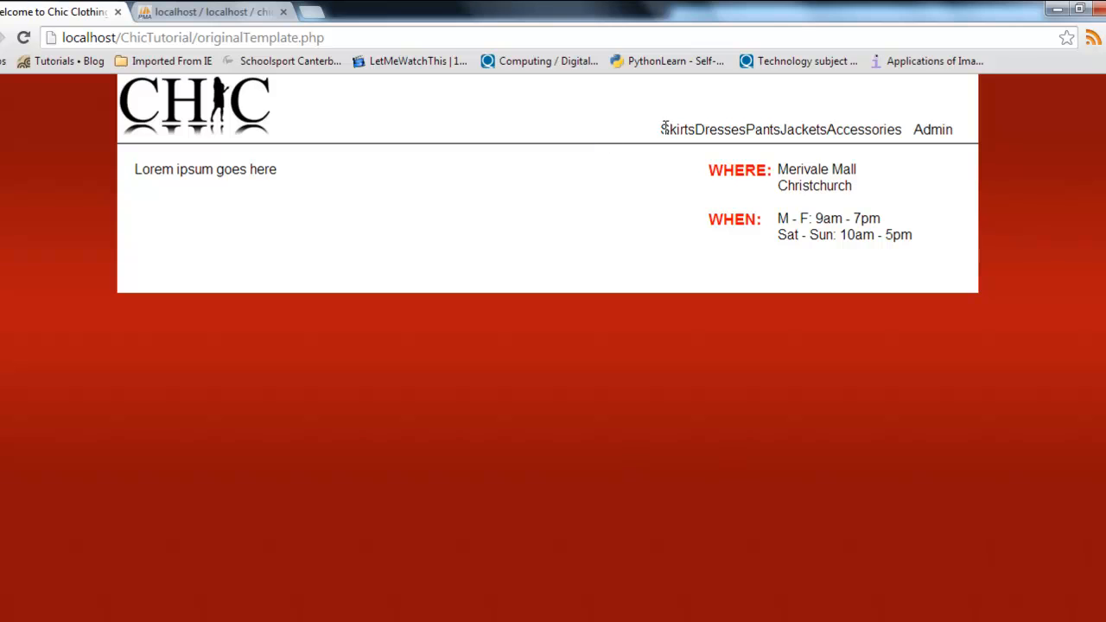
- Select the run-together category names in the Chic Clothing navigation bar
{"action": "left_click_drag", "start_coordinate": [666, 130], "coordinate": [895, 130]}
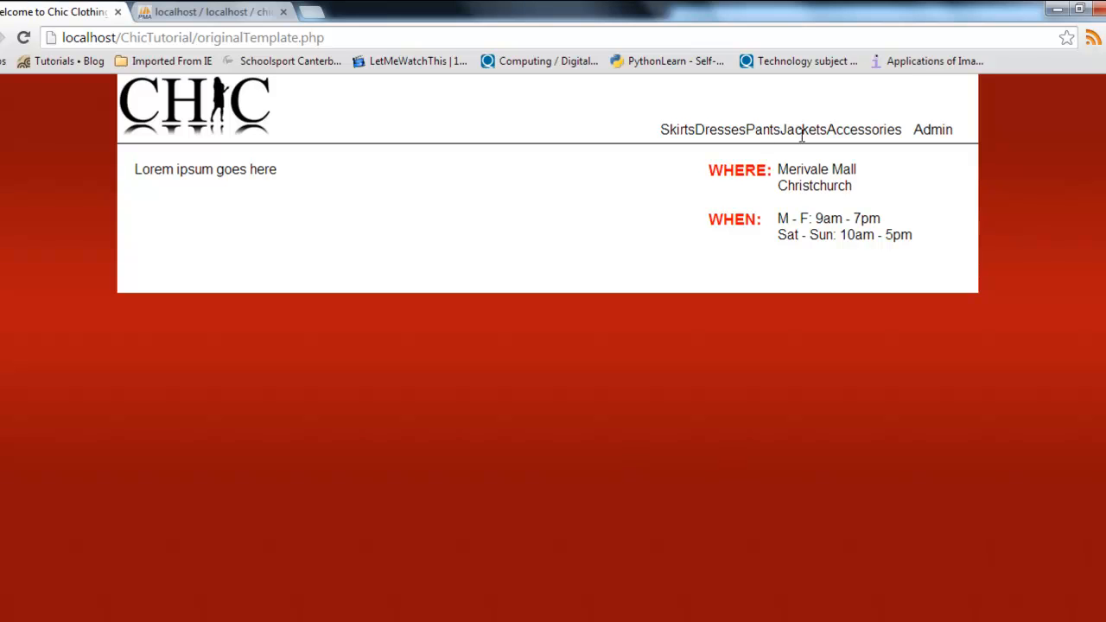
{"action": "mouse_move", "coordinate": [670, 128]}
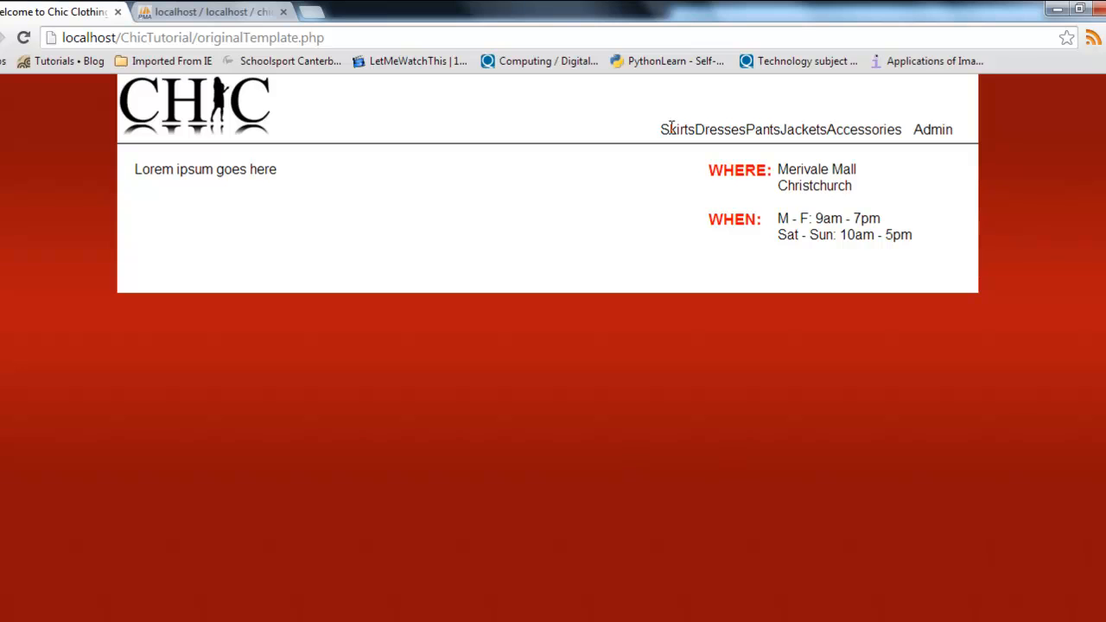
{"action": "mouse_move", "coordinate": [698, 128]}
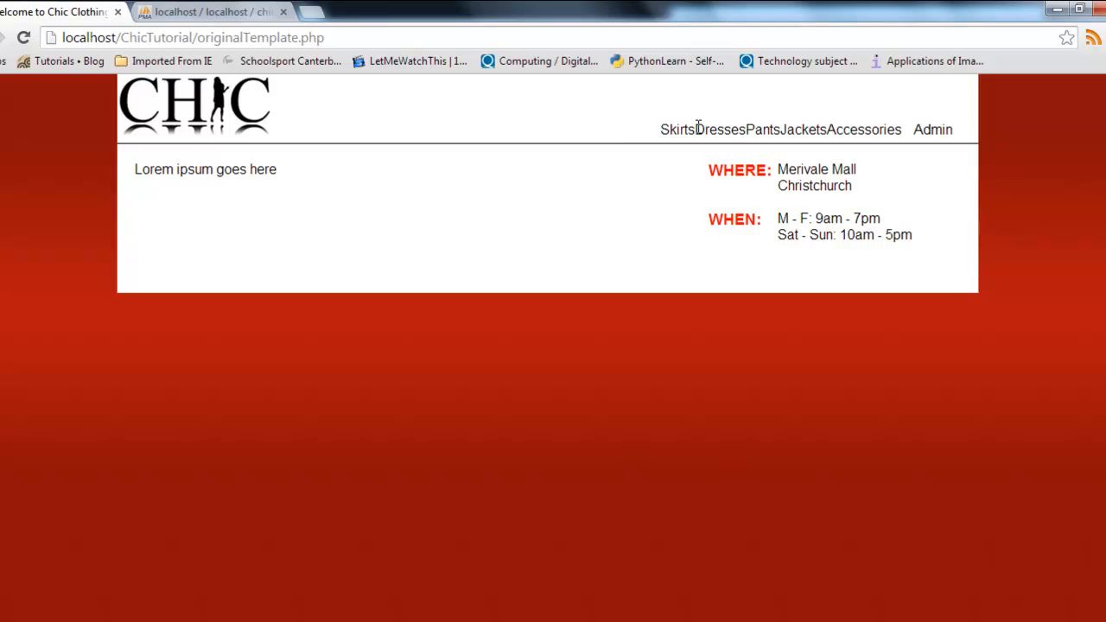
{"action": "mouse_move", "coordinate": [811, 148]}
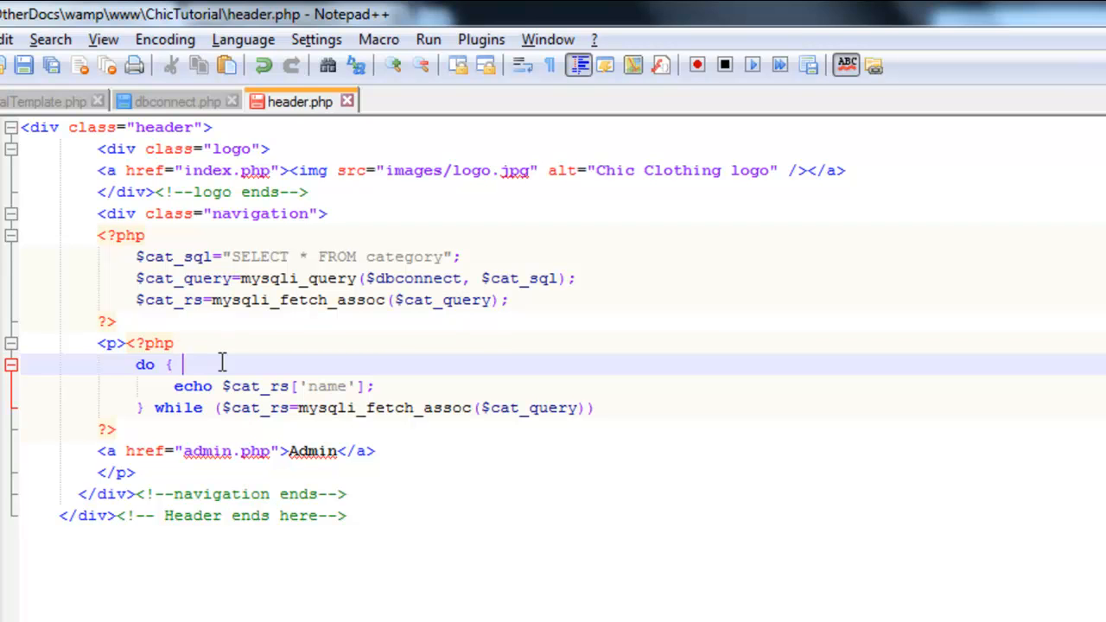
- Close PHP with ?> after echo $cat_rs['name']; and reopen <?php before the while
{"action": "type", "text": "?>"}
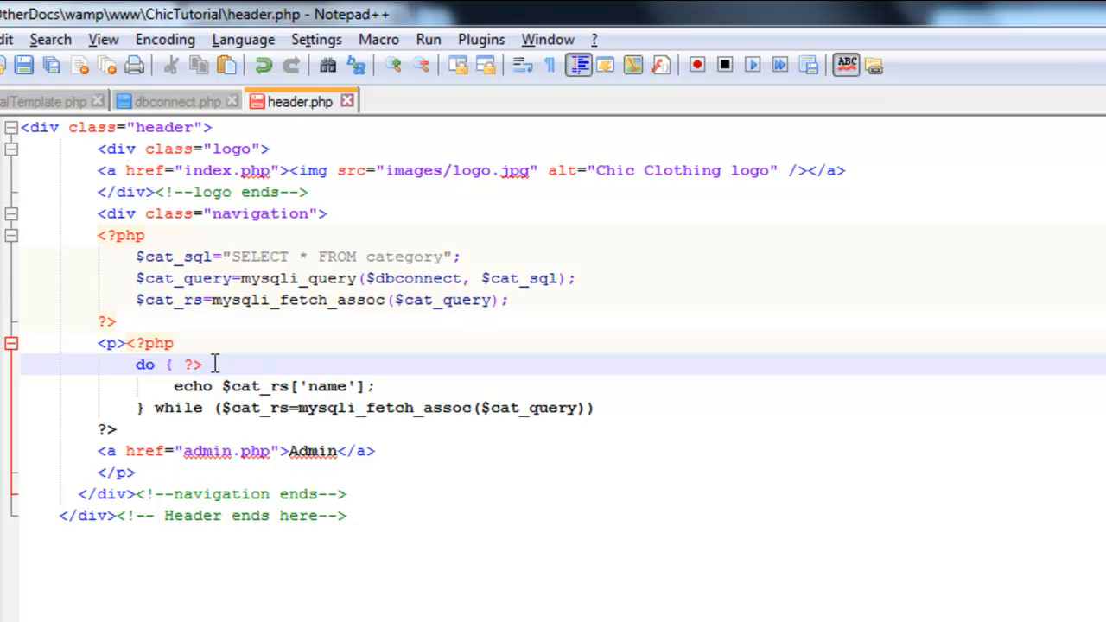
{"action": "key", "text": "Backspace"}
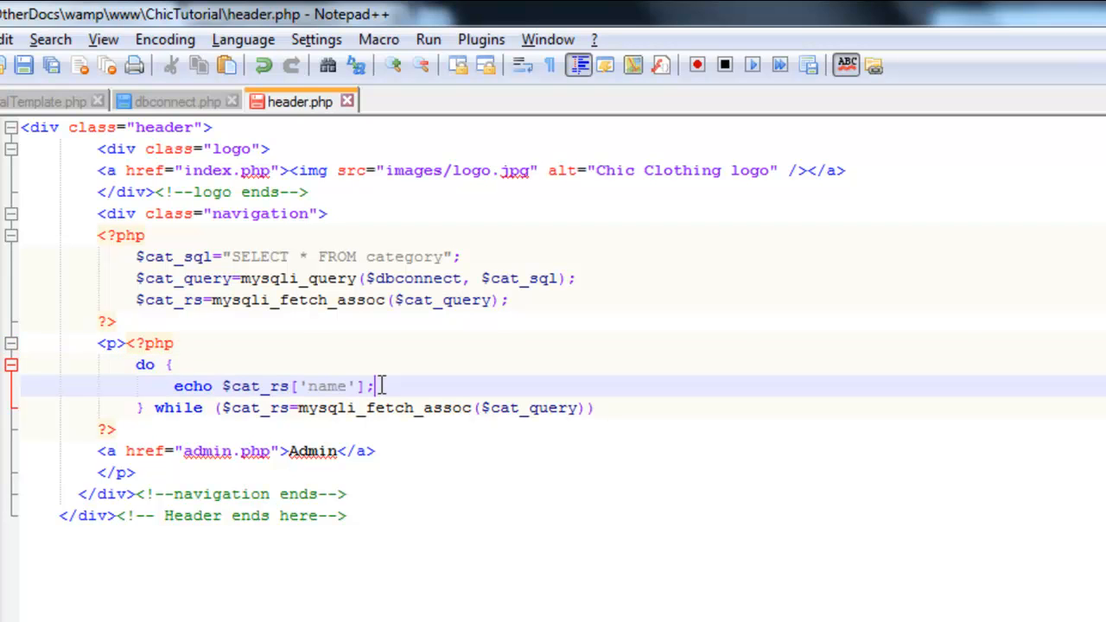
{"action": "type", "text": "?>"}
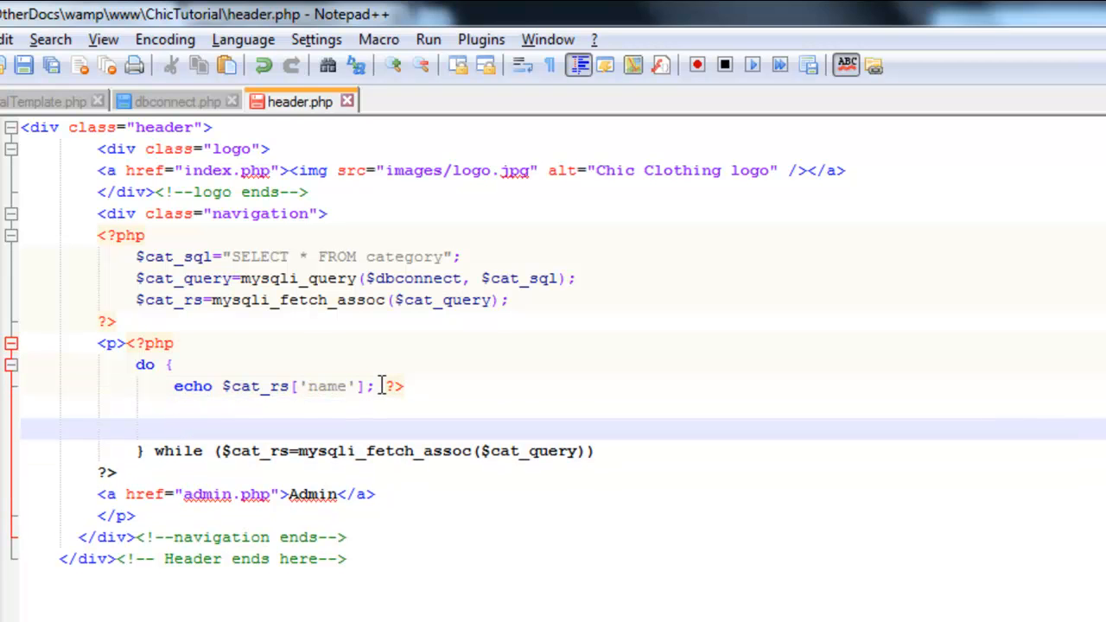
{"action": "type", "text": "<?php"}
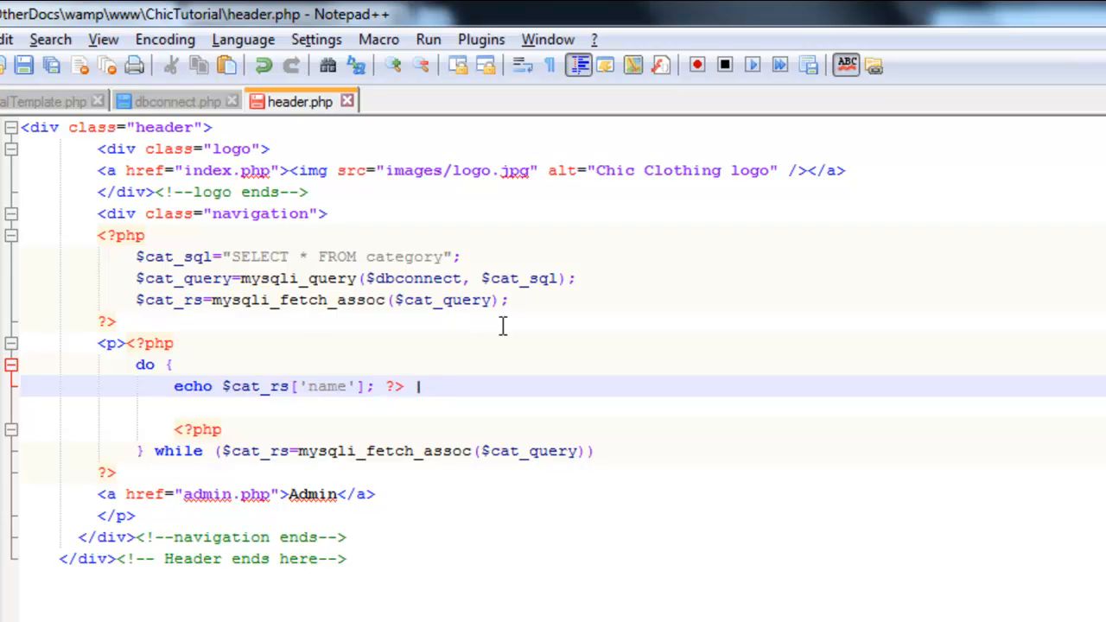
{"action": "mouse_move", "coordinate": [292, 387]}
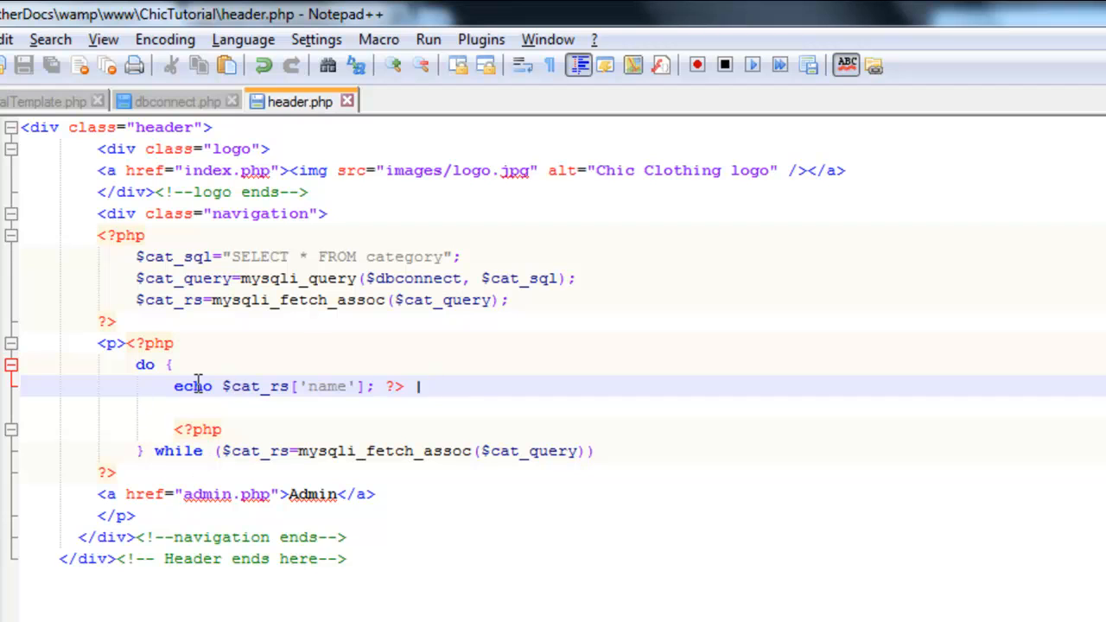
{"action": "mouse_move", "coordinate": [406, 387]}
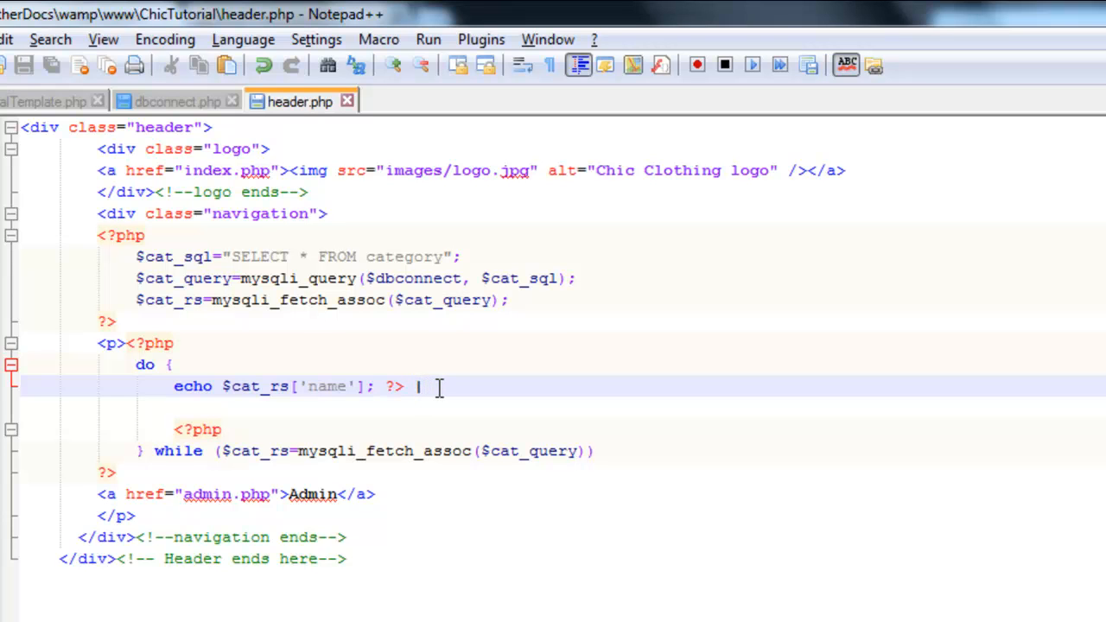
{"action": "mouse_move", "coordinate": [453, 376]}
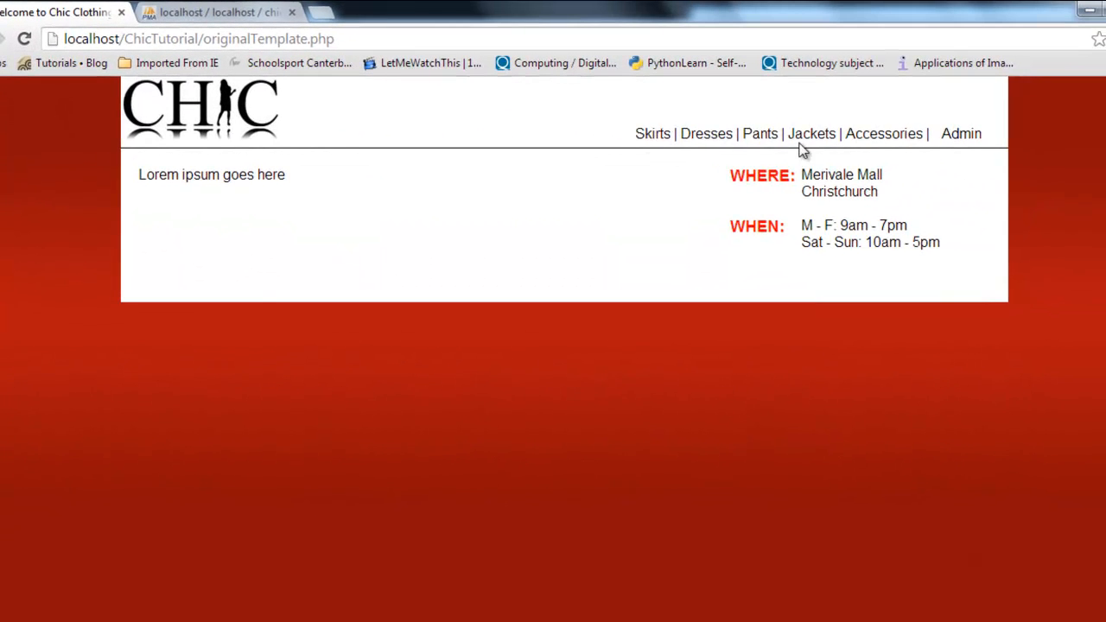
{"action": "mouse_move", "coordinate": [913, 154]}
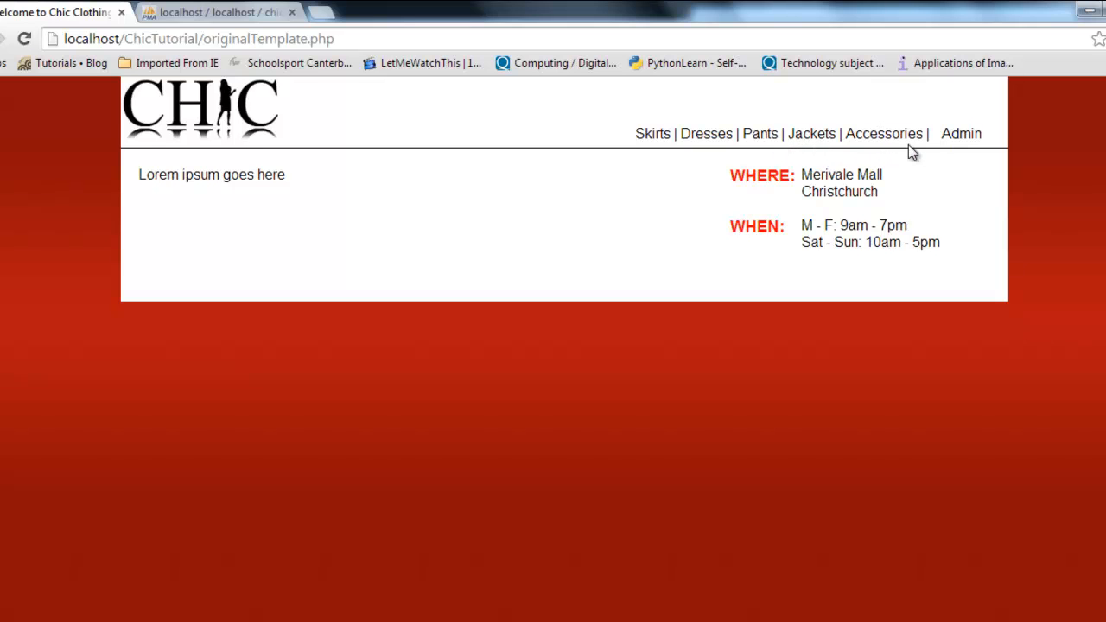
{"action": "mouse_move", "coordinate": [877, 129]}
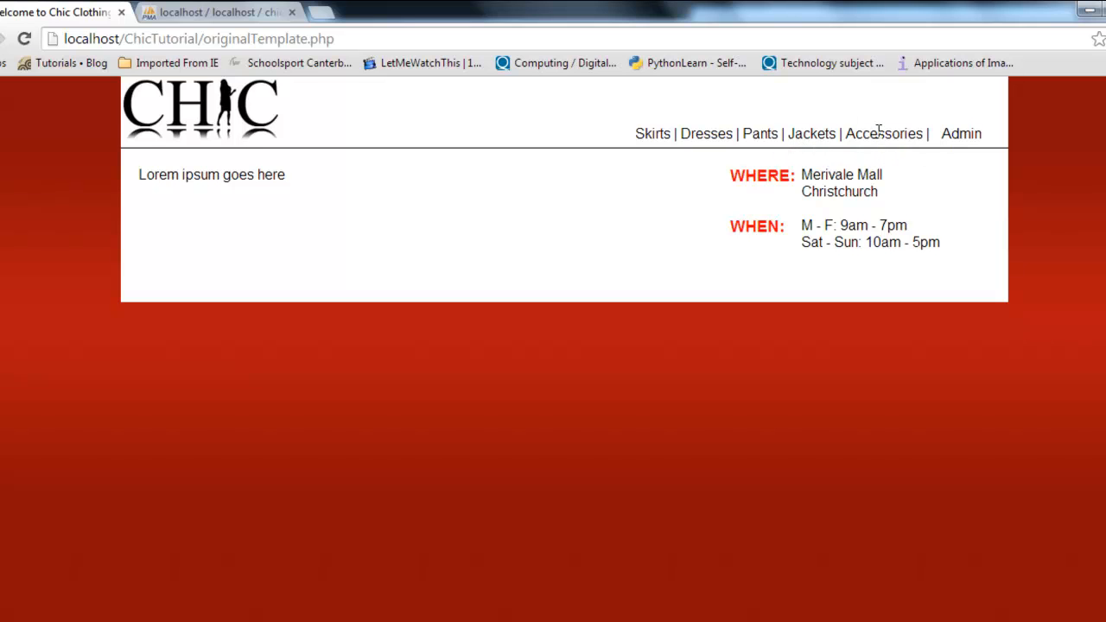
{"action": "mouse_move", "coordinate": [686, 155]}
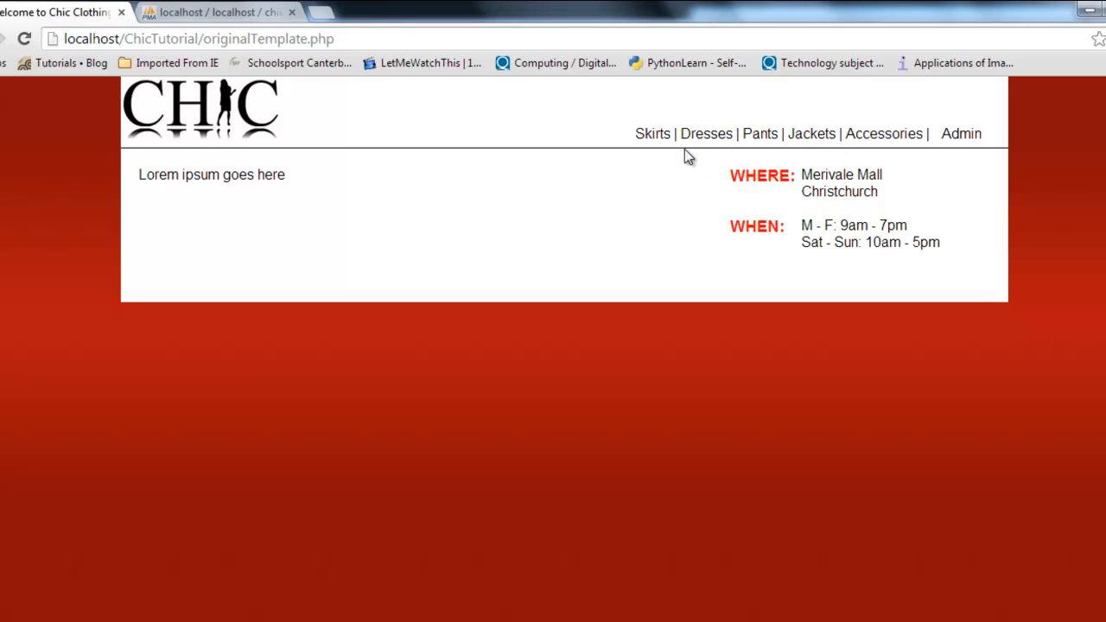
{"action": "mouse_move", "coordinate": [774, 164]}
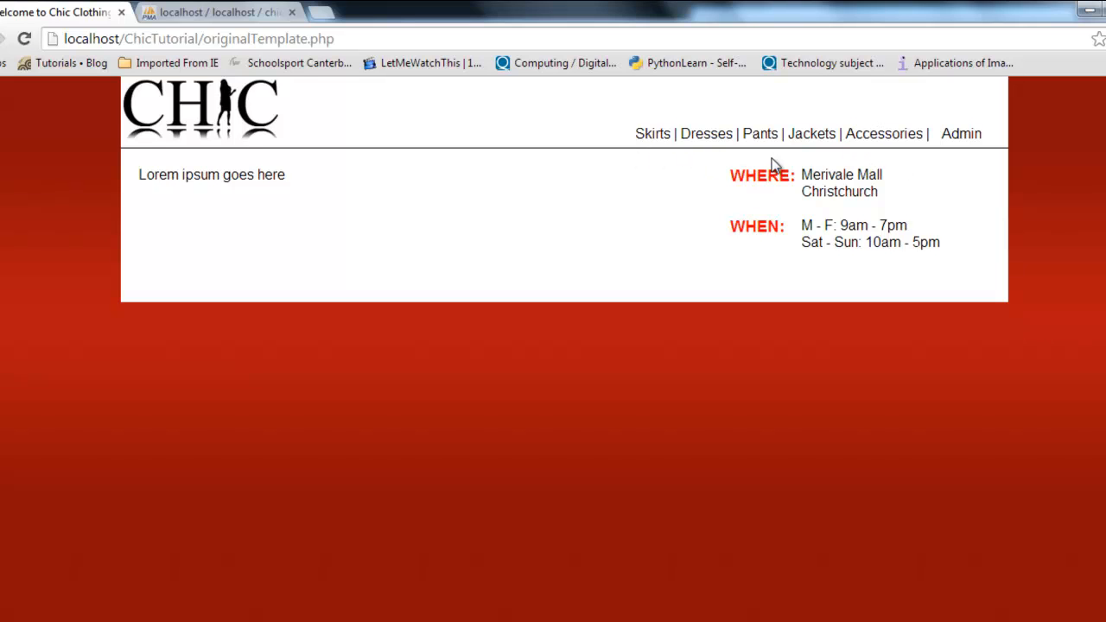
{"action": "mouse_move", "coordinate": [699, 149]}
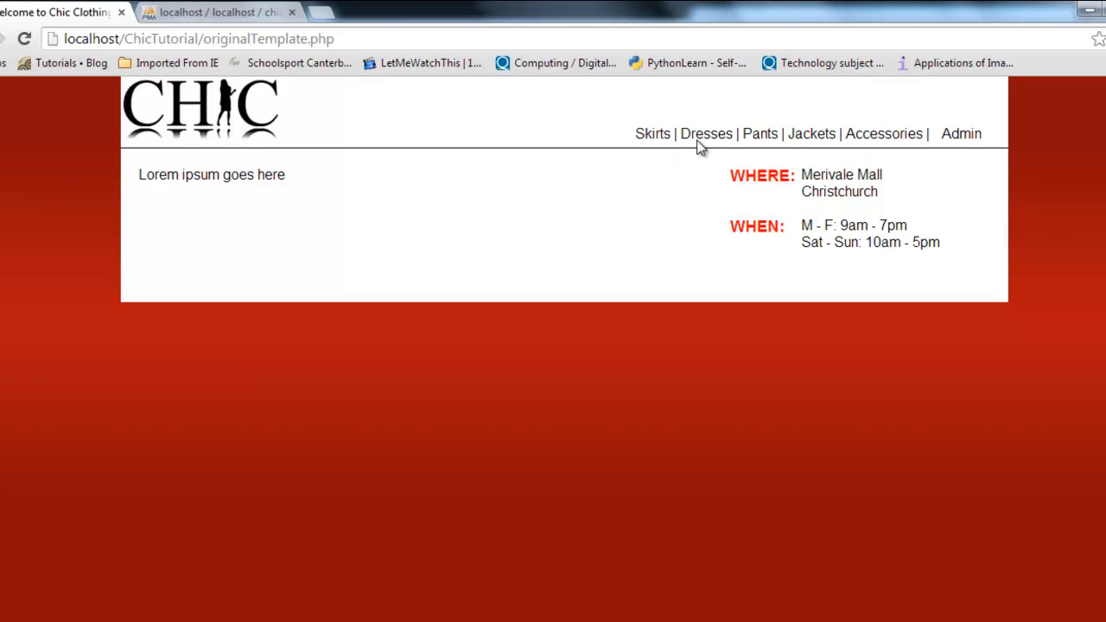
{"action": "mouse_move", "coordinate": [784, 159]}
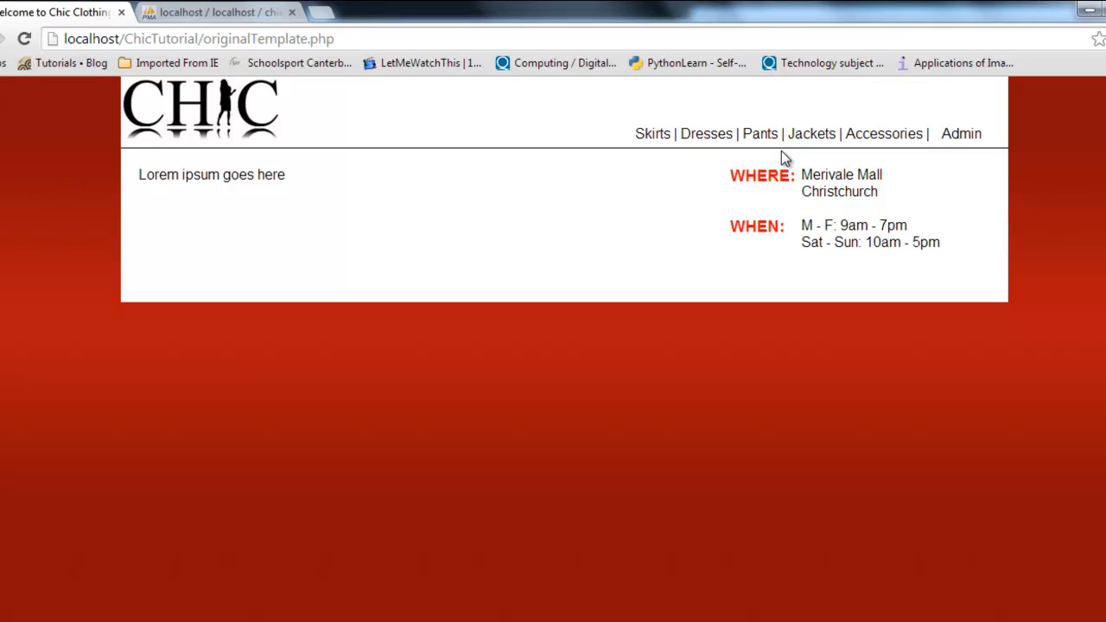
{"action": "mouse_move", "coordinate": [682, 142]}
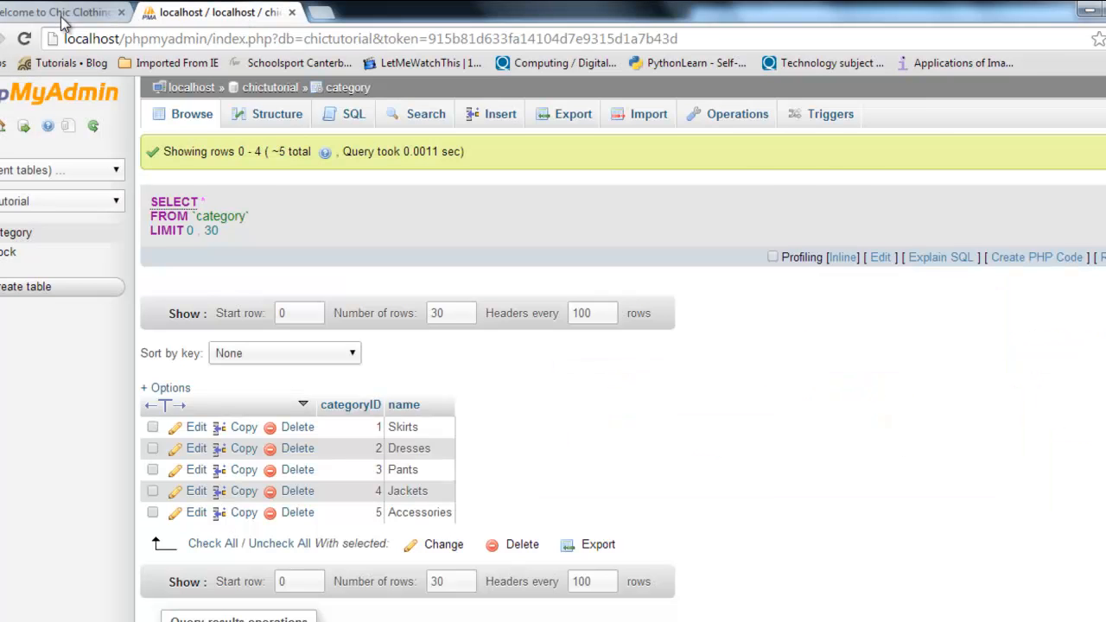
- Return to the Chic Clothing tab showing Skirts | Dresses | Pants | Jackets | Accessories
{"action": "left_click", "coordinate": [60, 14]}
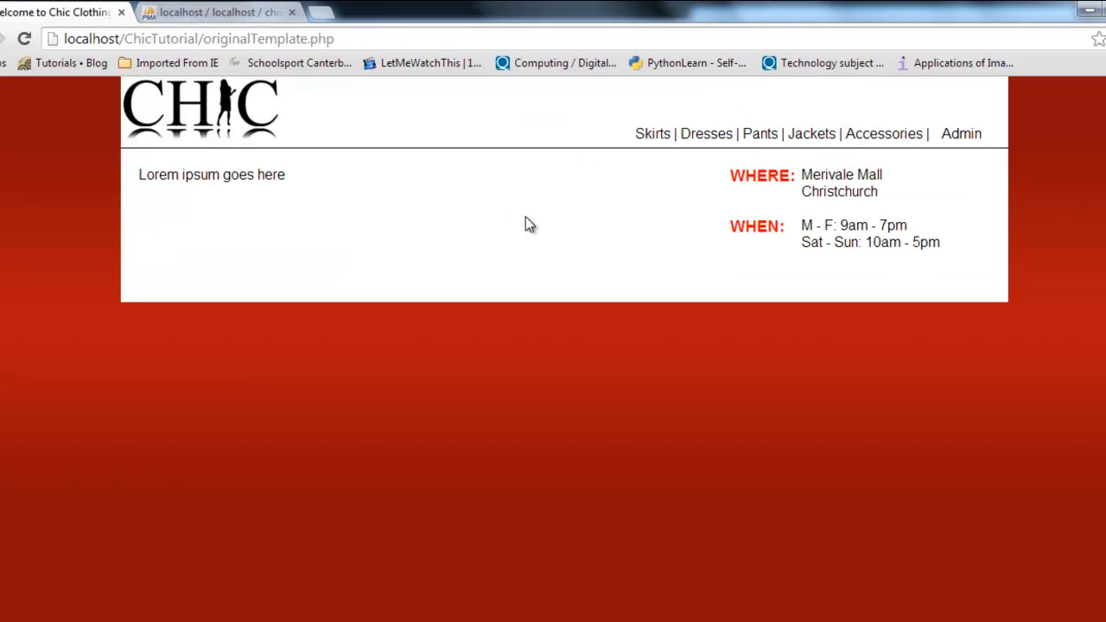